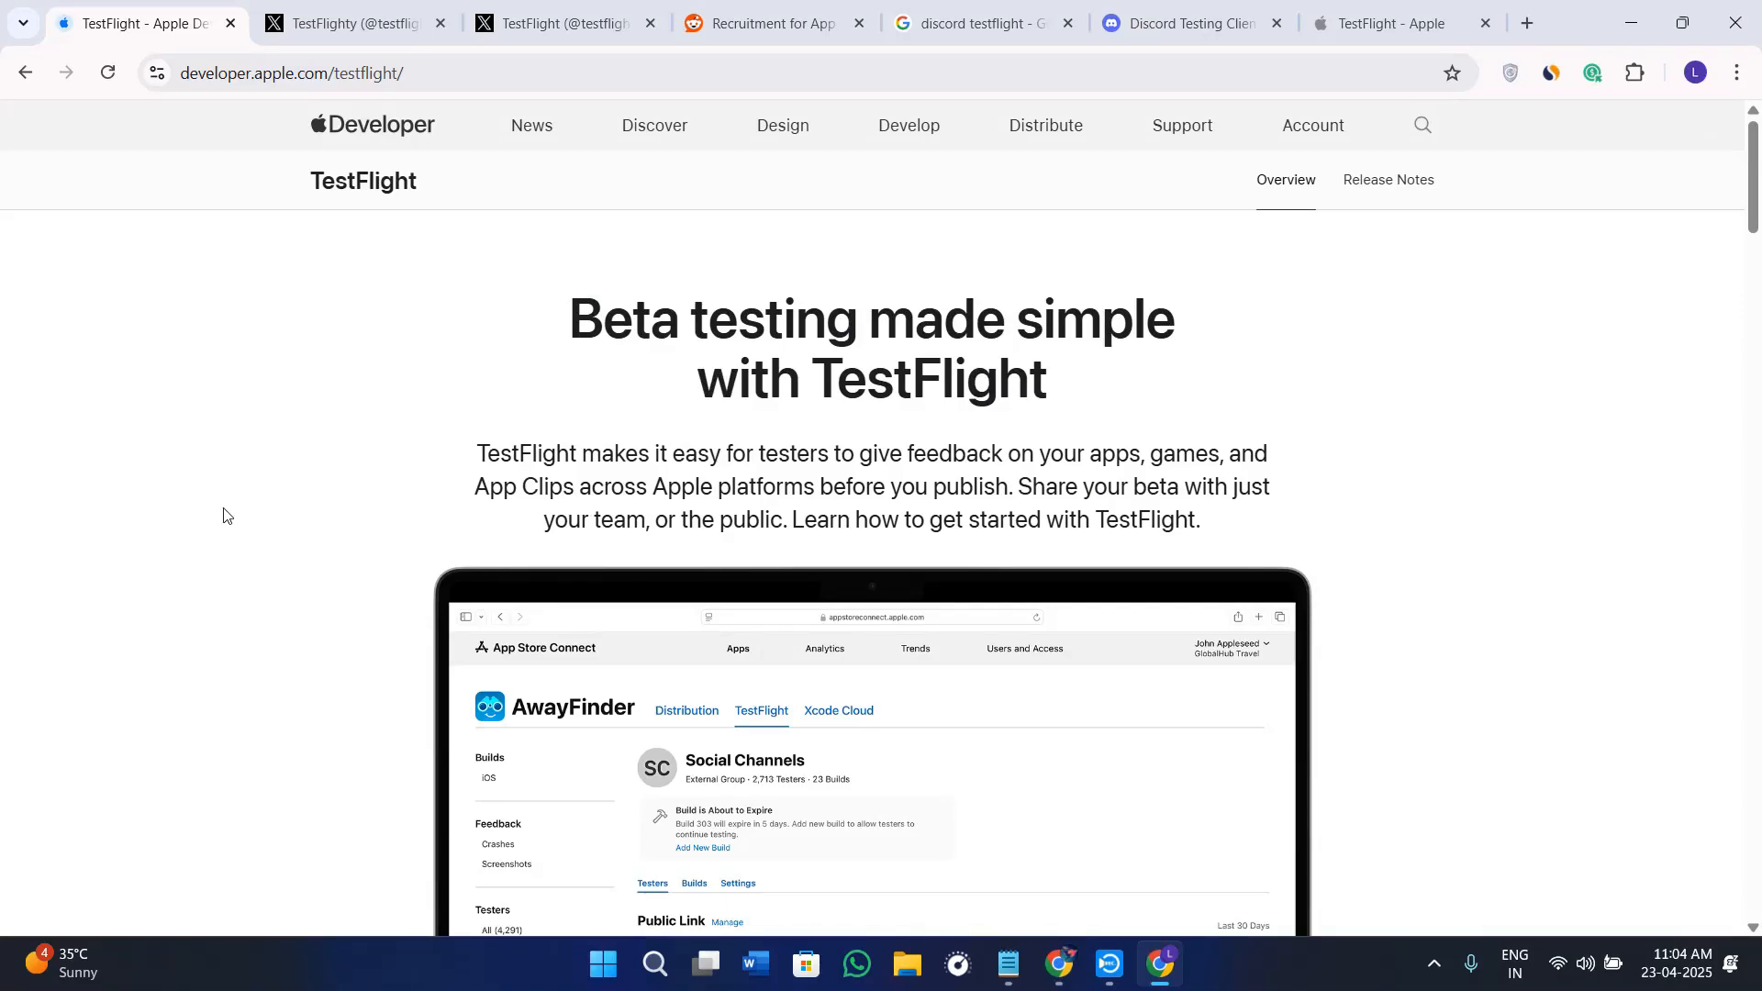
# Step: Scroll through the developer.apple.com TestFlight overview, then open a blank new tab
pyautogui.scroll(-3)
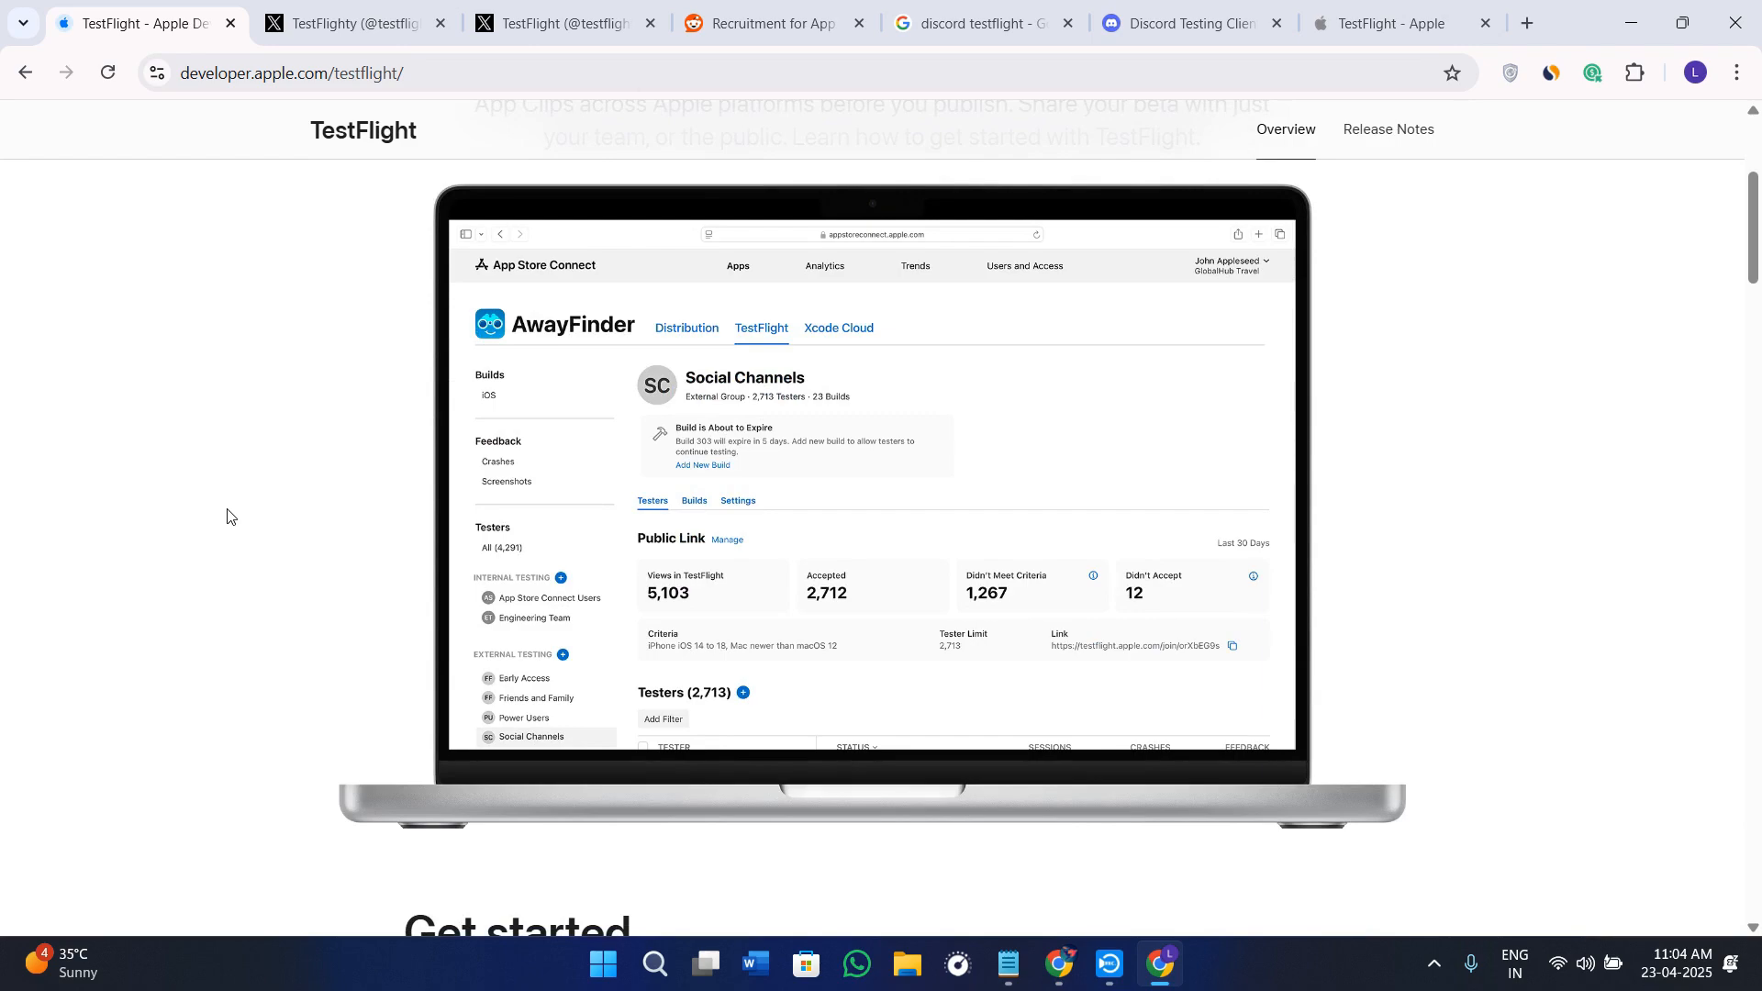
pyautogui.scroll(3)
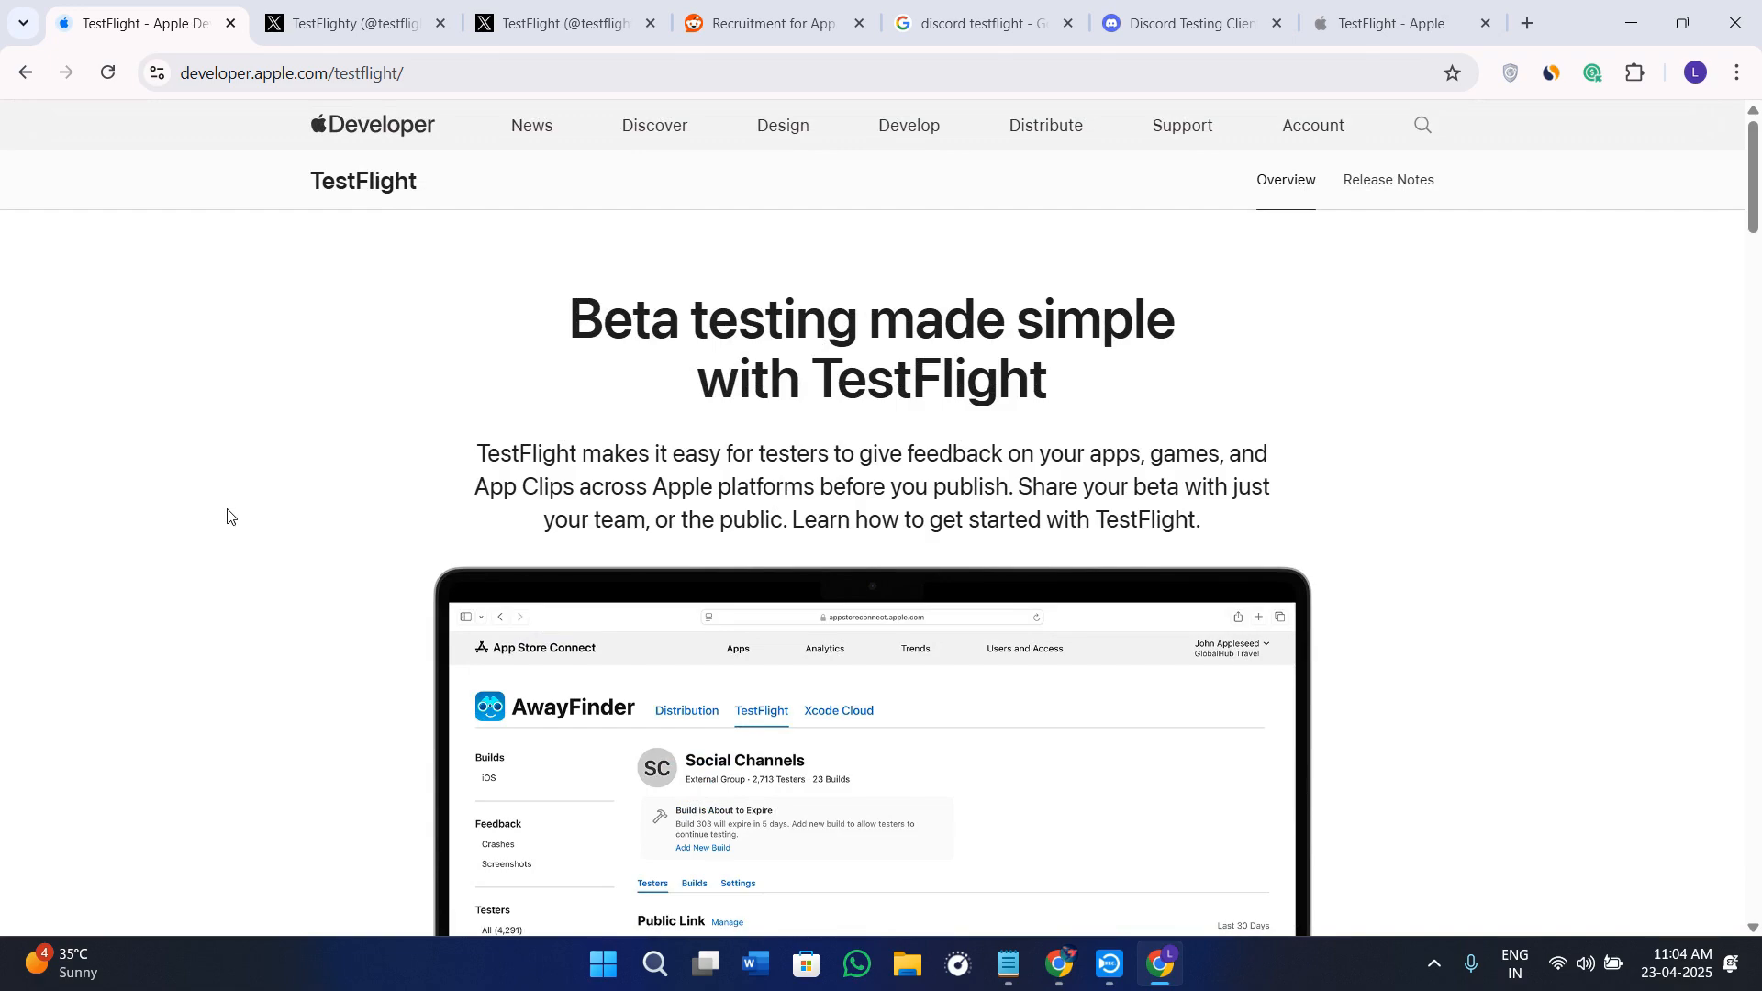
pyautogui.scroll(-3)
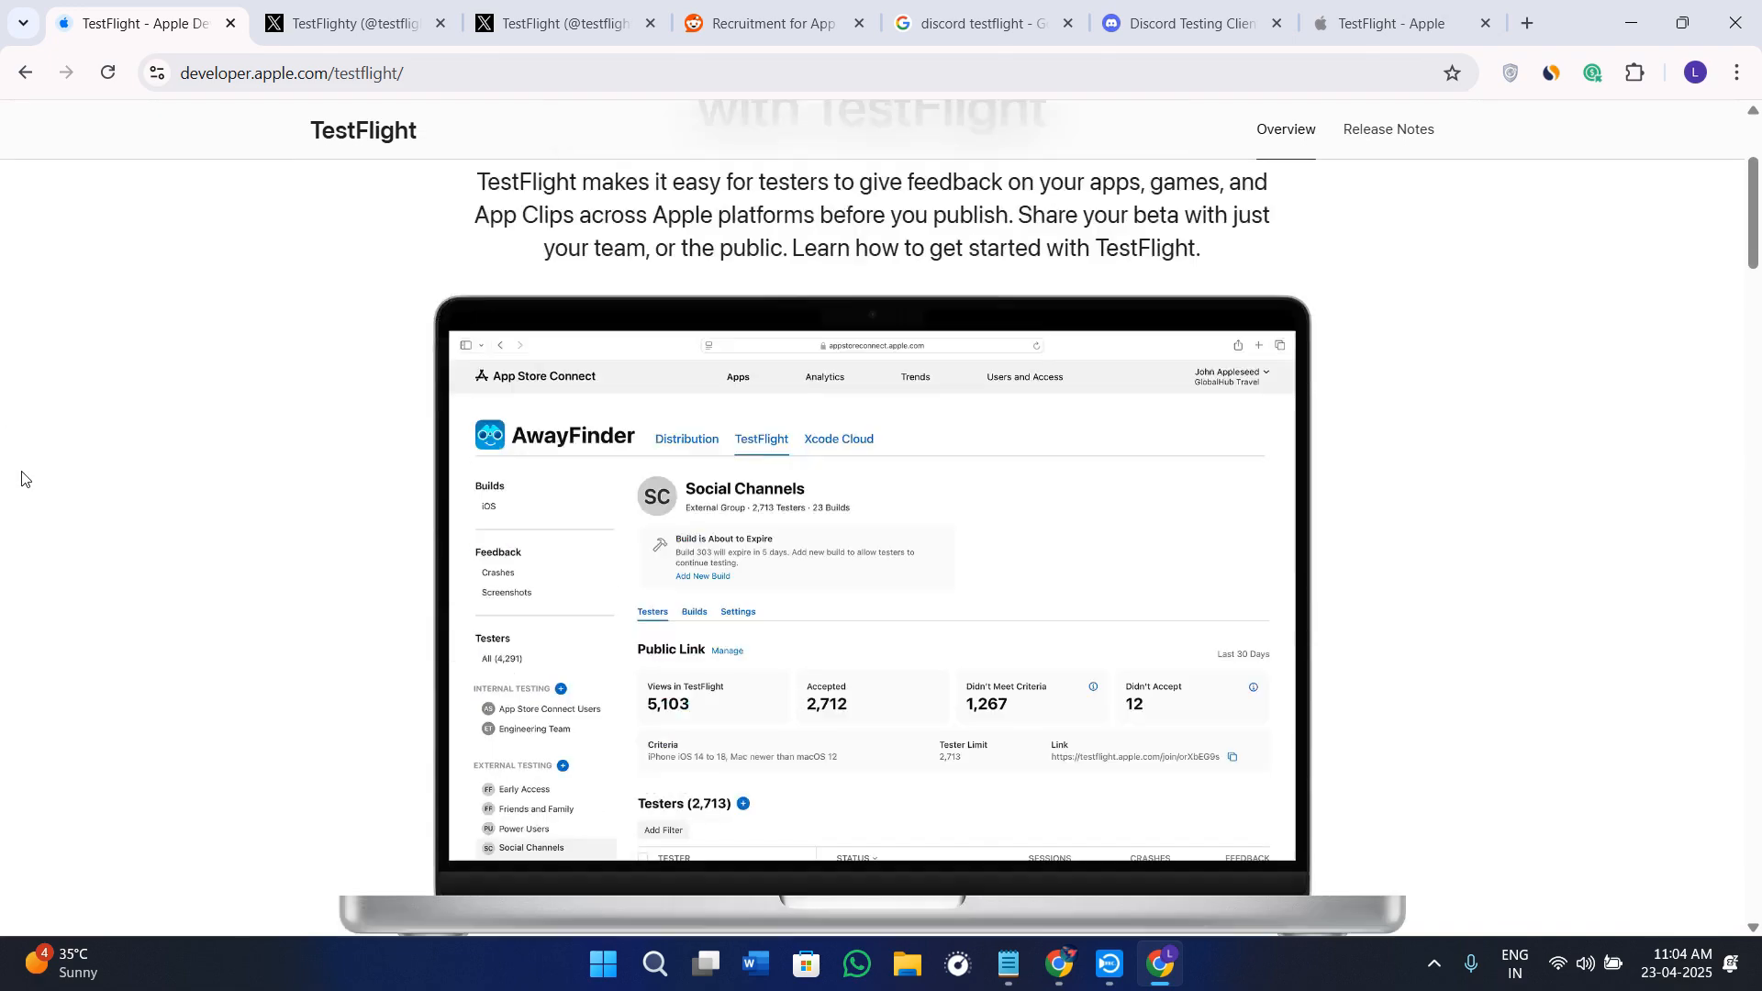
pyautogui.scroll(3)
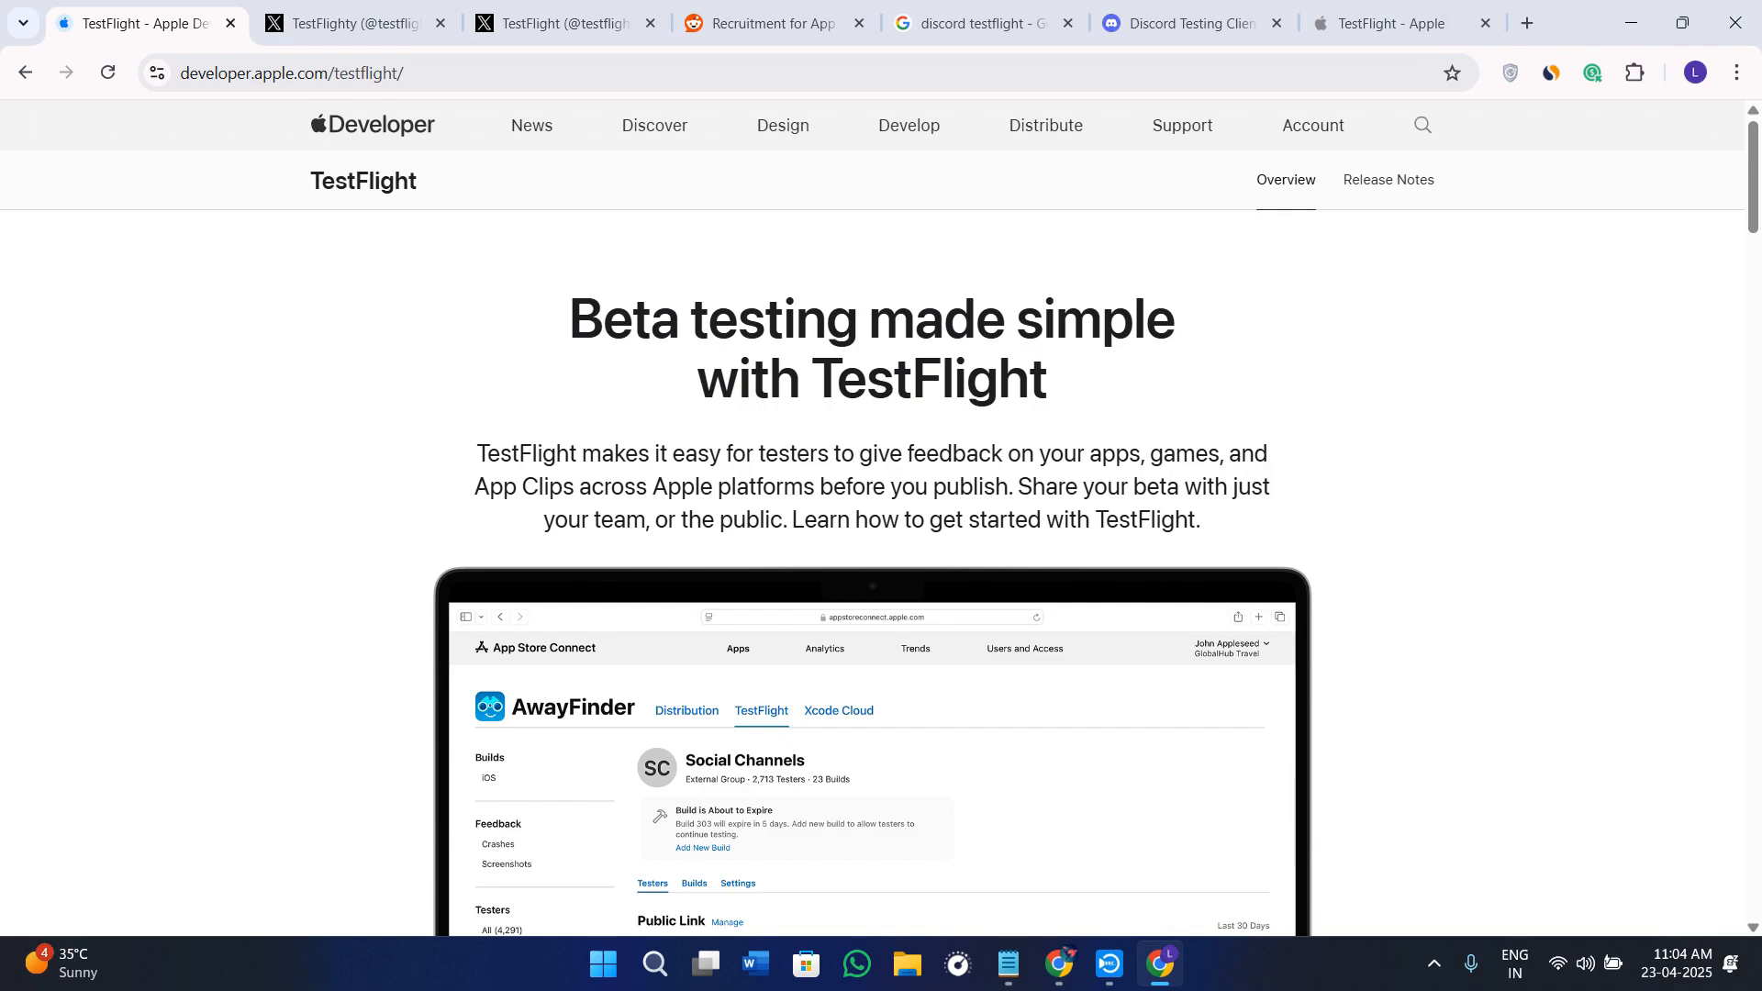
pyautogui.moveTo(319, 482)
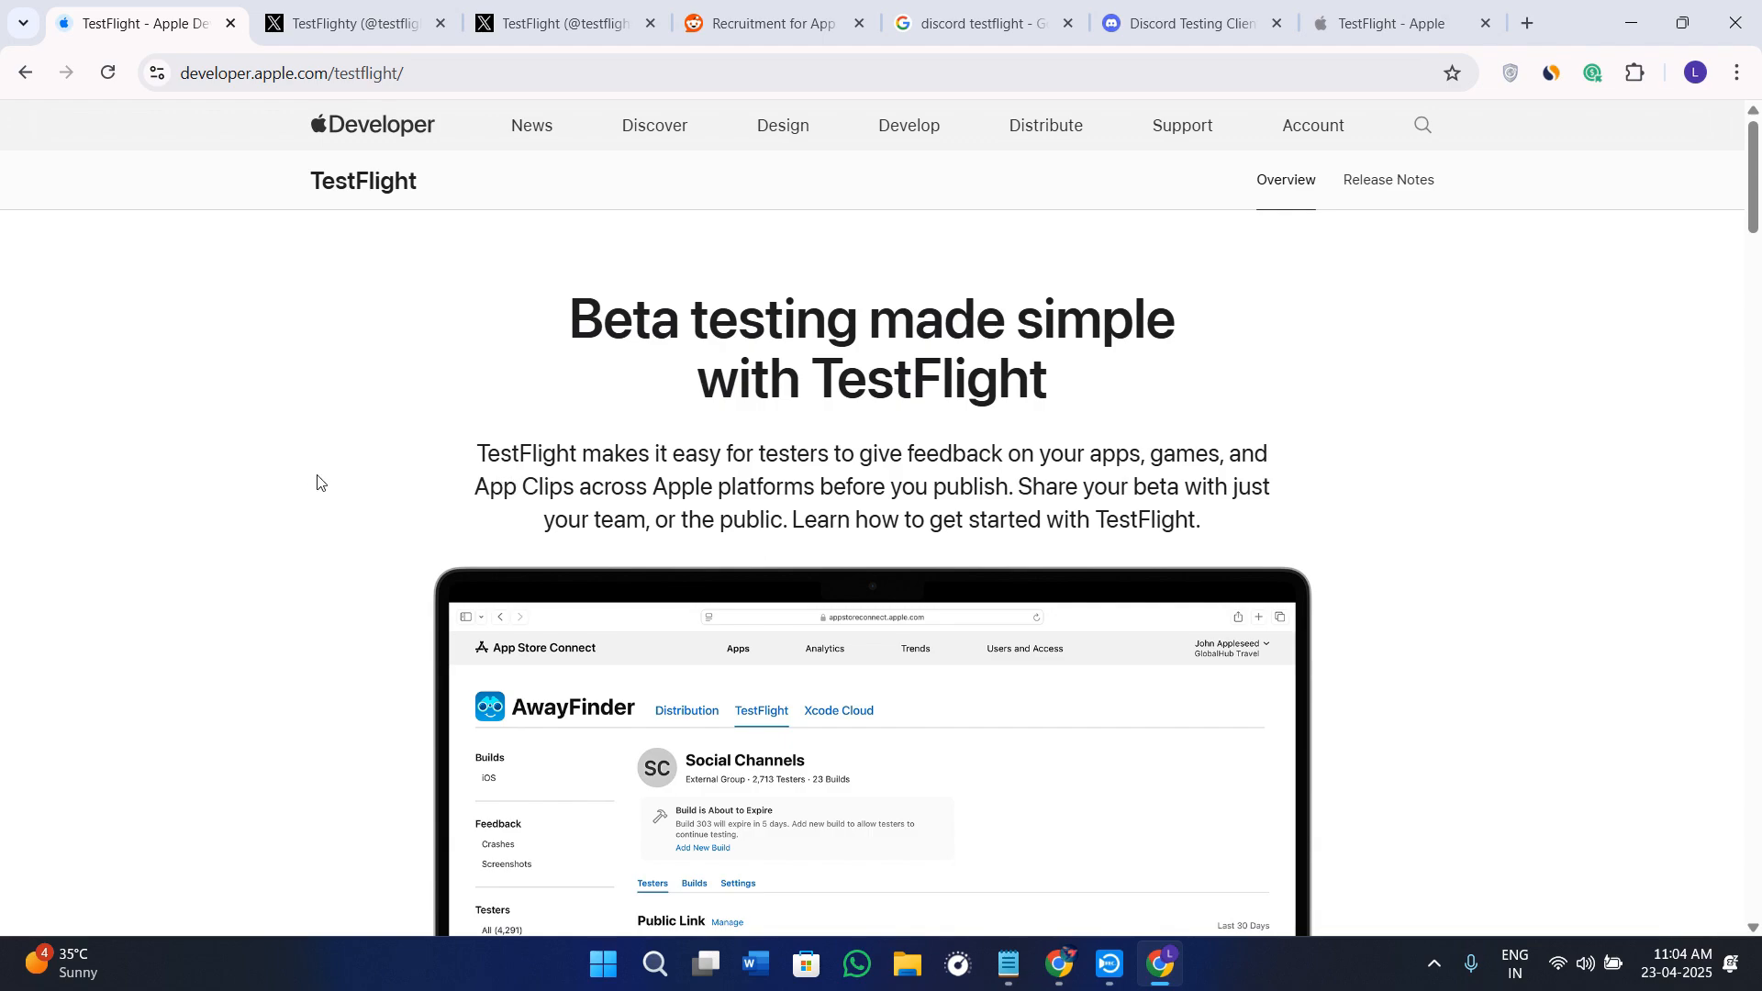
pyautogui.scroll(-3)
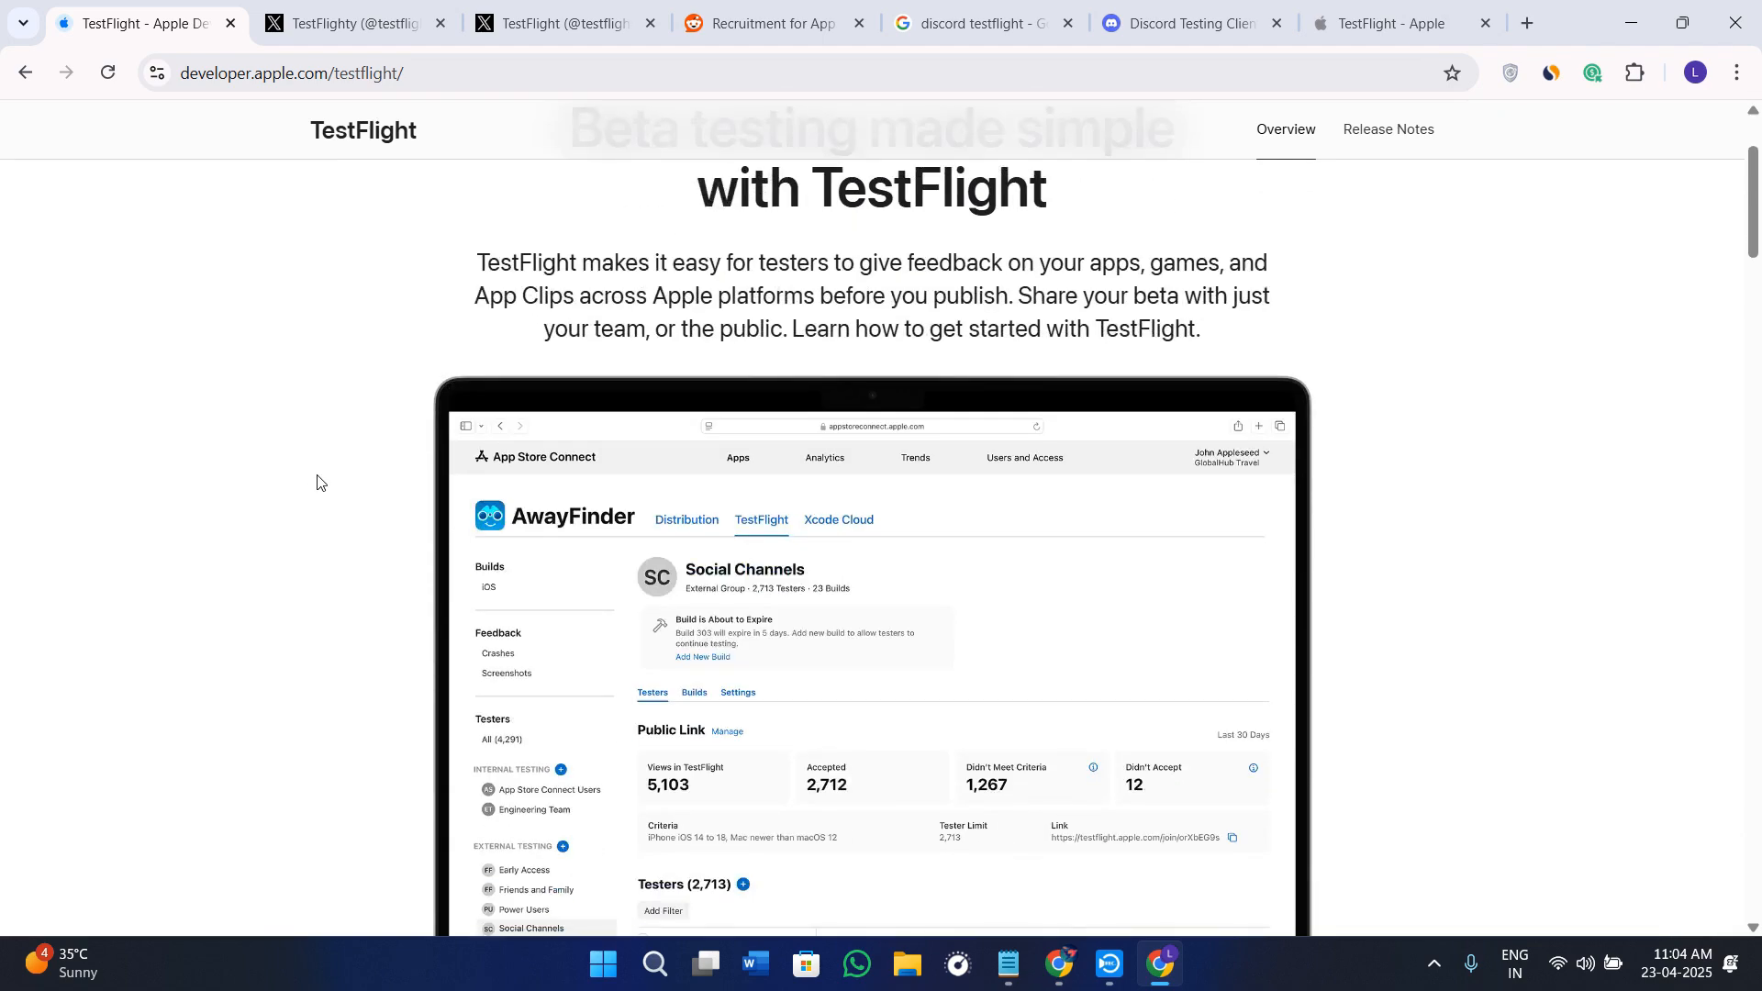
pyautogui.scroll(-3)
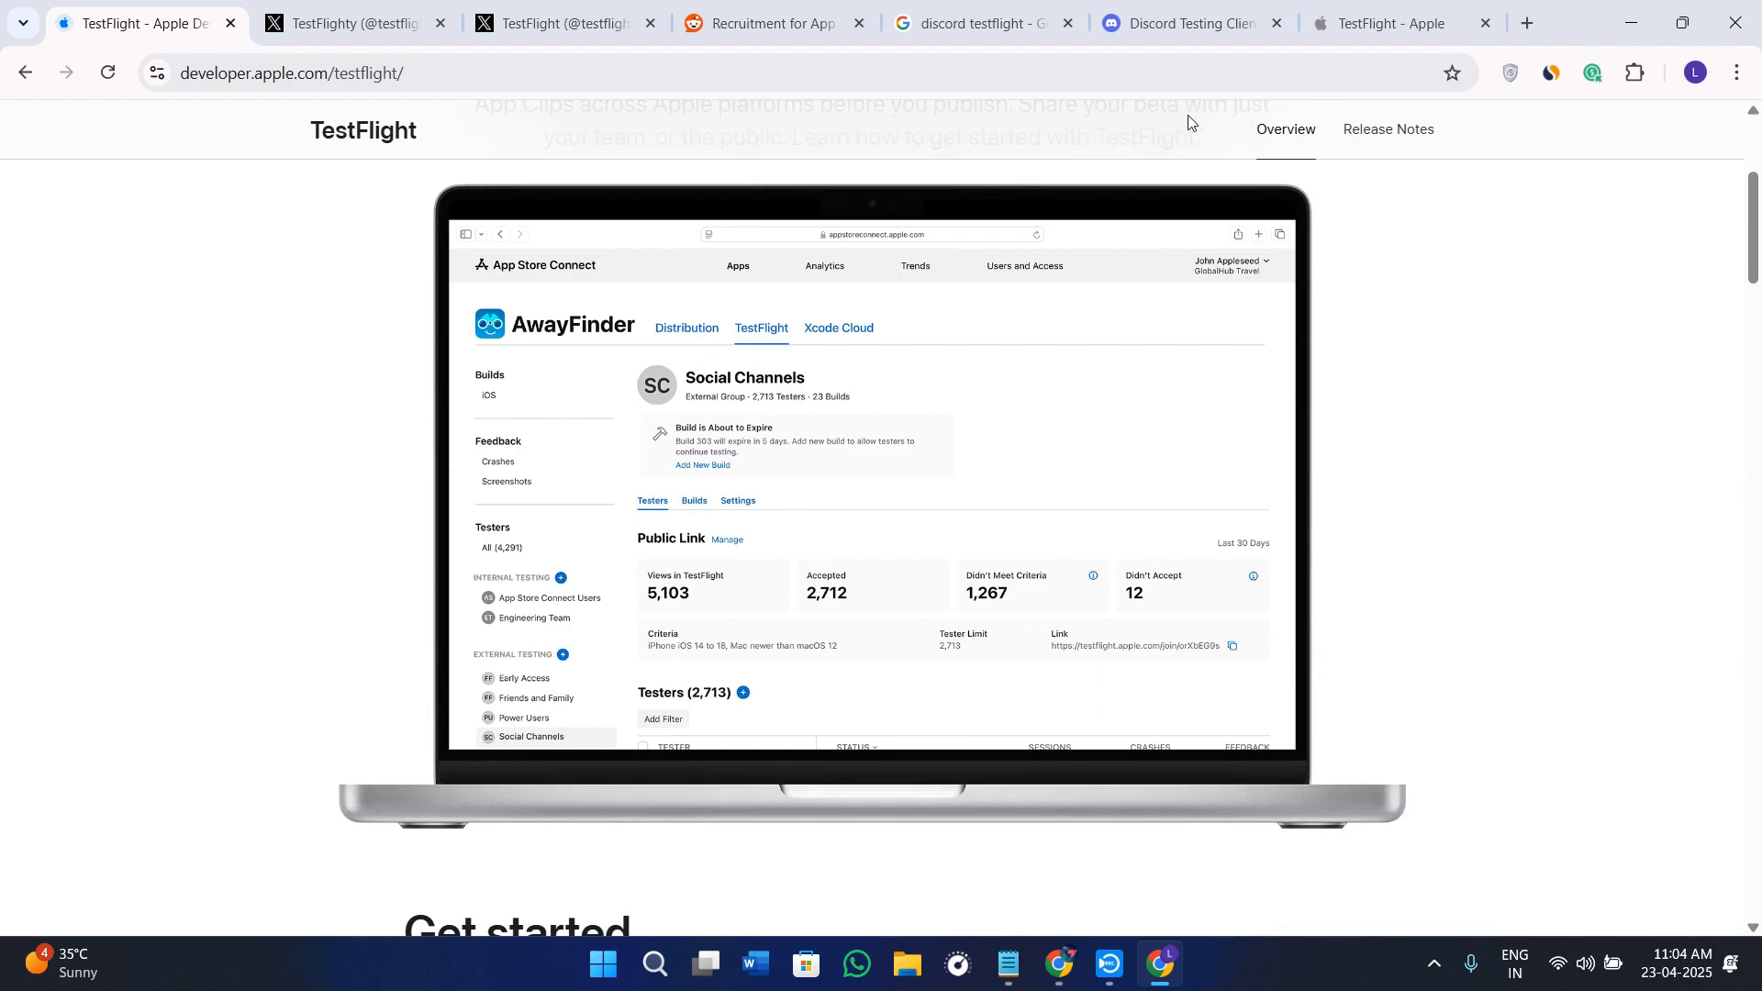
pyautogui.click(1530, 23)
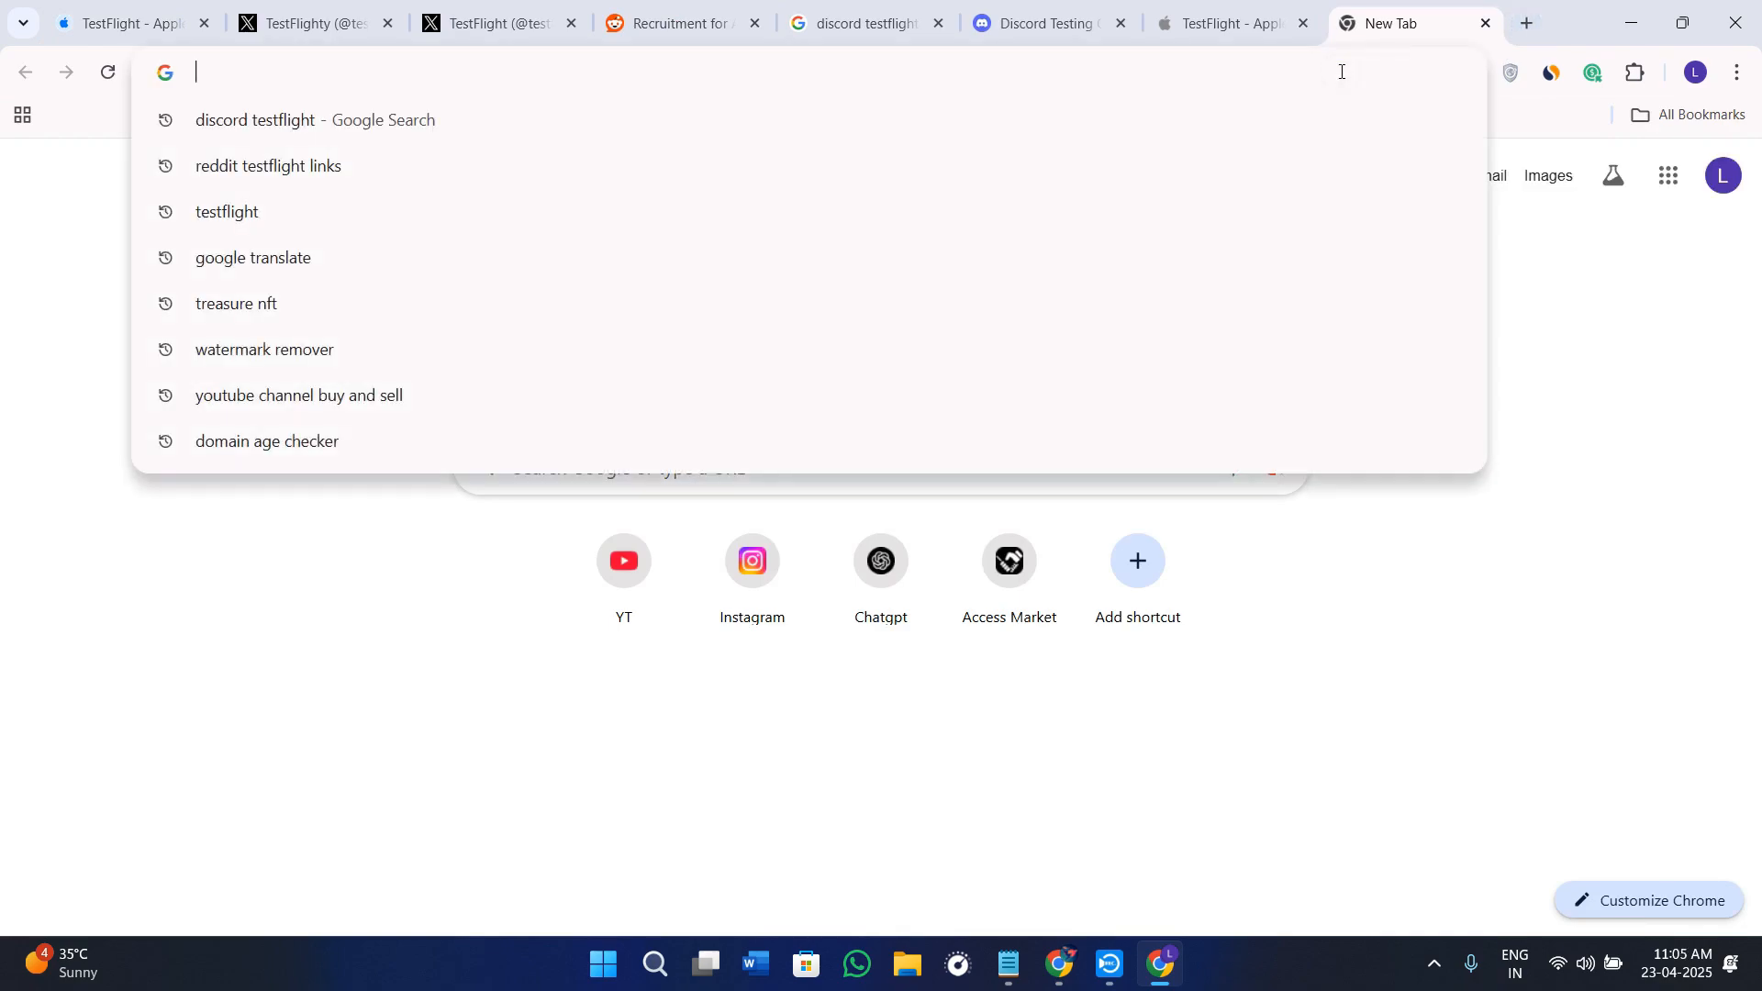
# Step: Search Google for 'reddit testflight links' and open the r/TestFlight subreddit result
pyautogui.write('reddit')
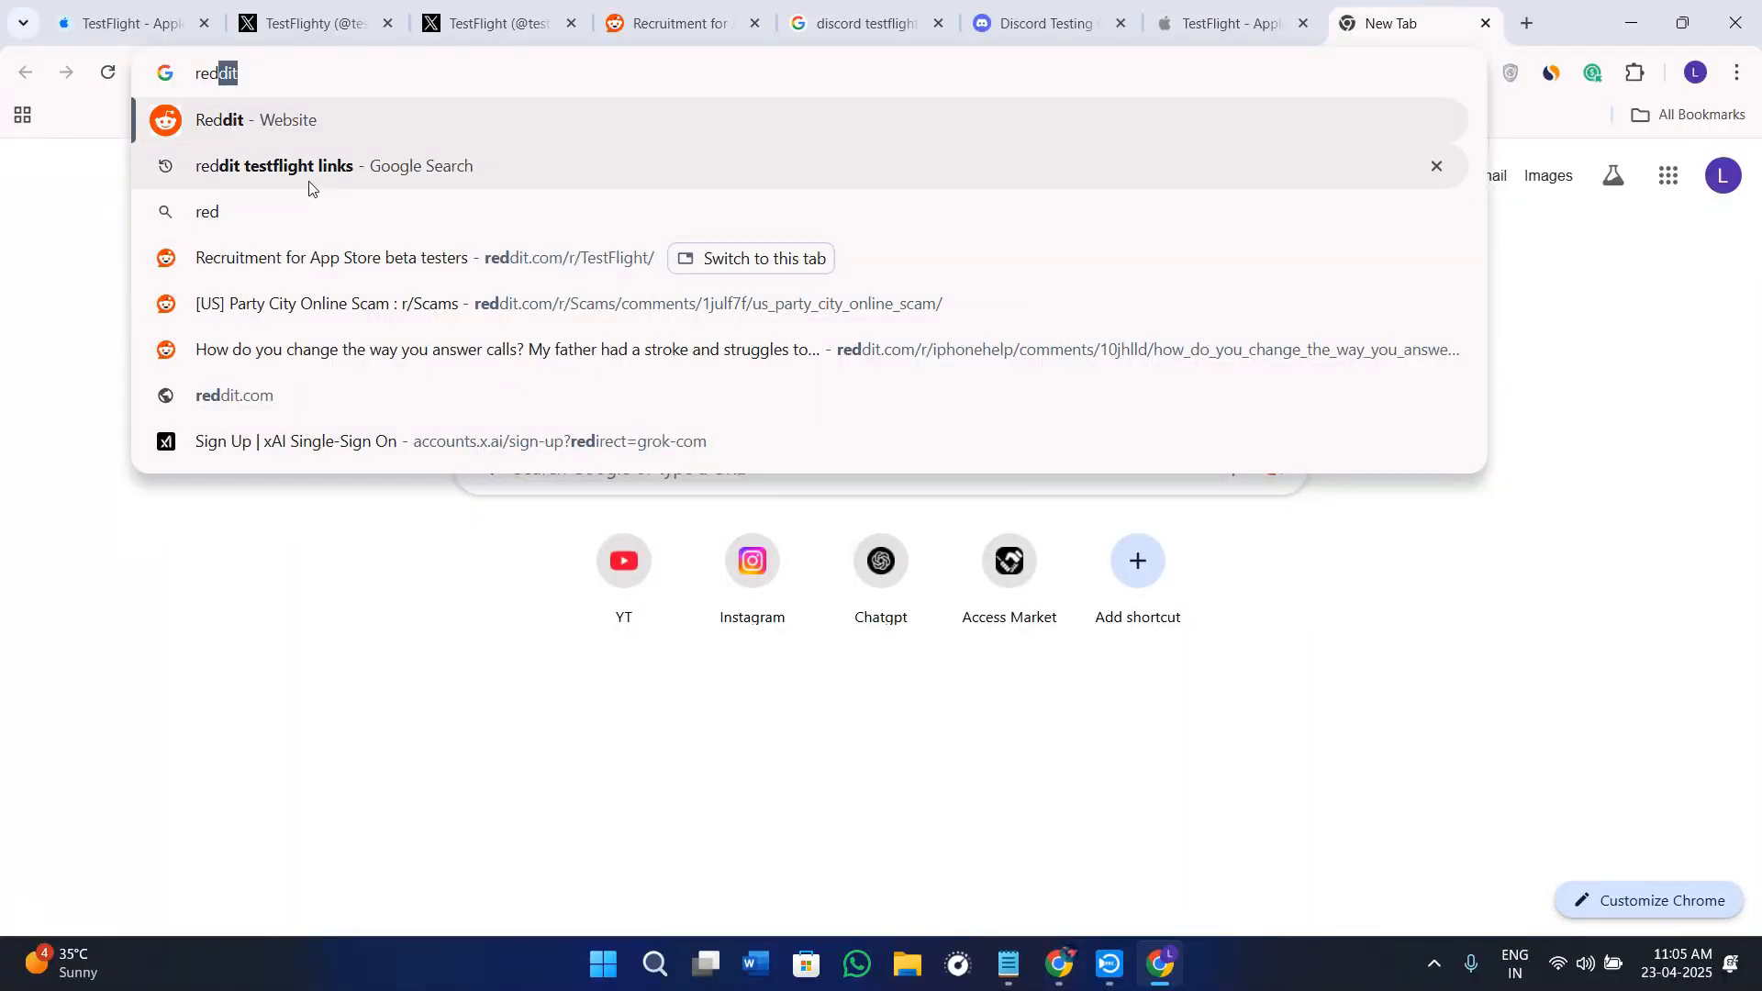
pyautogui.click(274, 166)
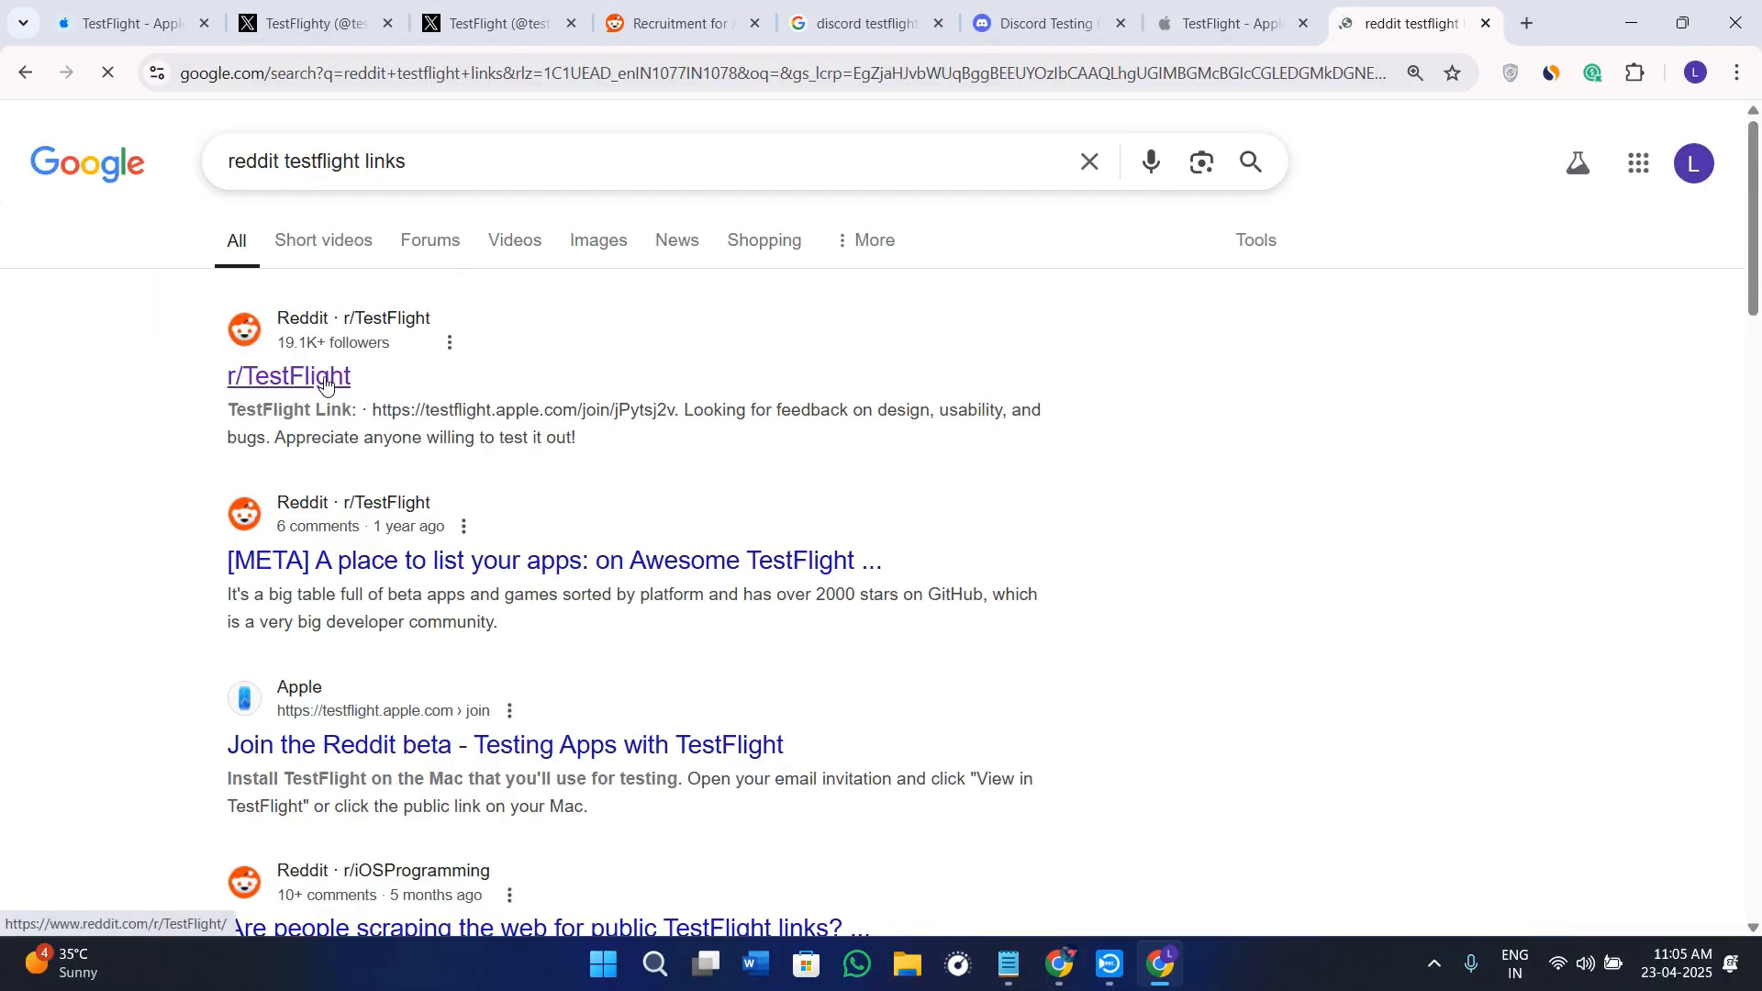
pyautogui.click(289, 376)
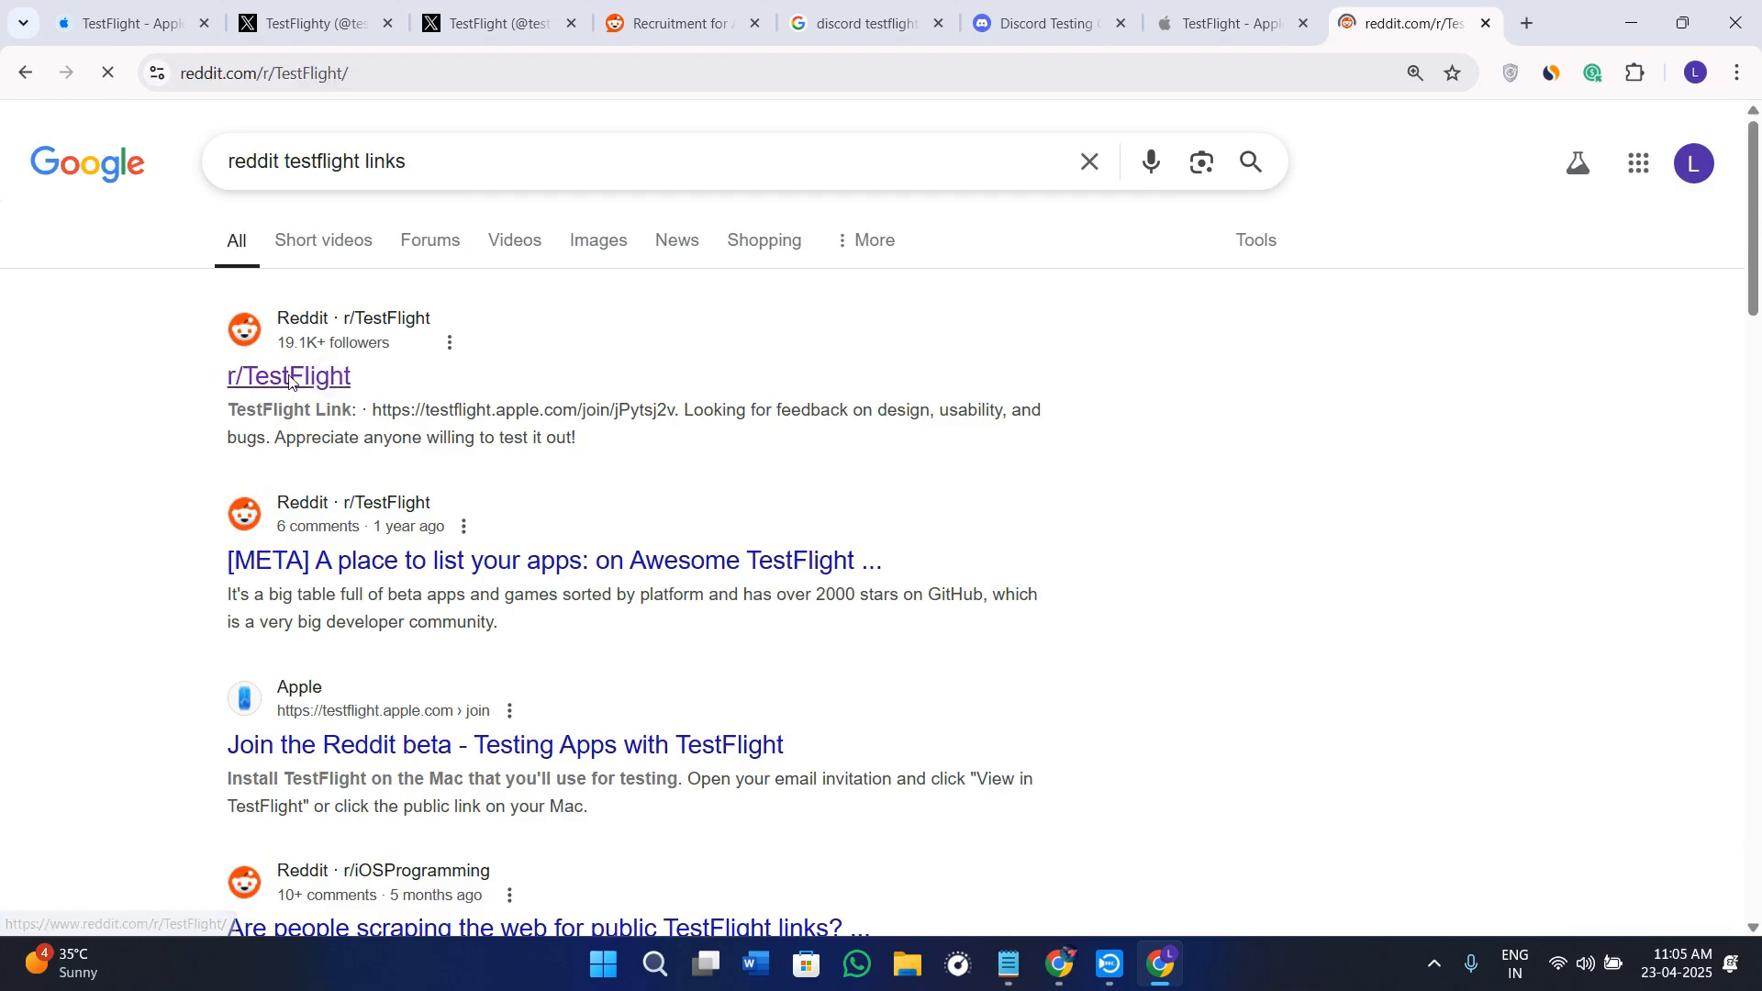
pyautogui.click(289, 375)
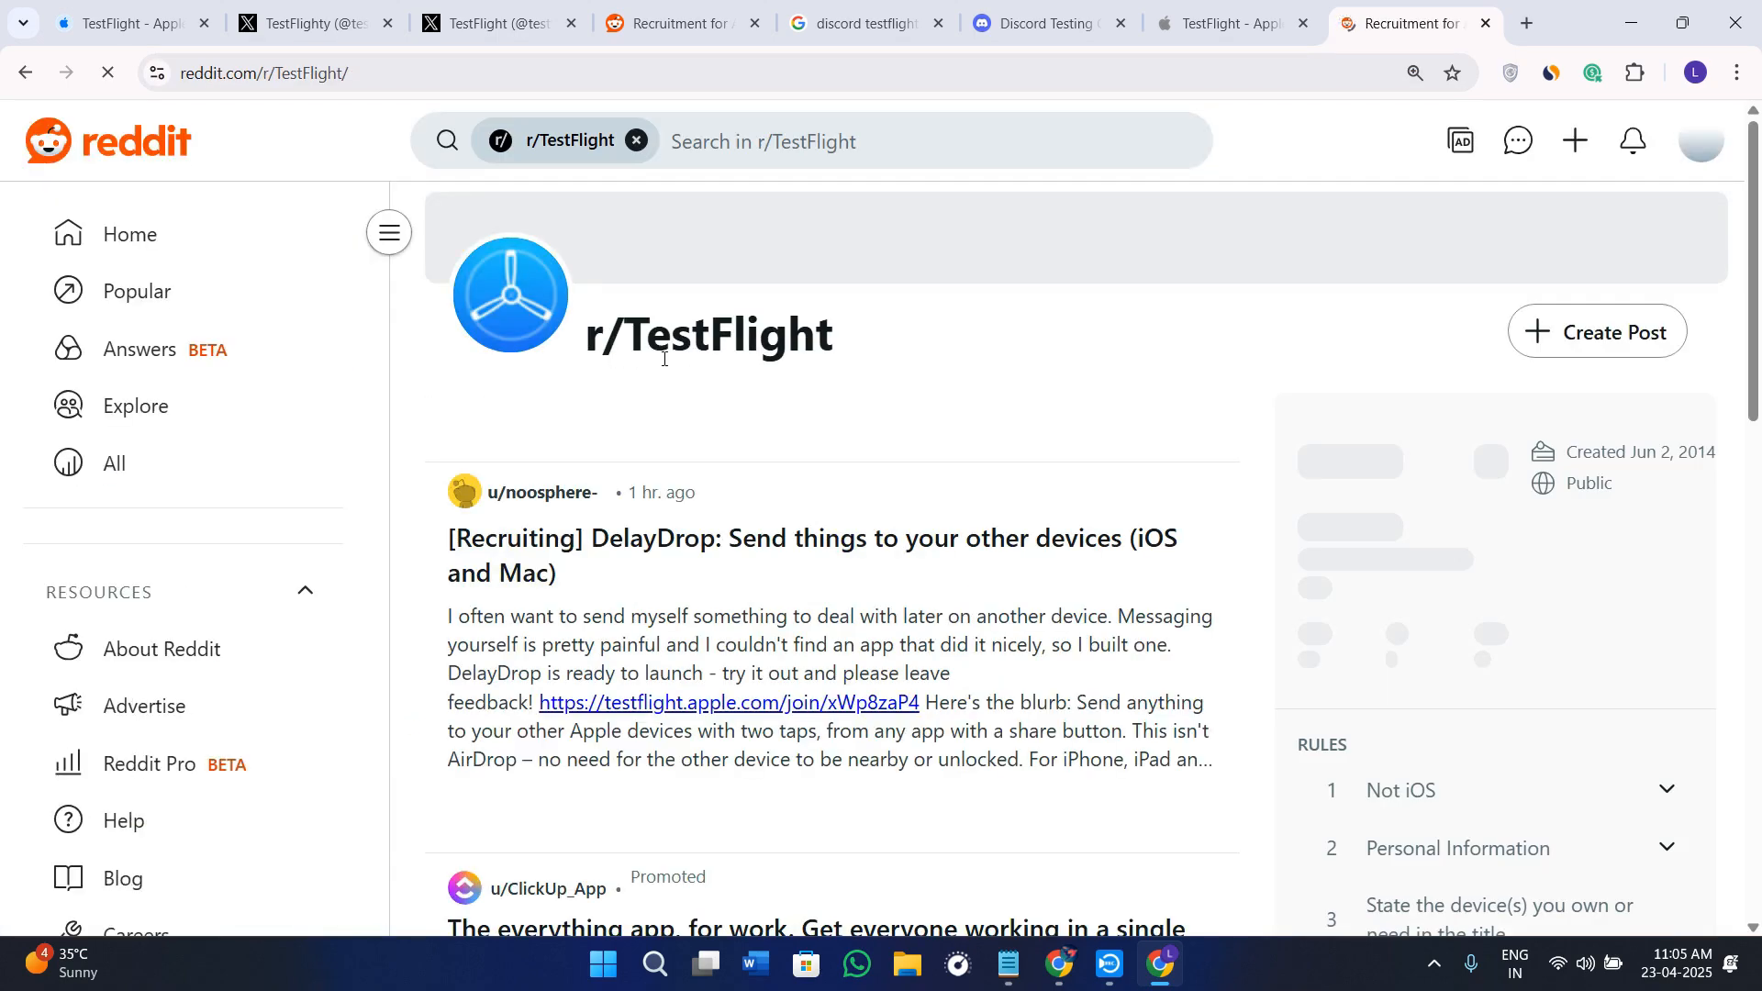
# Step: Find 'join' on r/TestFlight, open the Blaze Feeds tester post, and start a blank tab
pyautogui.scroll(-3)
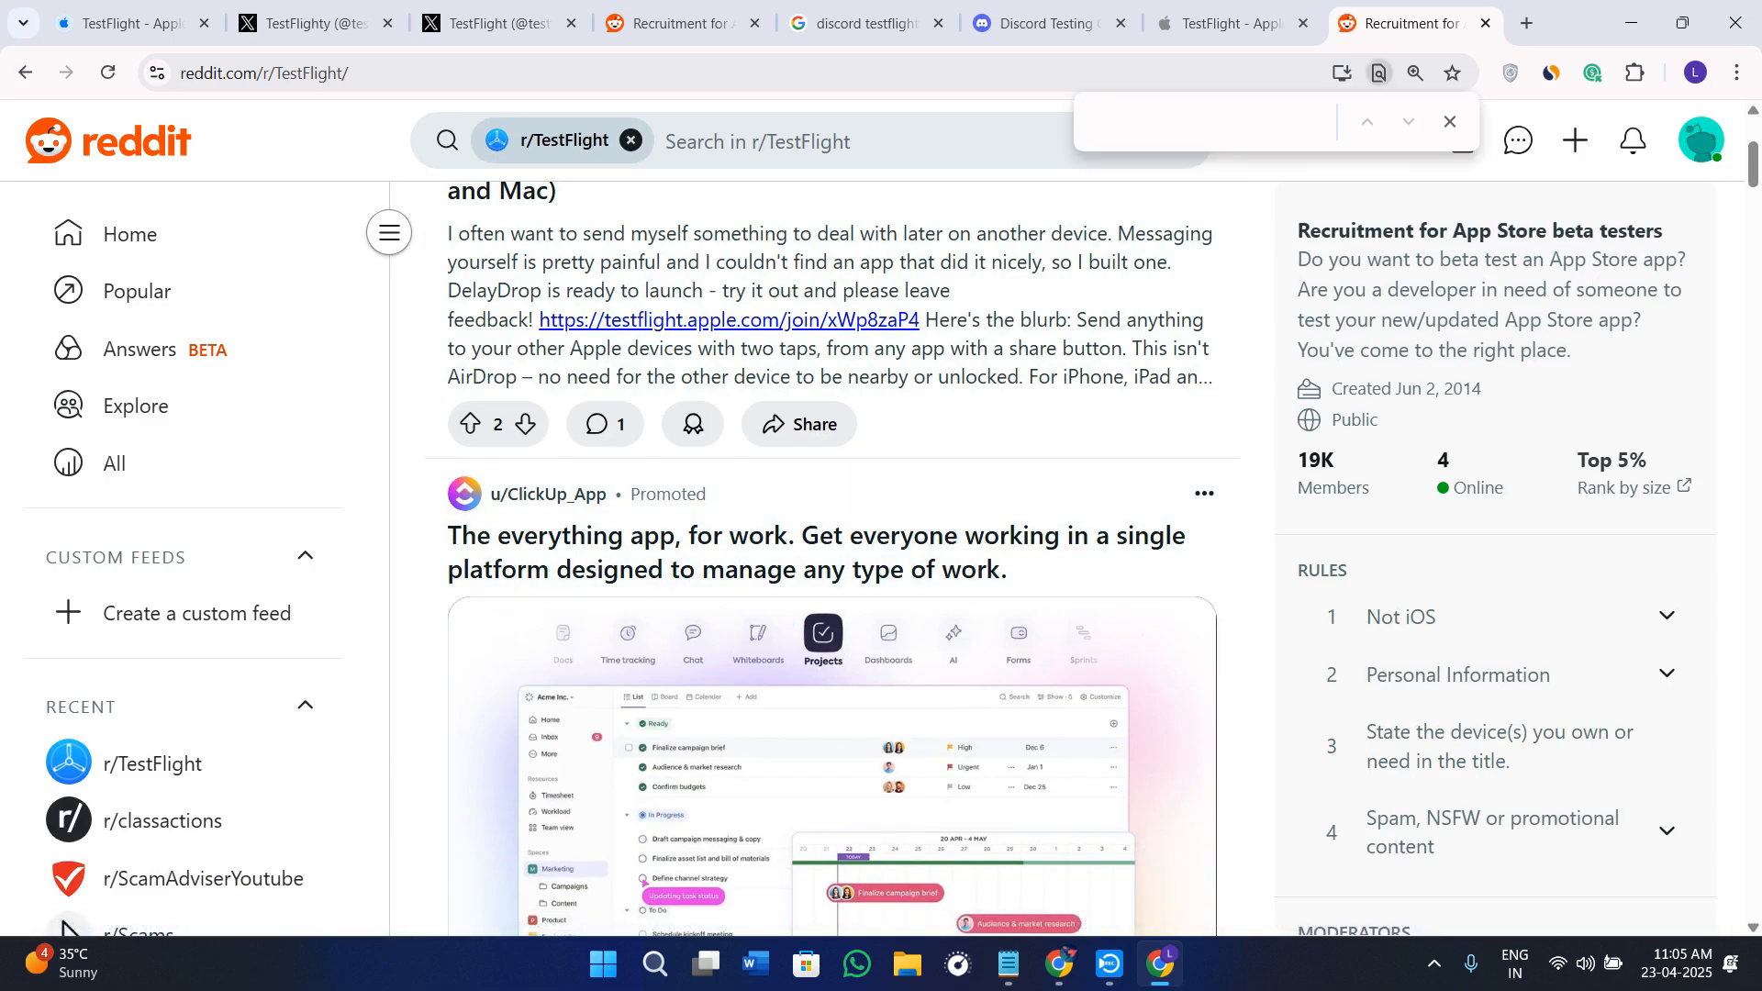
pyautogui.write('join')
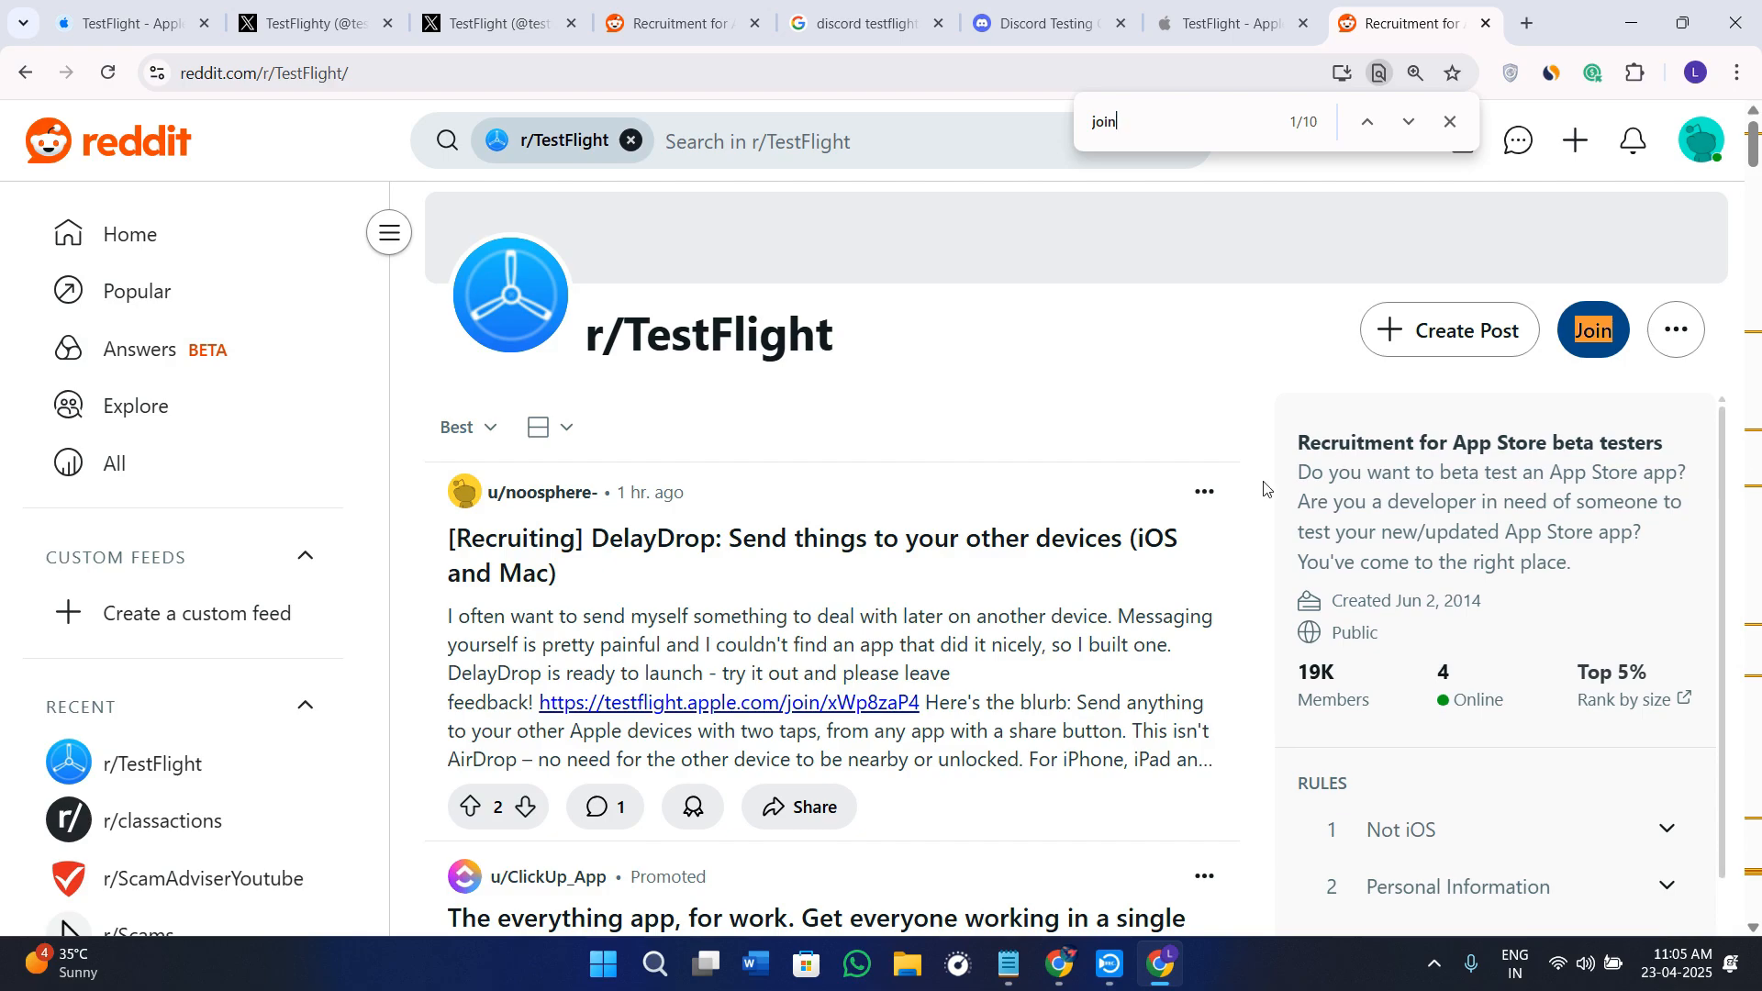
pyautogui.click(1408, 121)
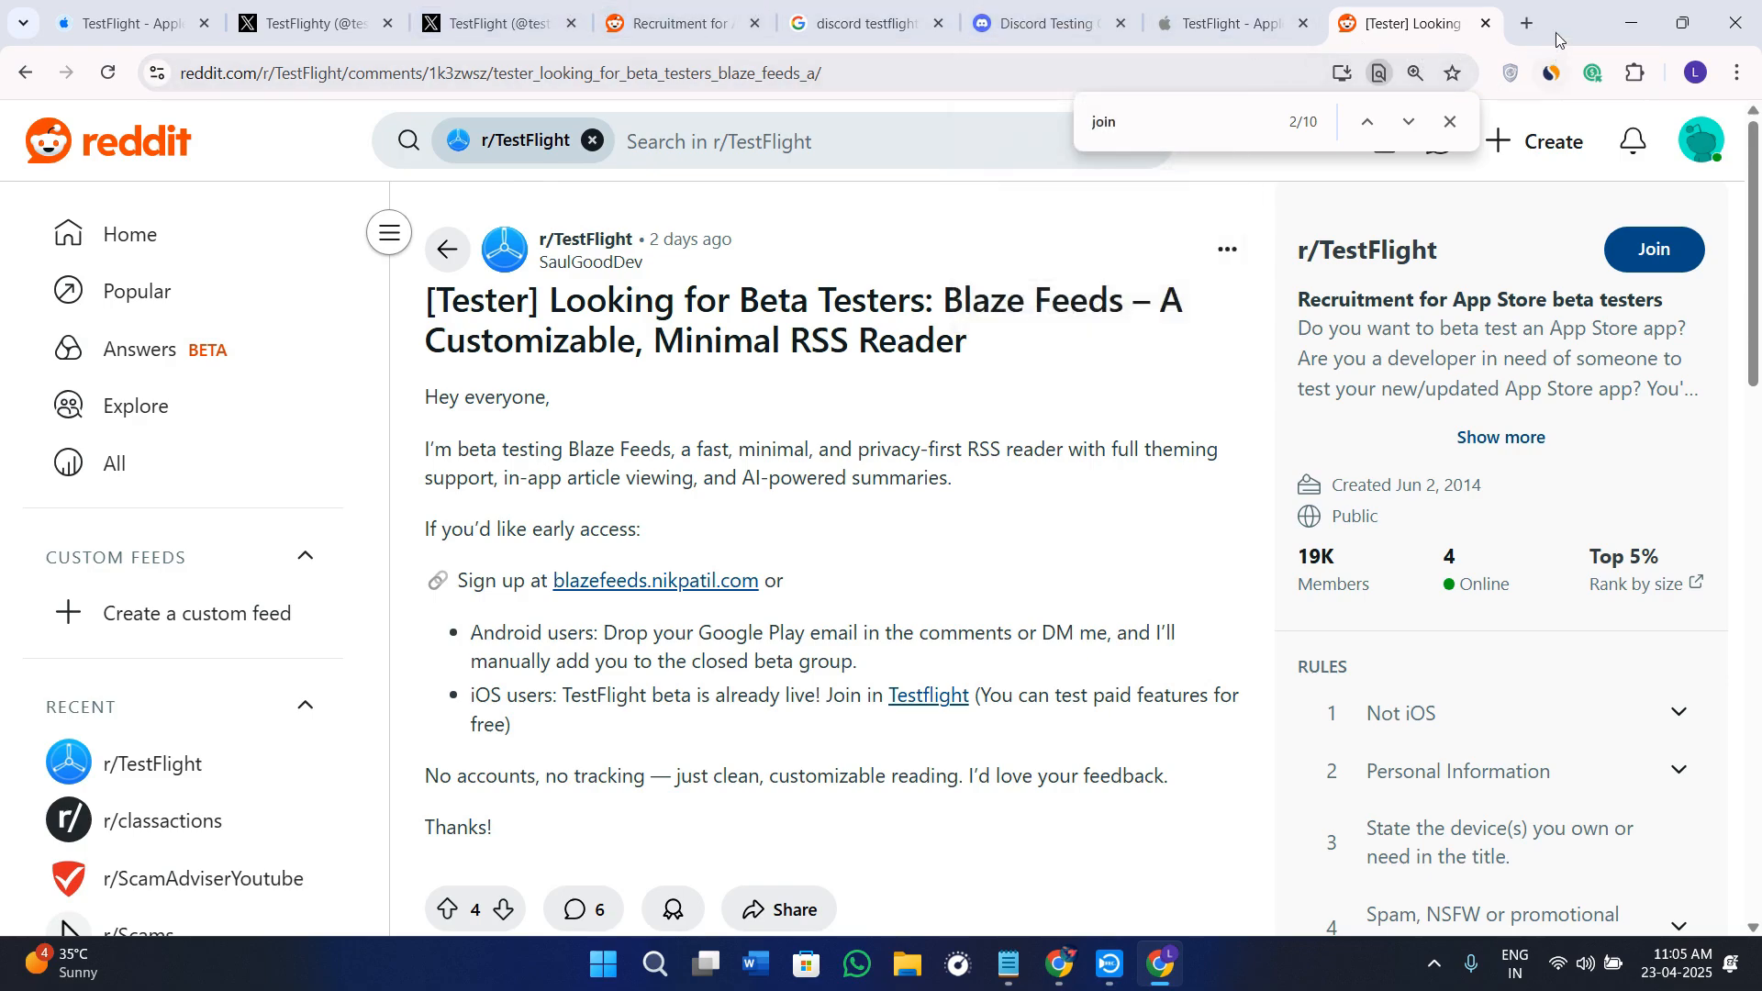
pyautogui.click(1527, 24)
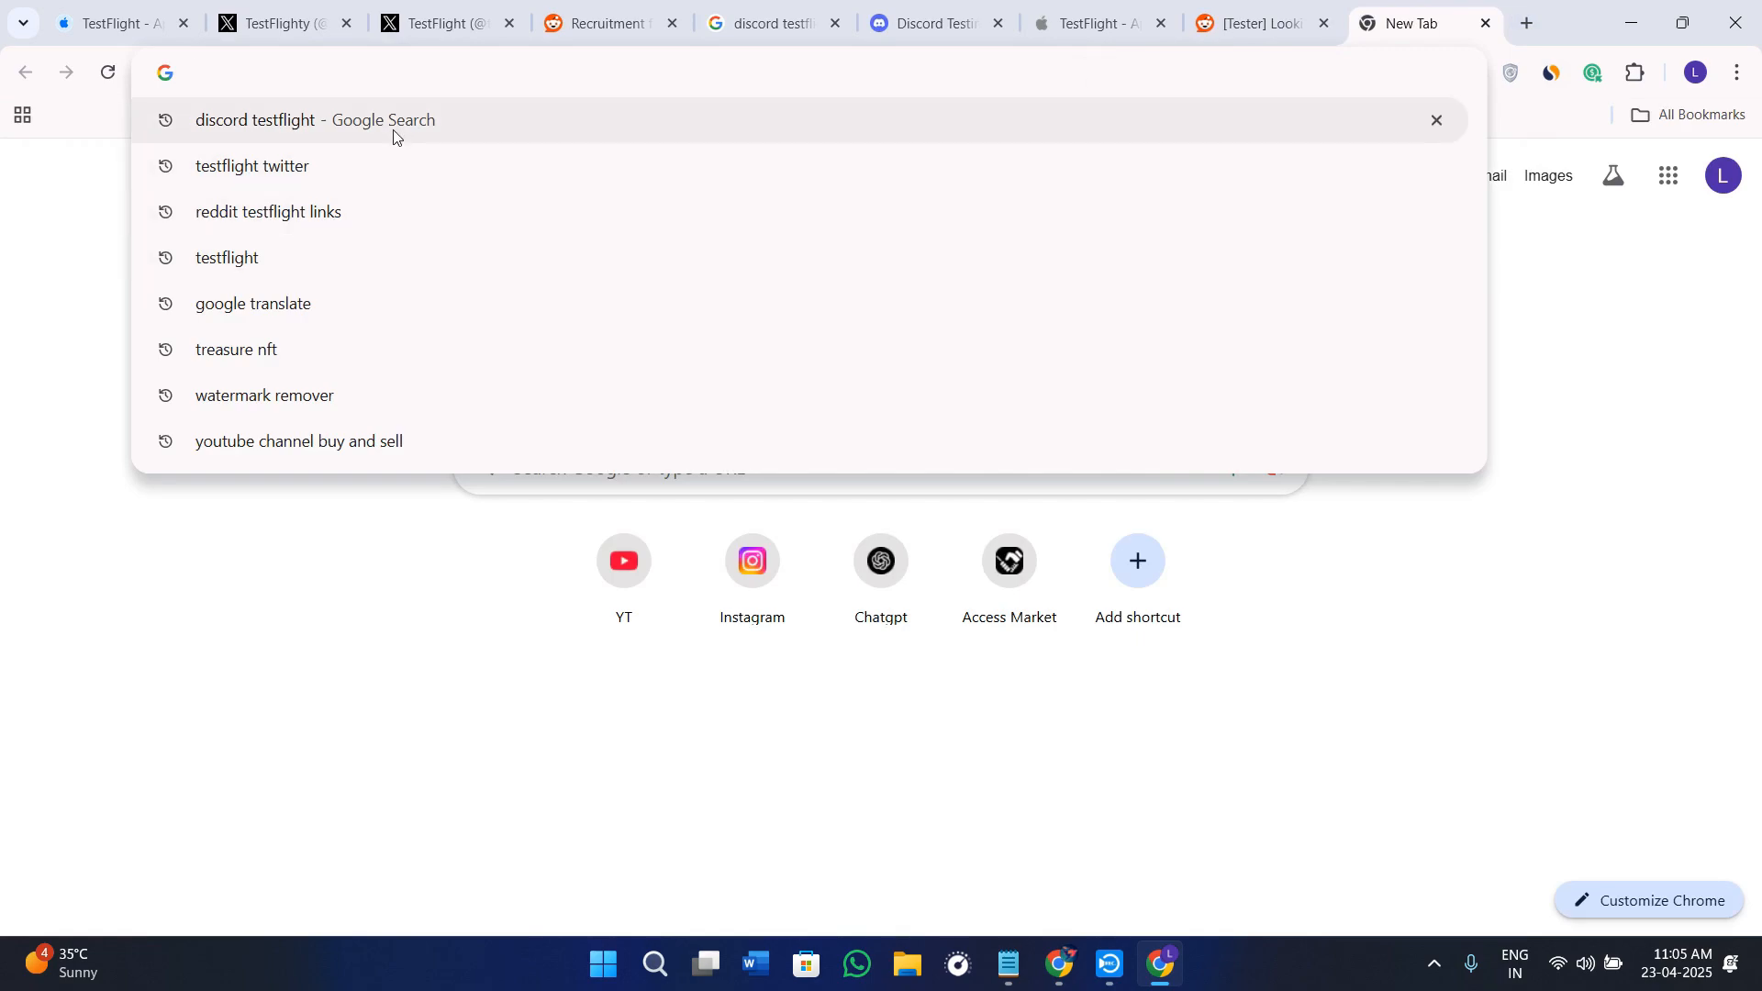
# Step: Search 'discord testflight' and read the Discord Testing Clients Help Center article
pyautogui.click(254, 121)
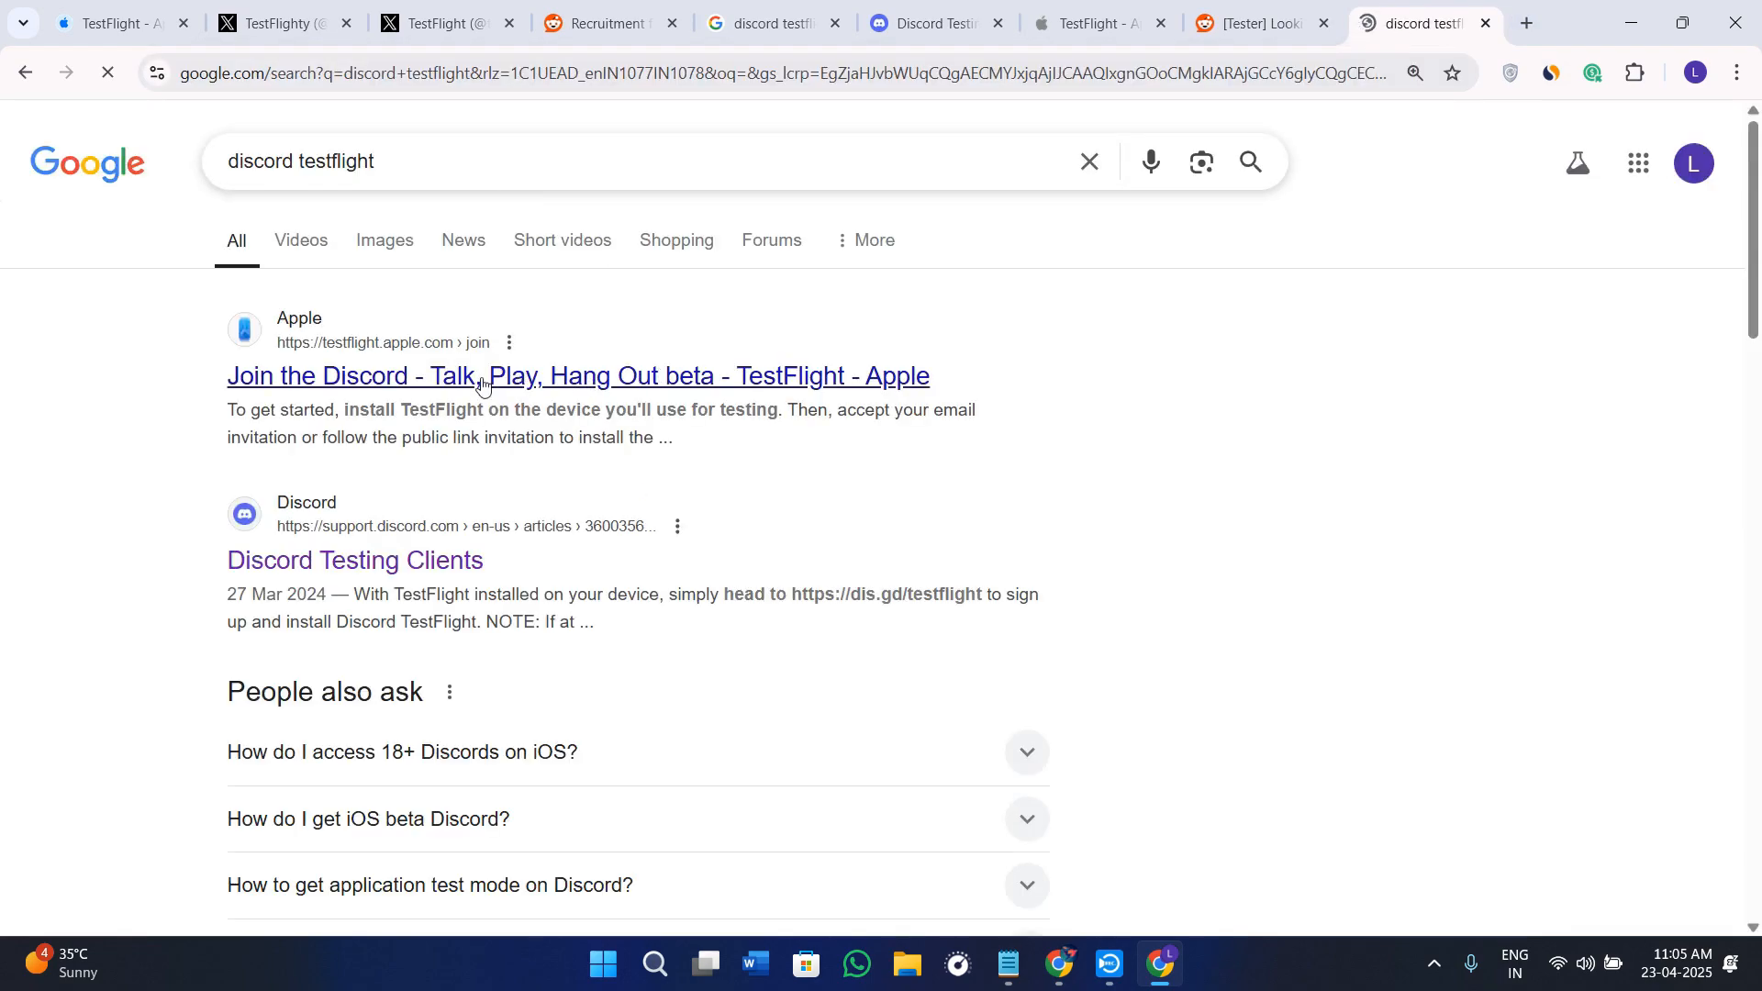
pyautogui.click(356, 559)
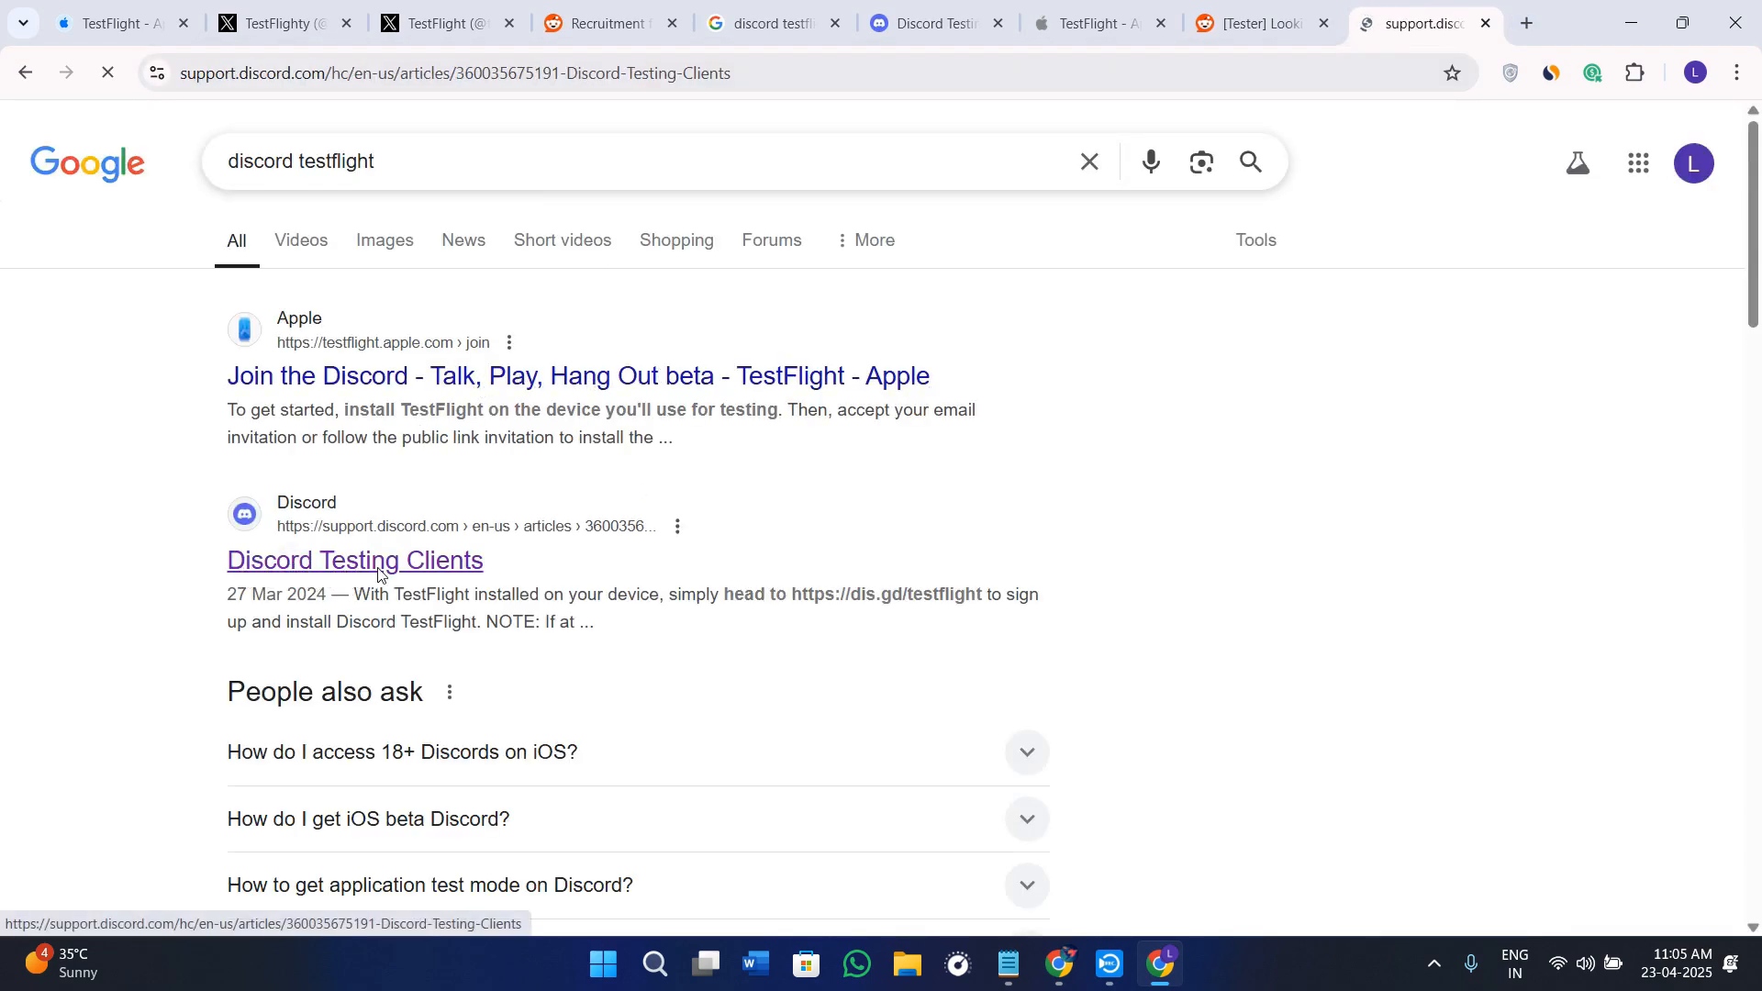
pyautogui.click(354, 560)
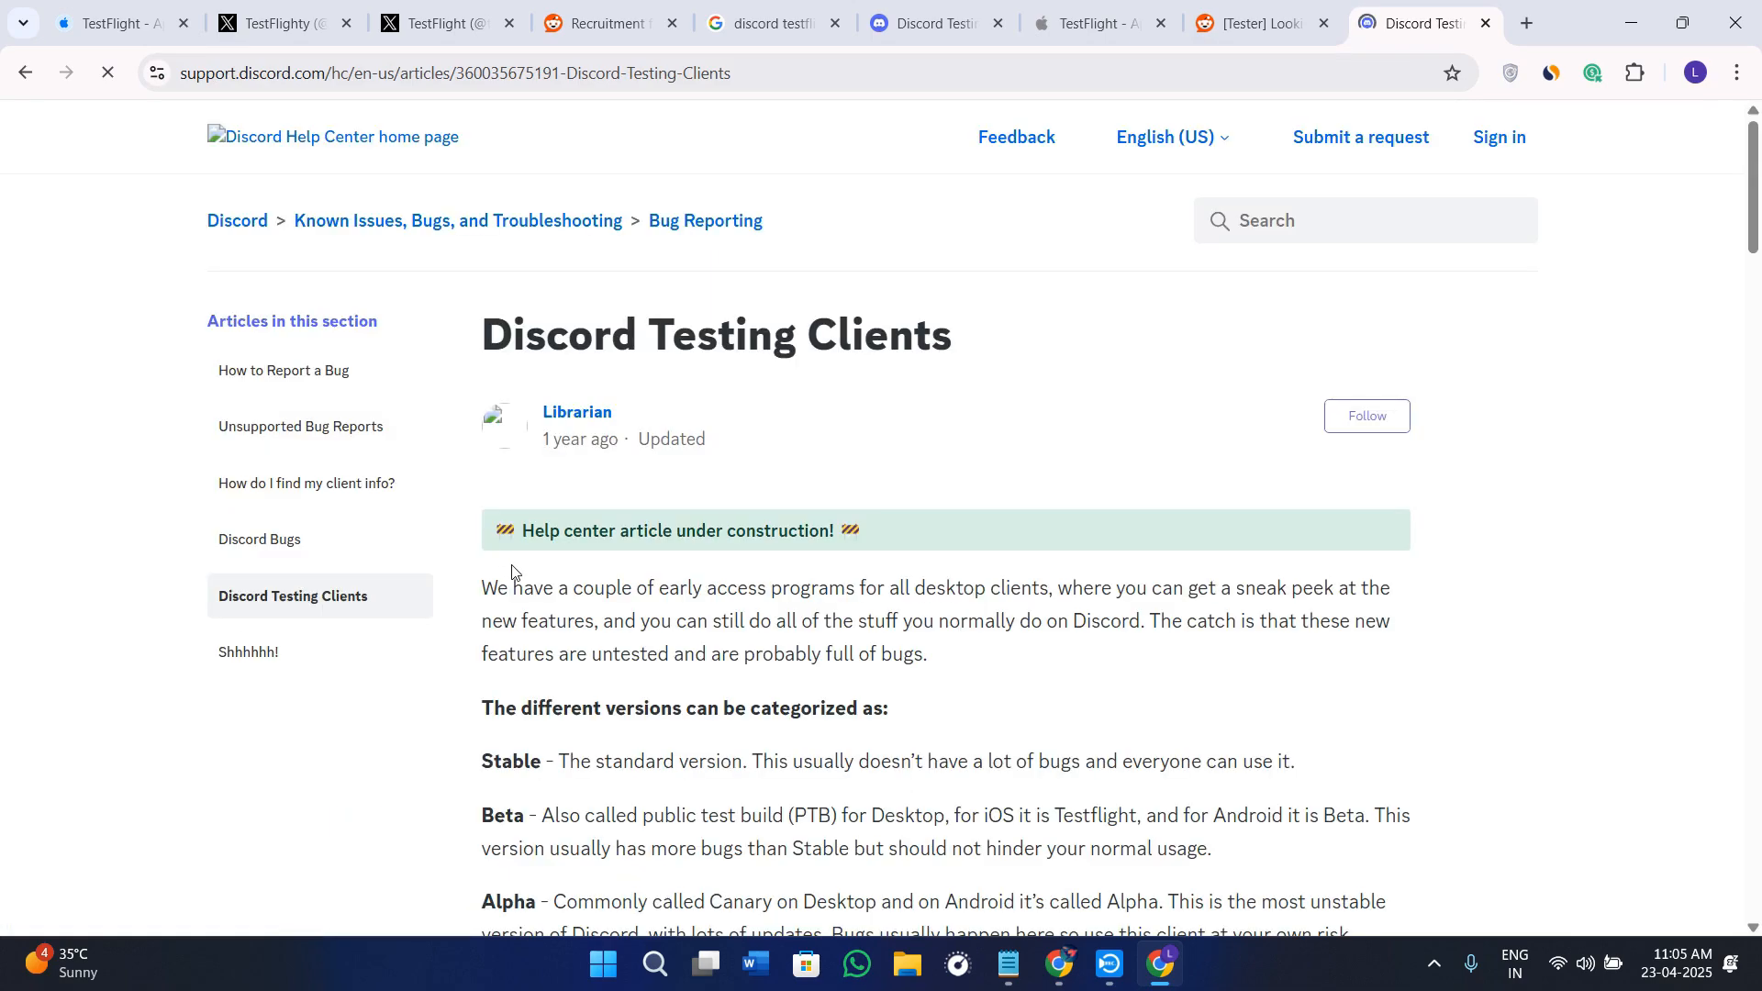
pyautogui.scroll(-3)
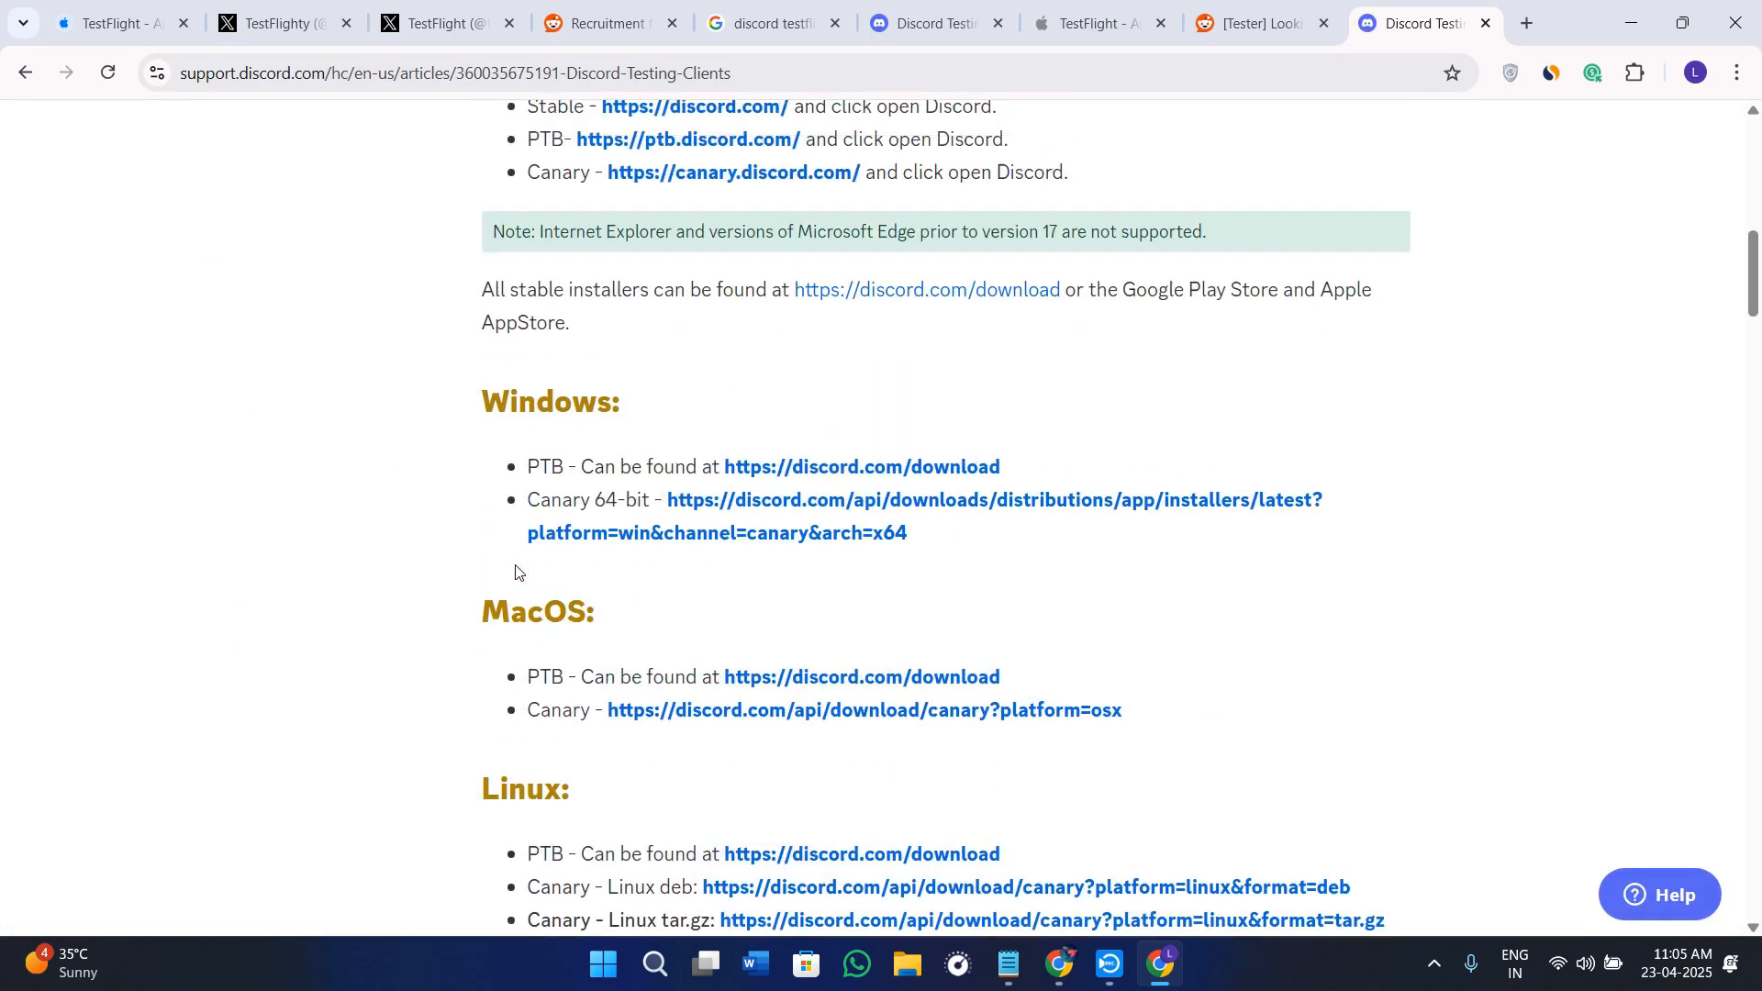
pyautogui.scroll(3)
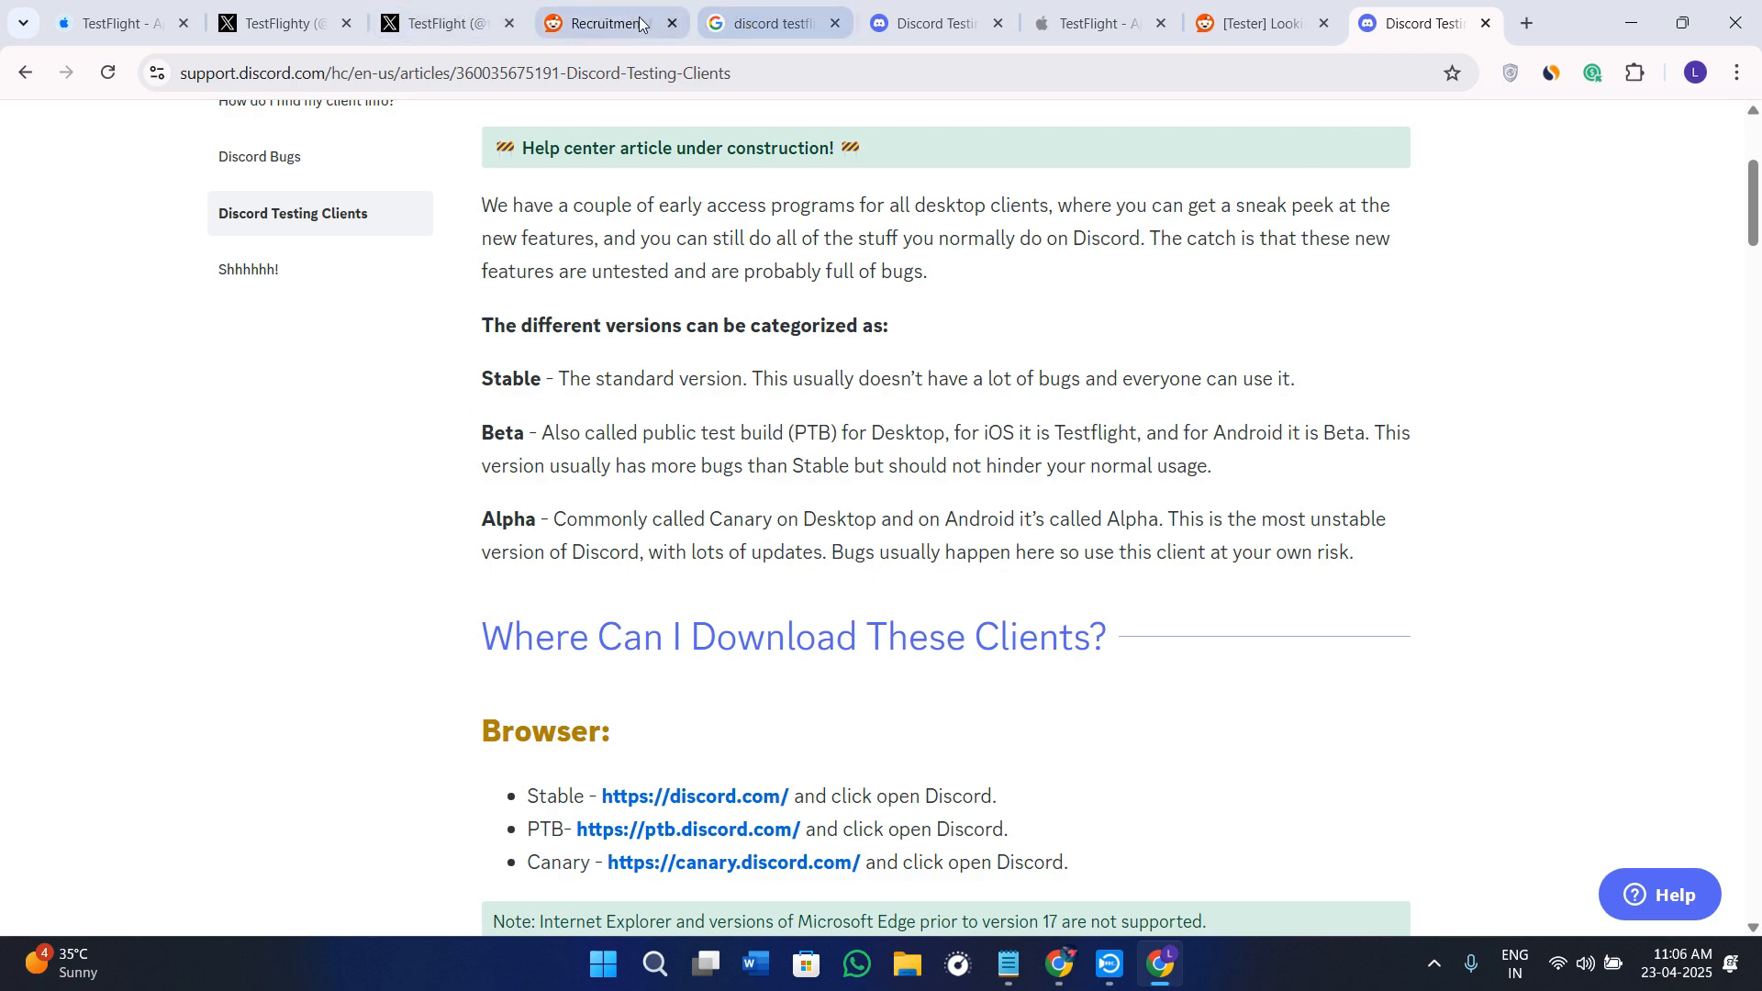
# Step: Return to r/TestFlight and read the DelayDrop recruiting post and its TestFlight join link
pyautogui.click(602, 23)
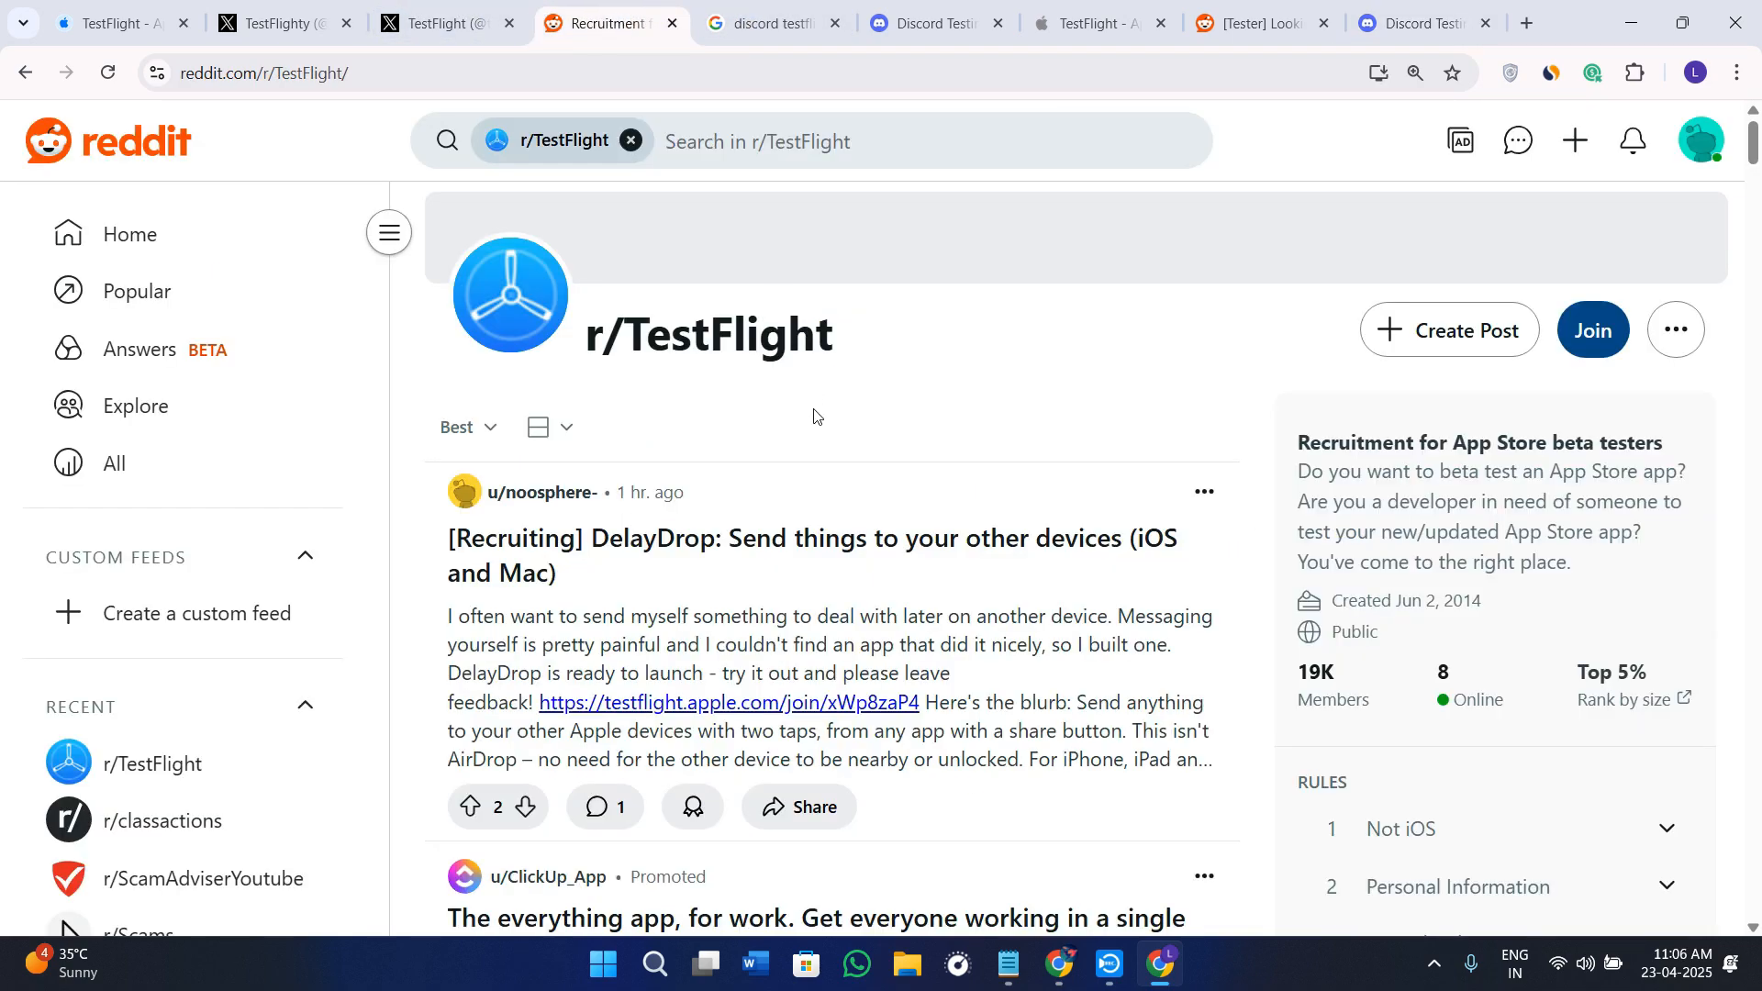
pyautogui.moveTo(822, 716)
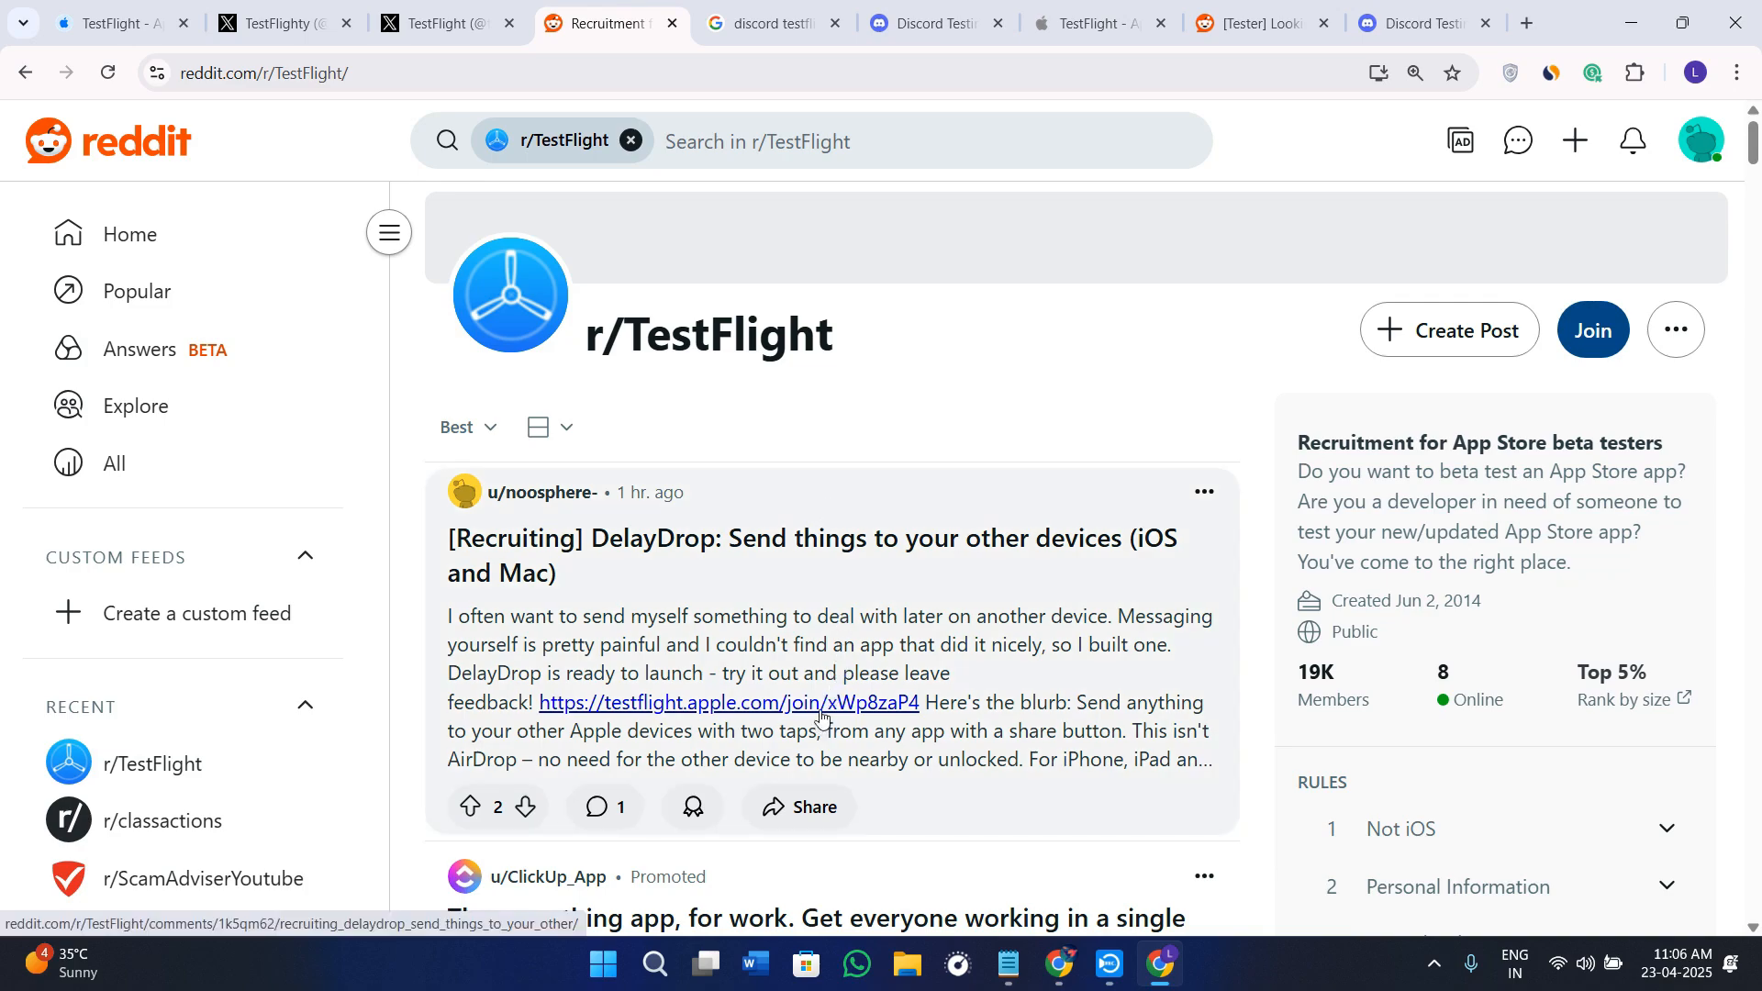
pyautogui.click(771, 537)
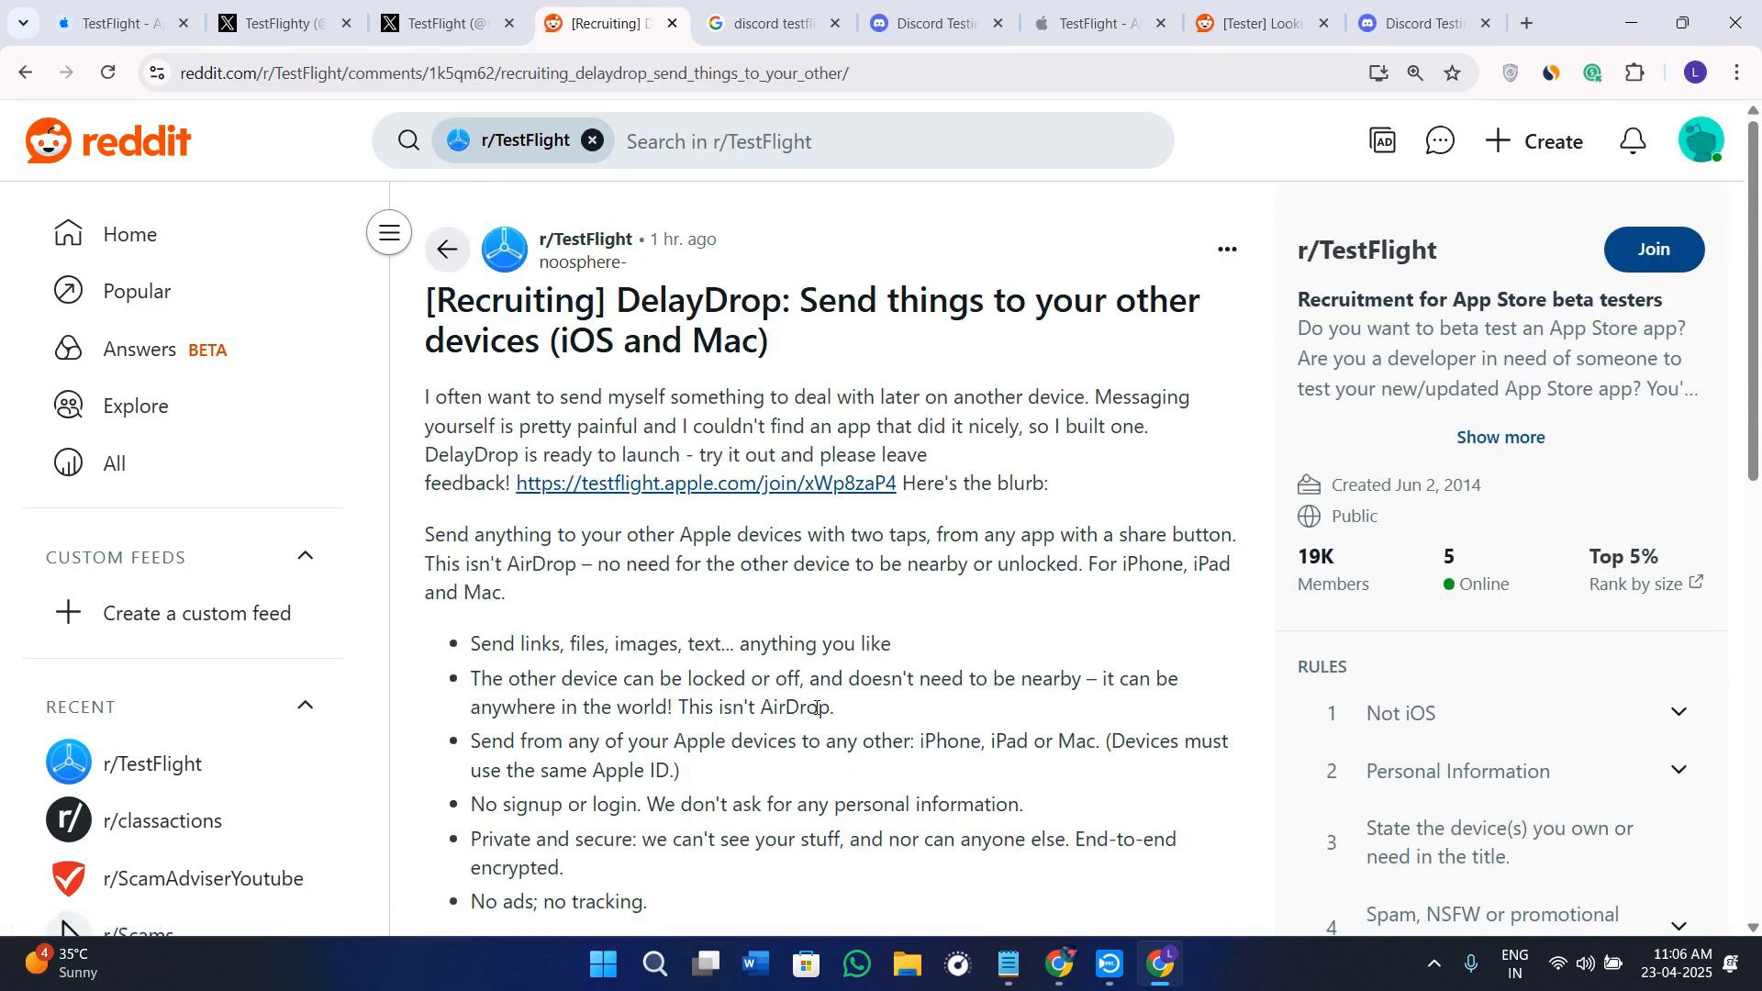
pyautogui.scroll(-3)
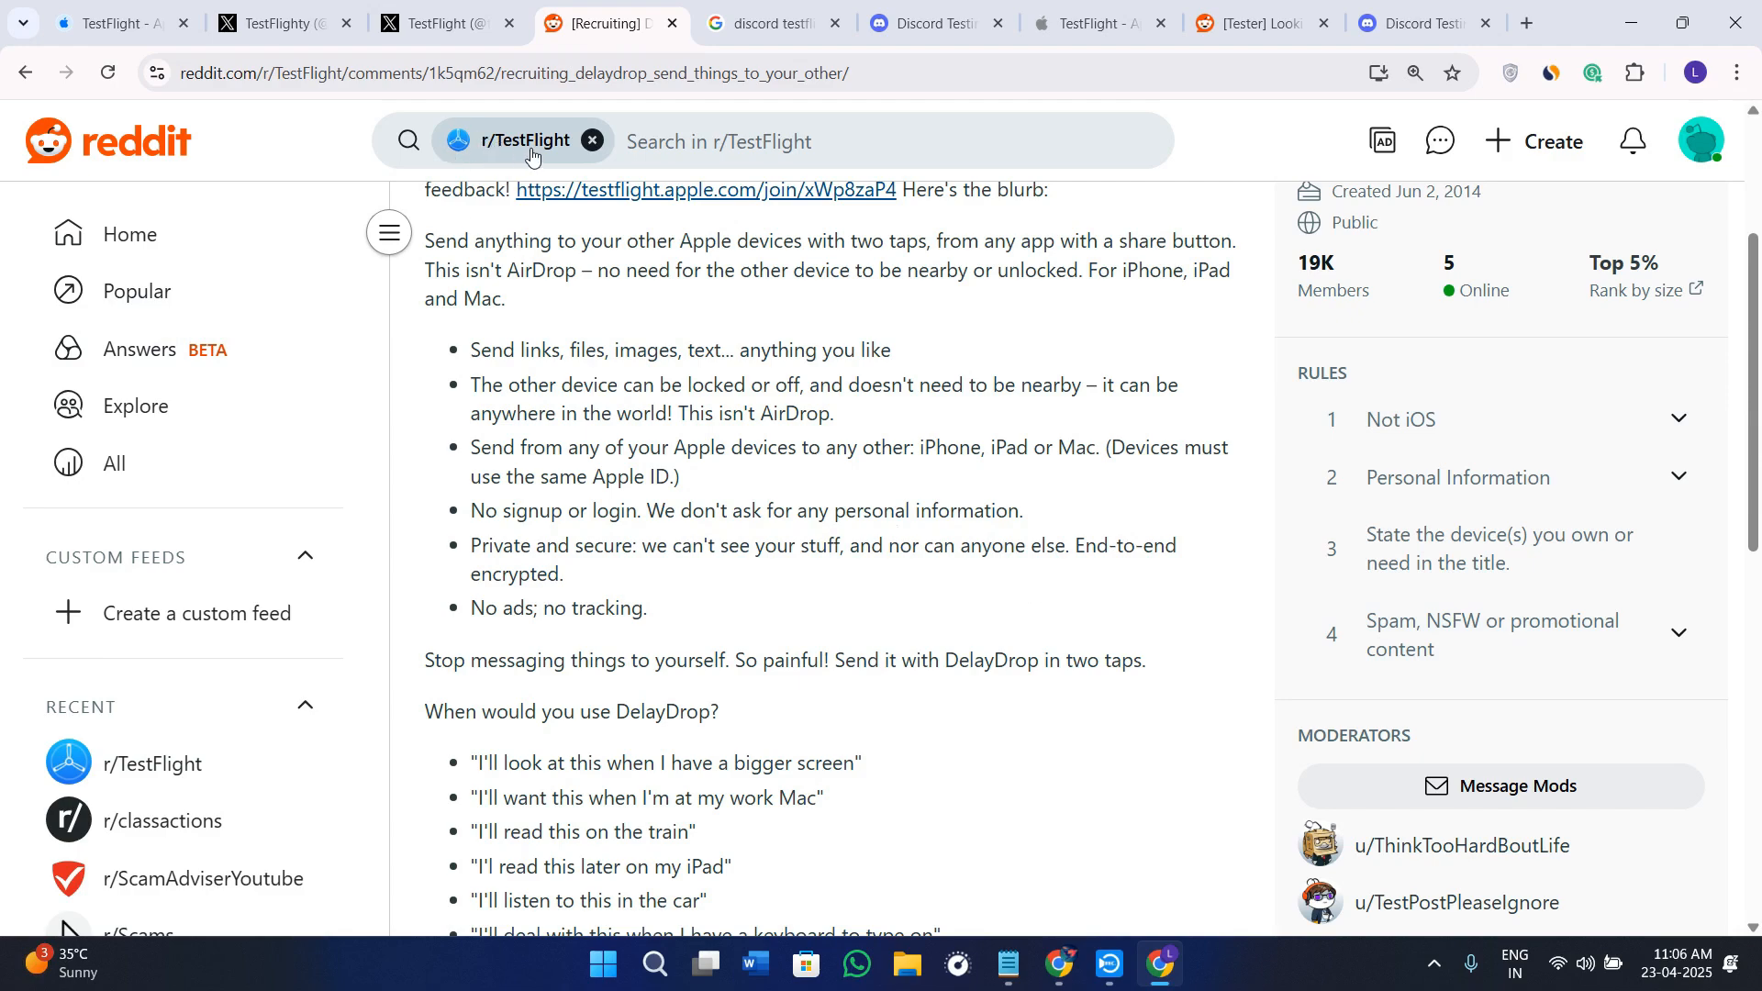
pyautogui.moveTo(543, 153)
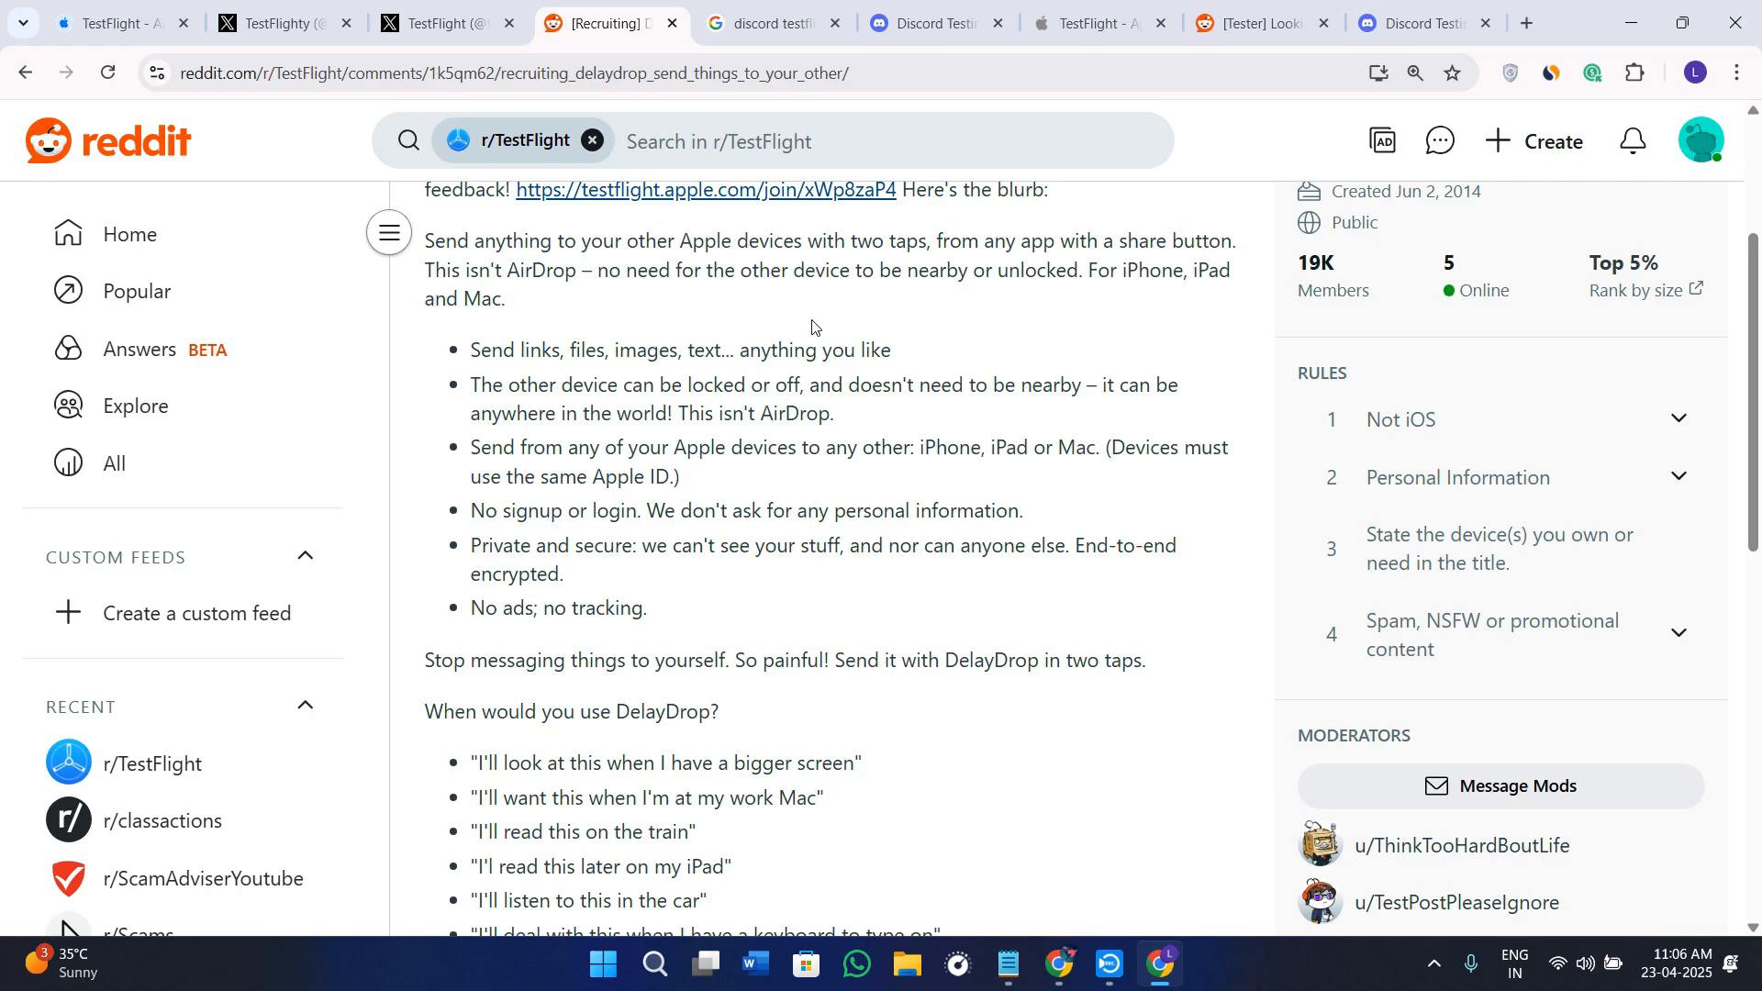
# Step: From the TestFlighty X profile, open t.me/testflightynoti and request viewing it in Telegram
pyautogui.click(276, 23)
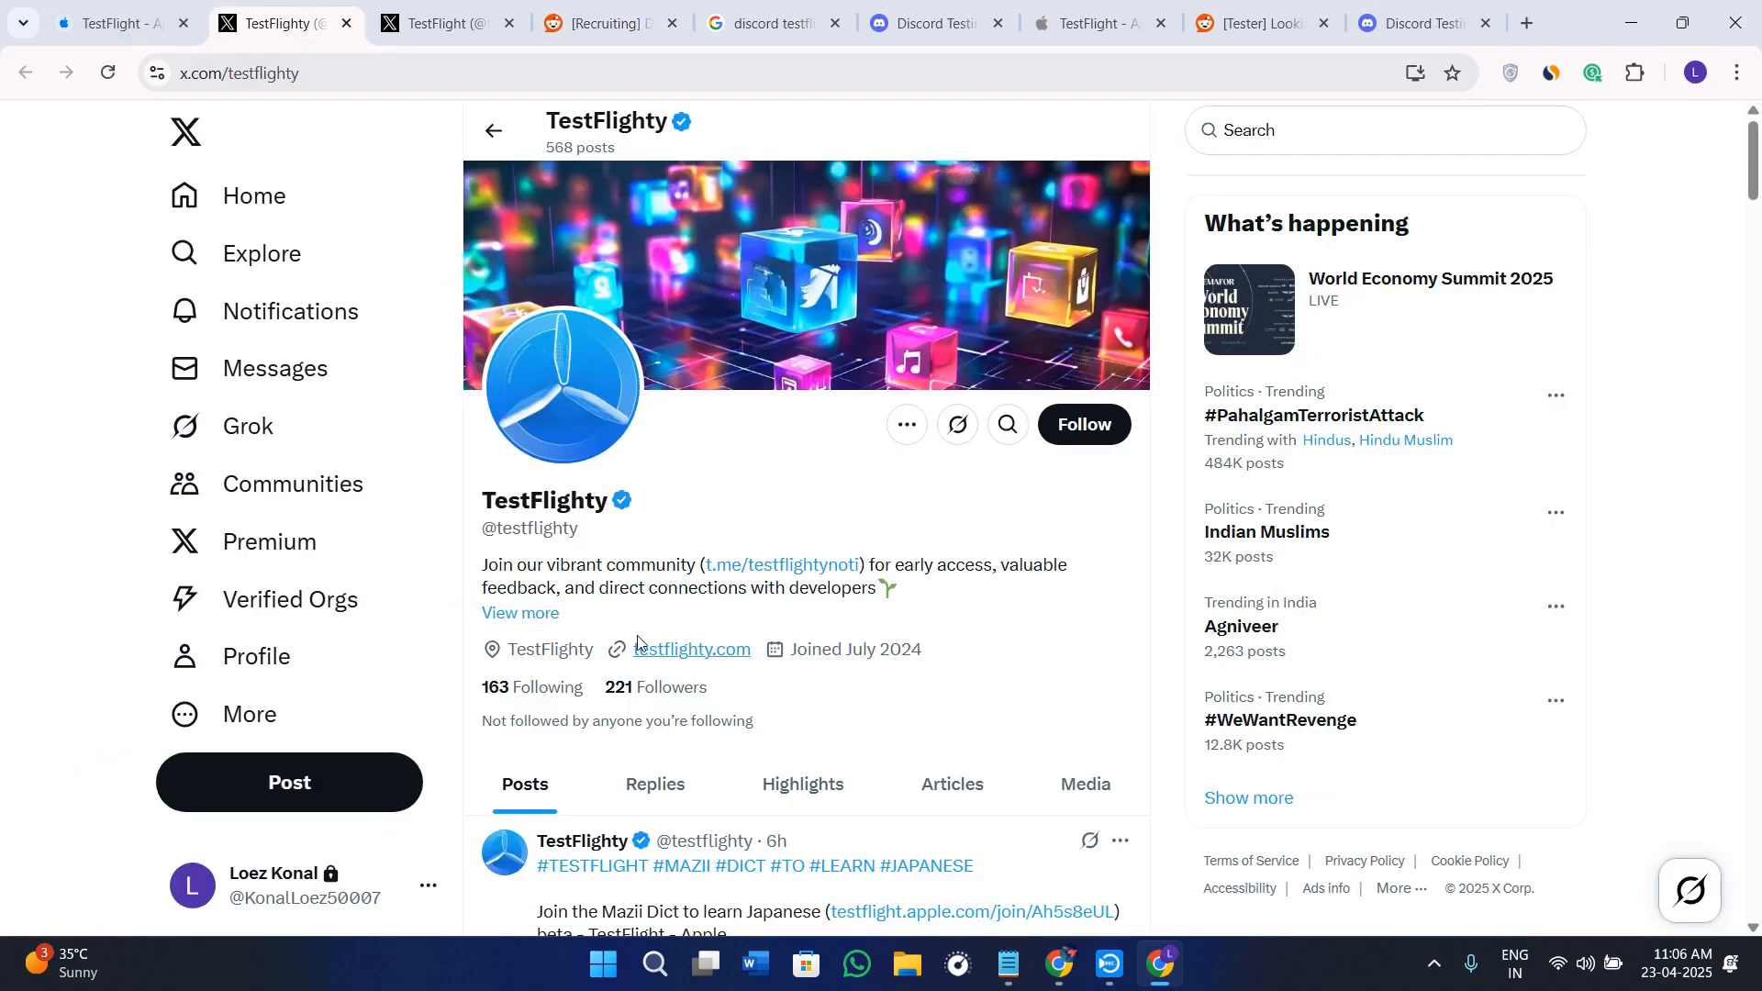
pyautogui.doubleClick(536, 527)
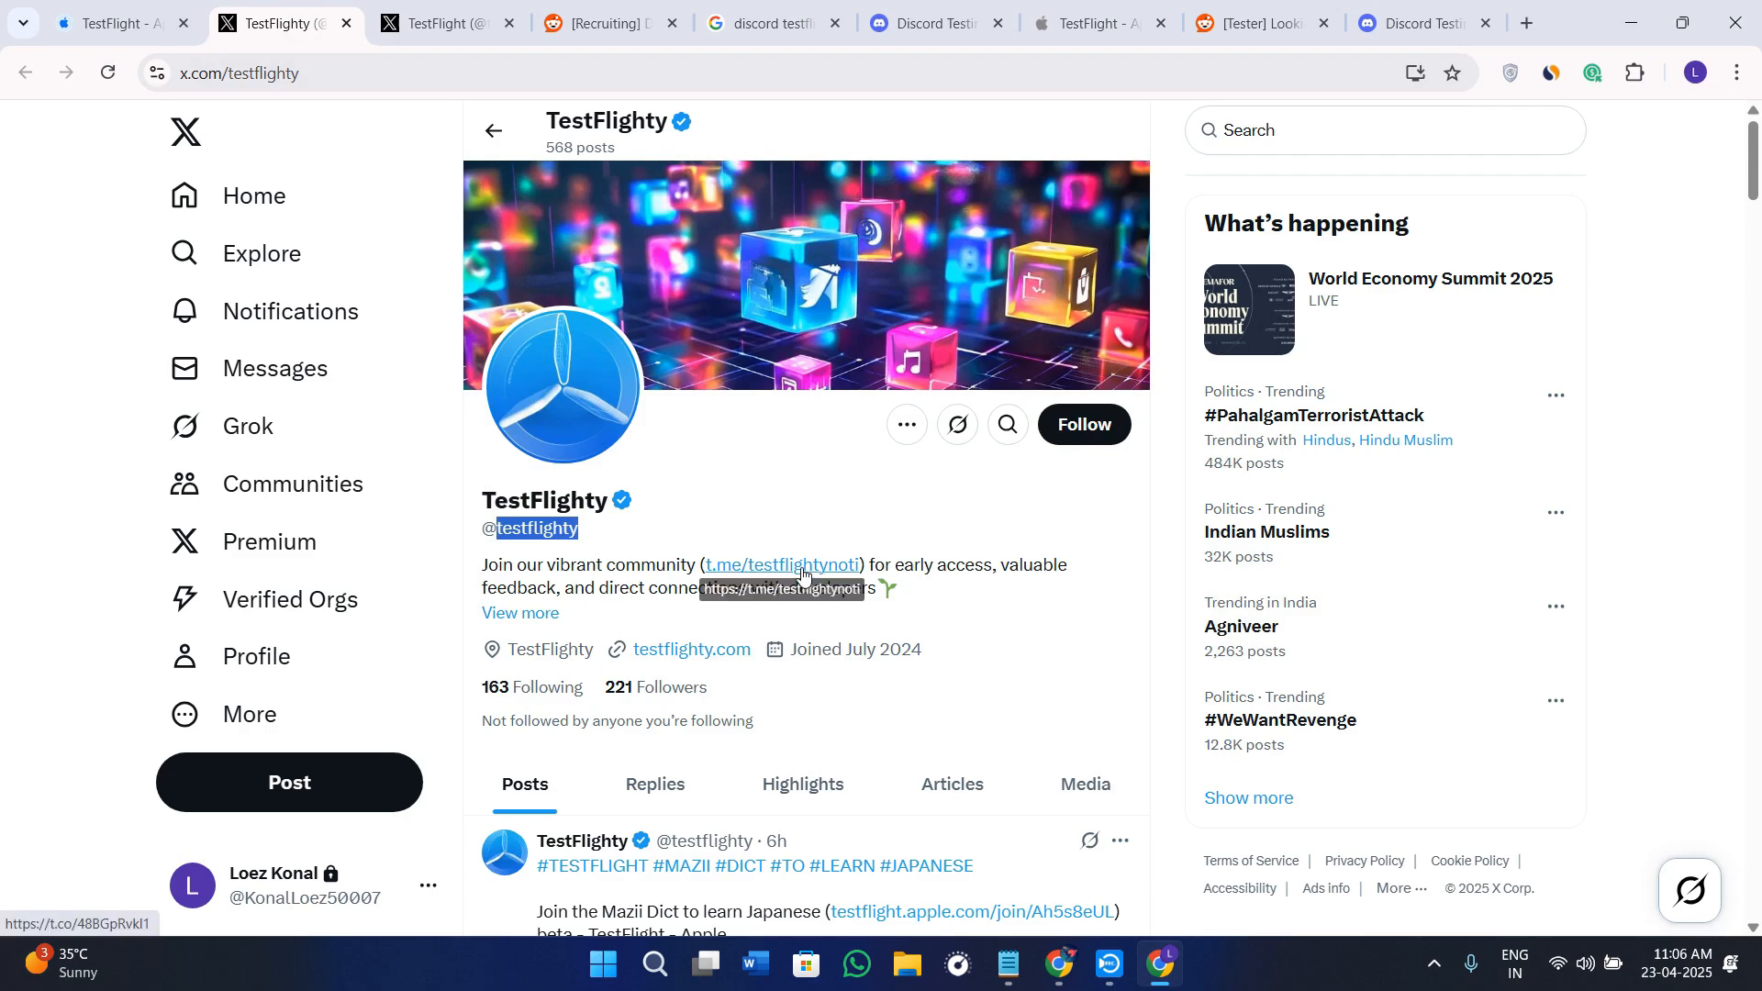
pyautogui.click(783, 564)
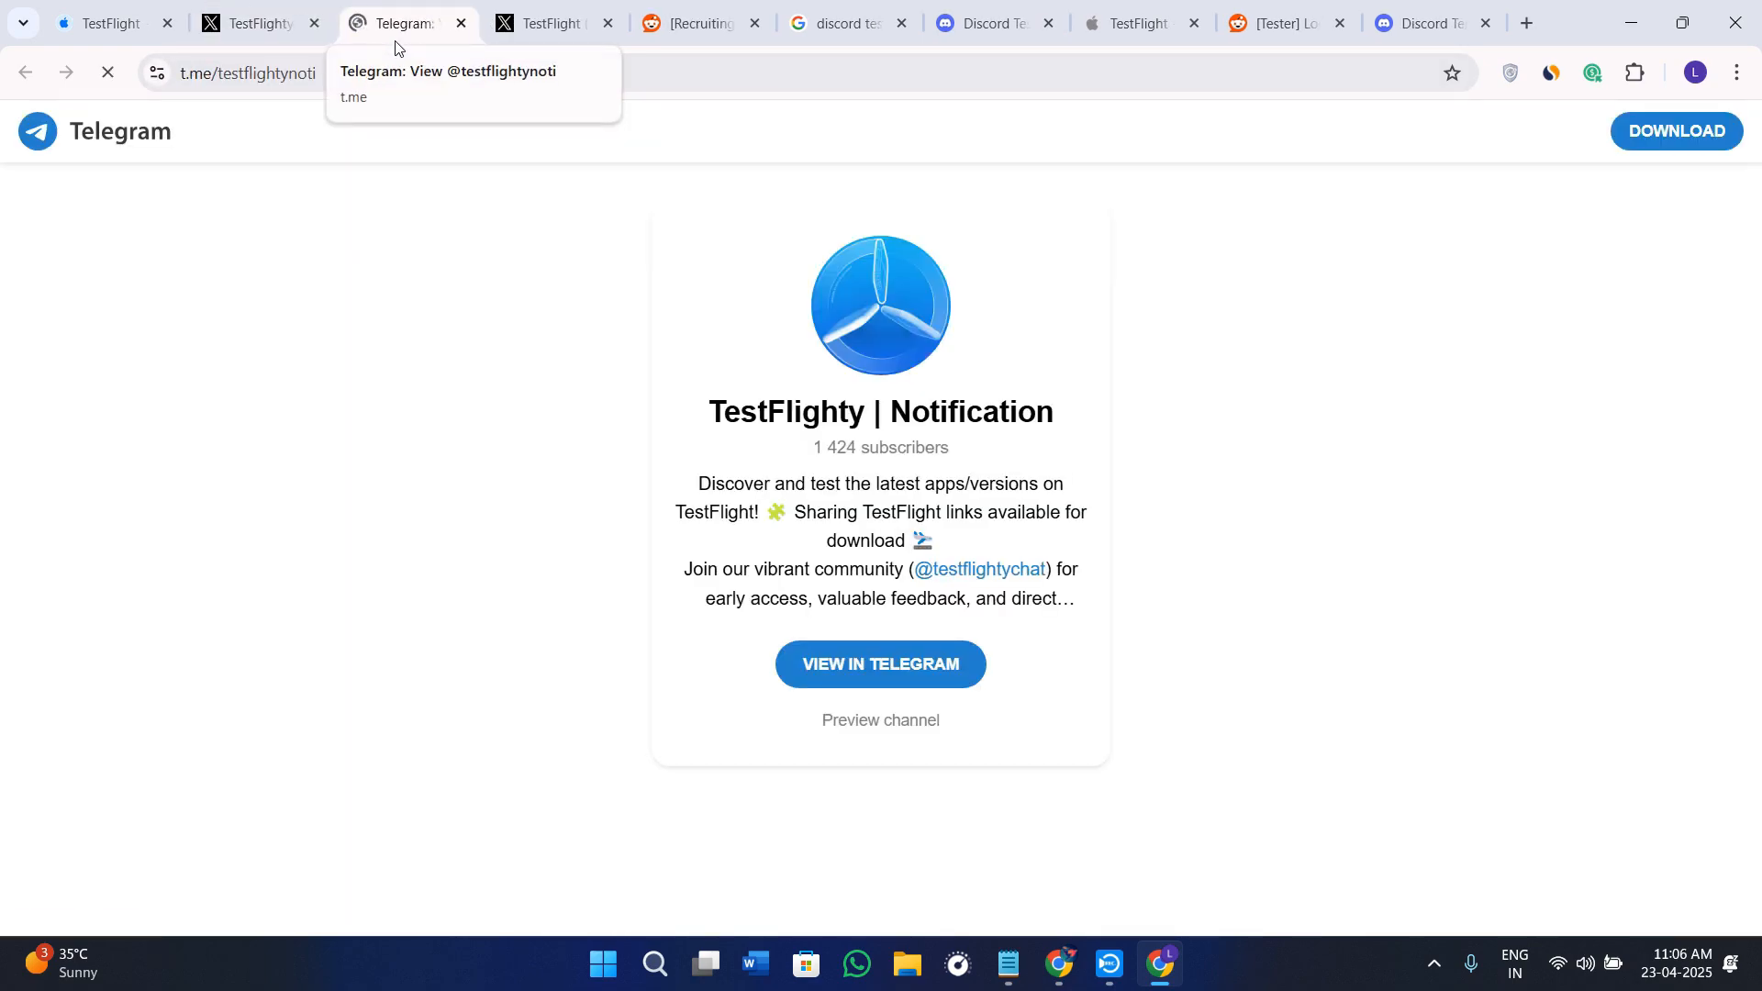
pyautogui.click(880, 664)
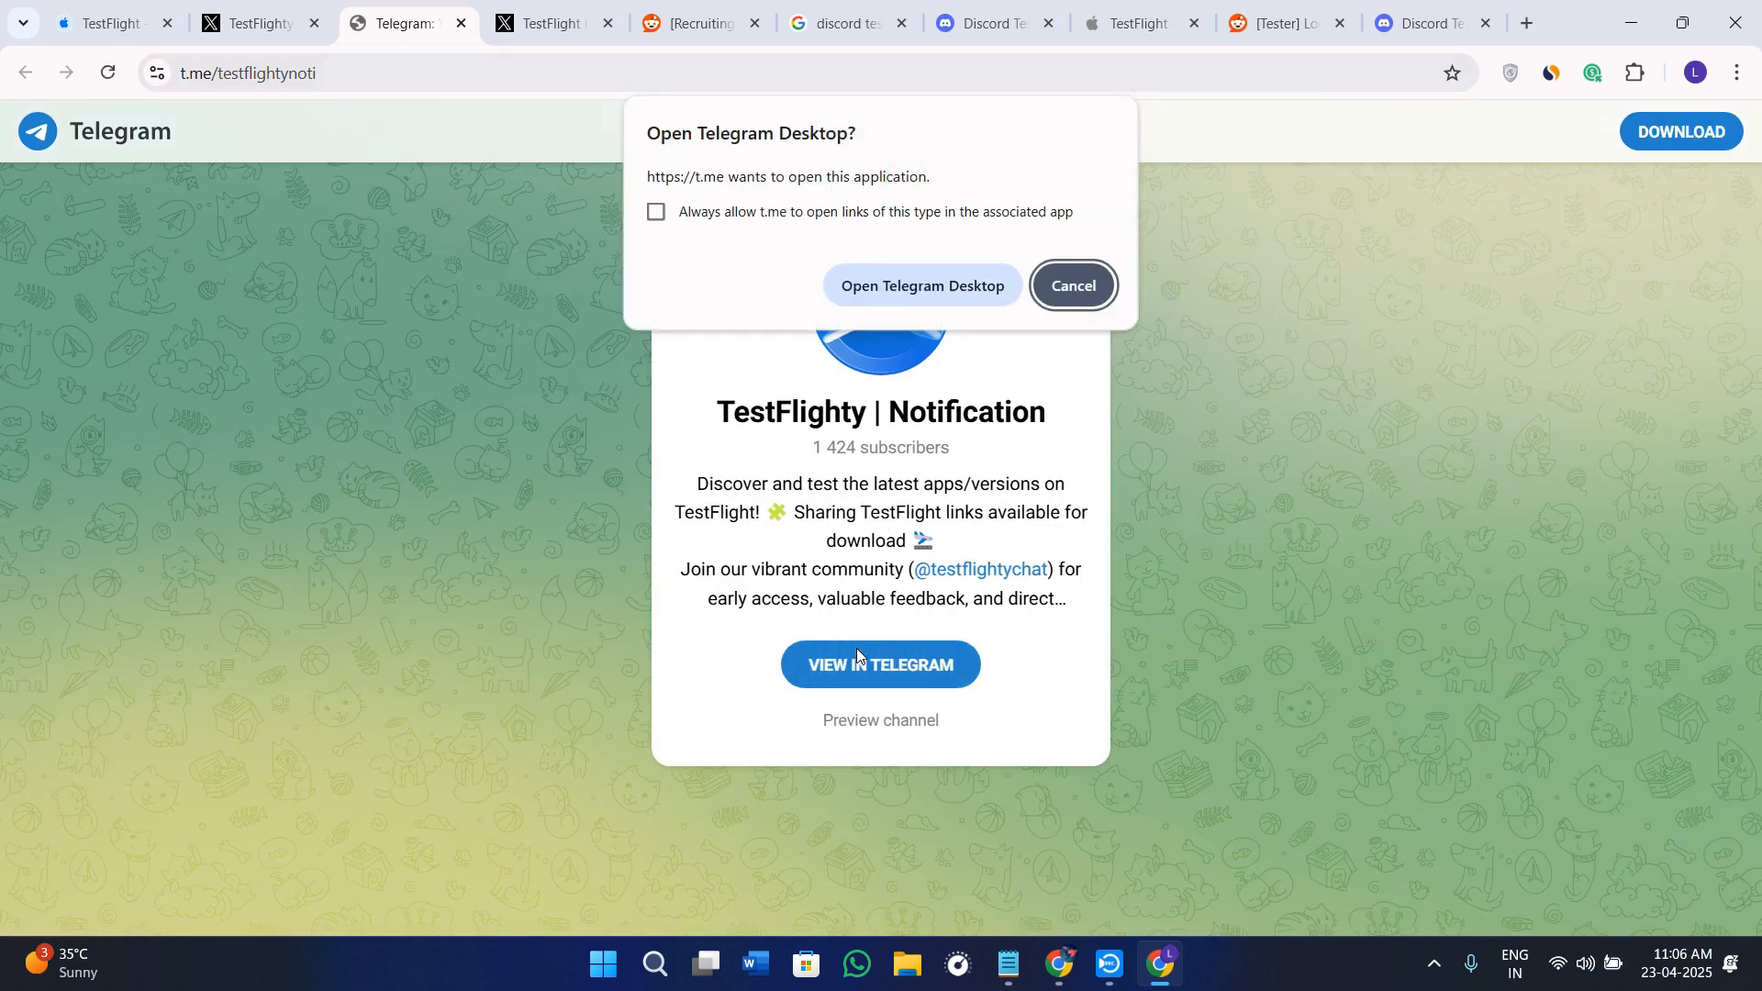
pyautogui.moveTo(861, 652)
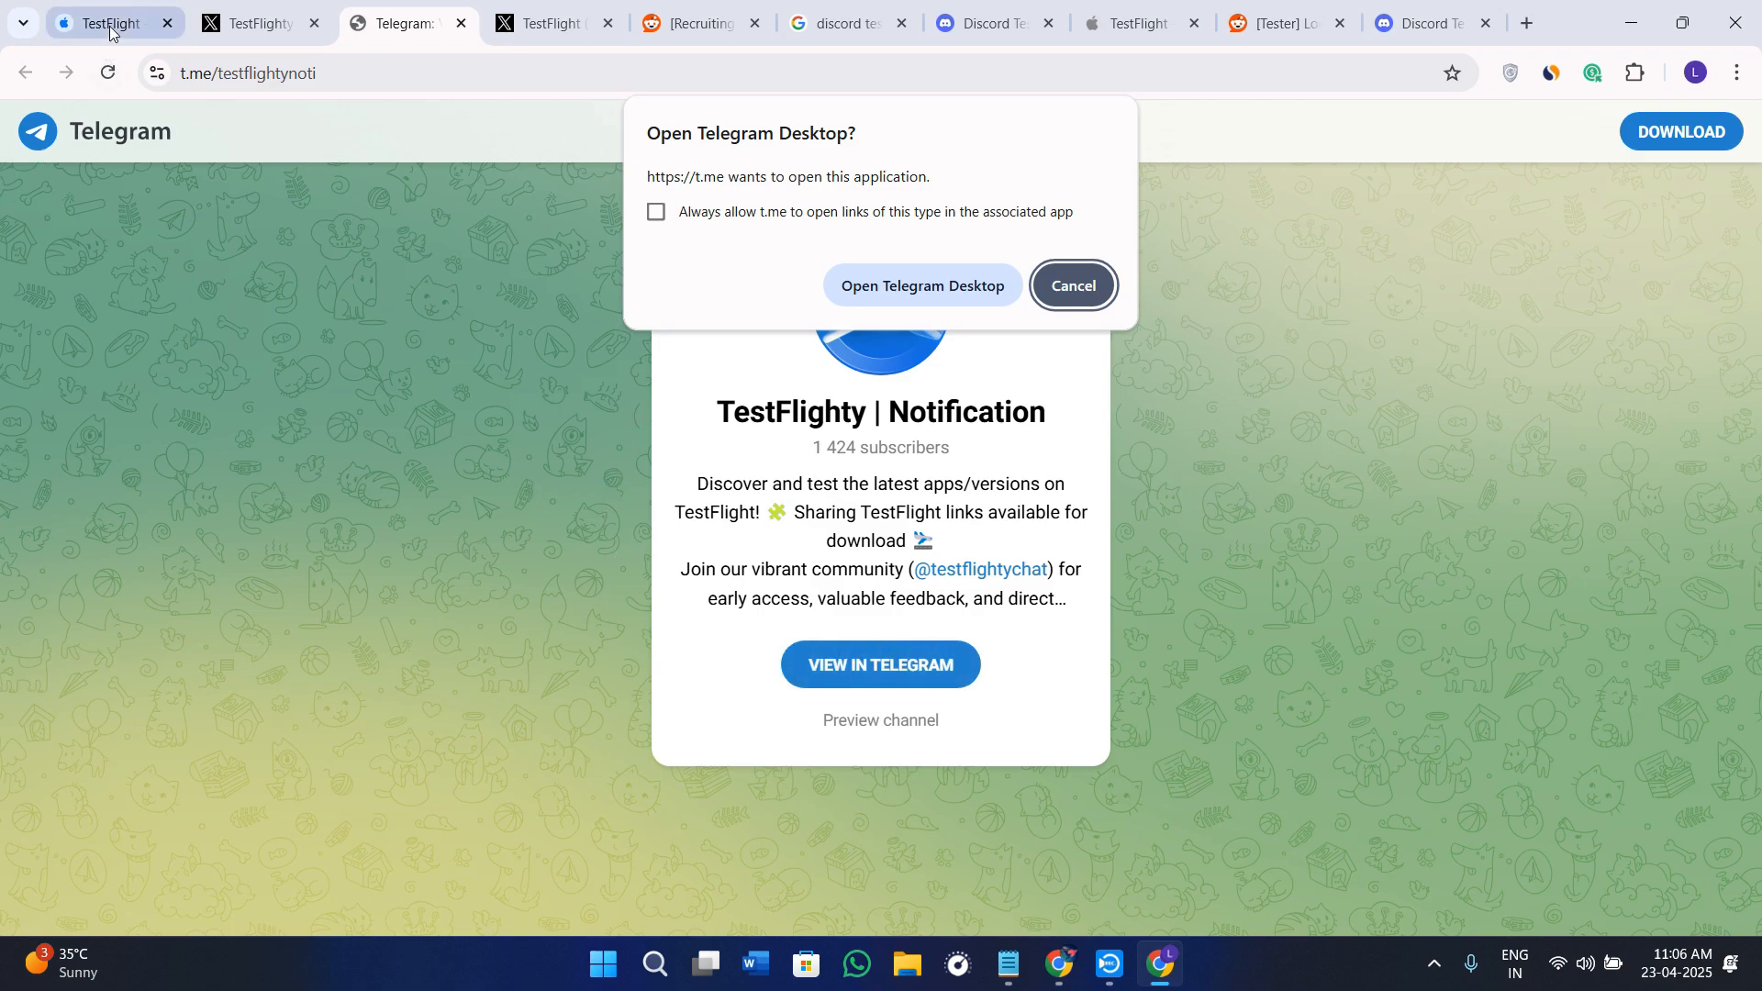
pyautogui.click(110, 23)
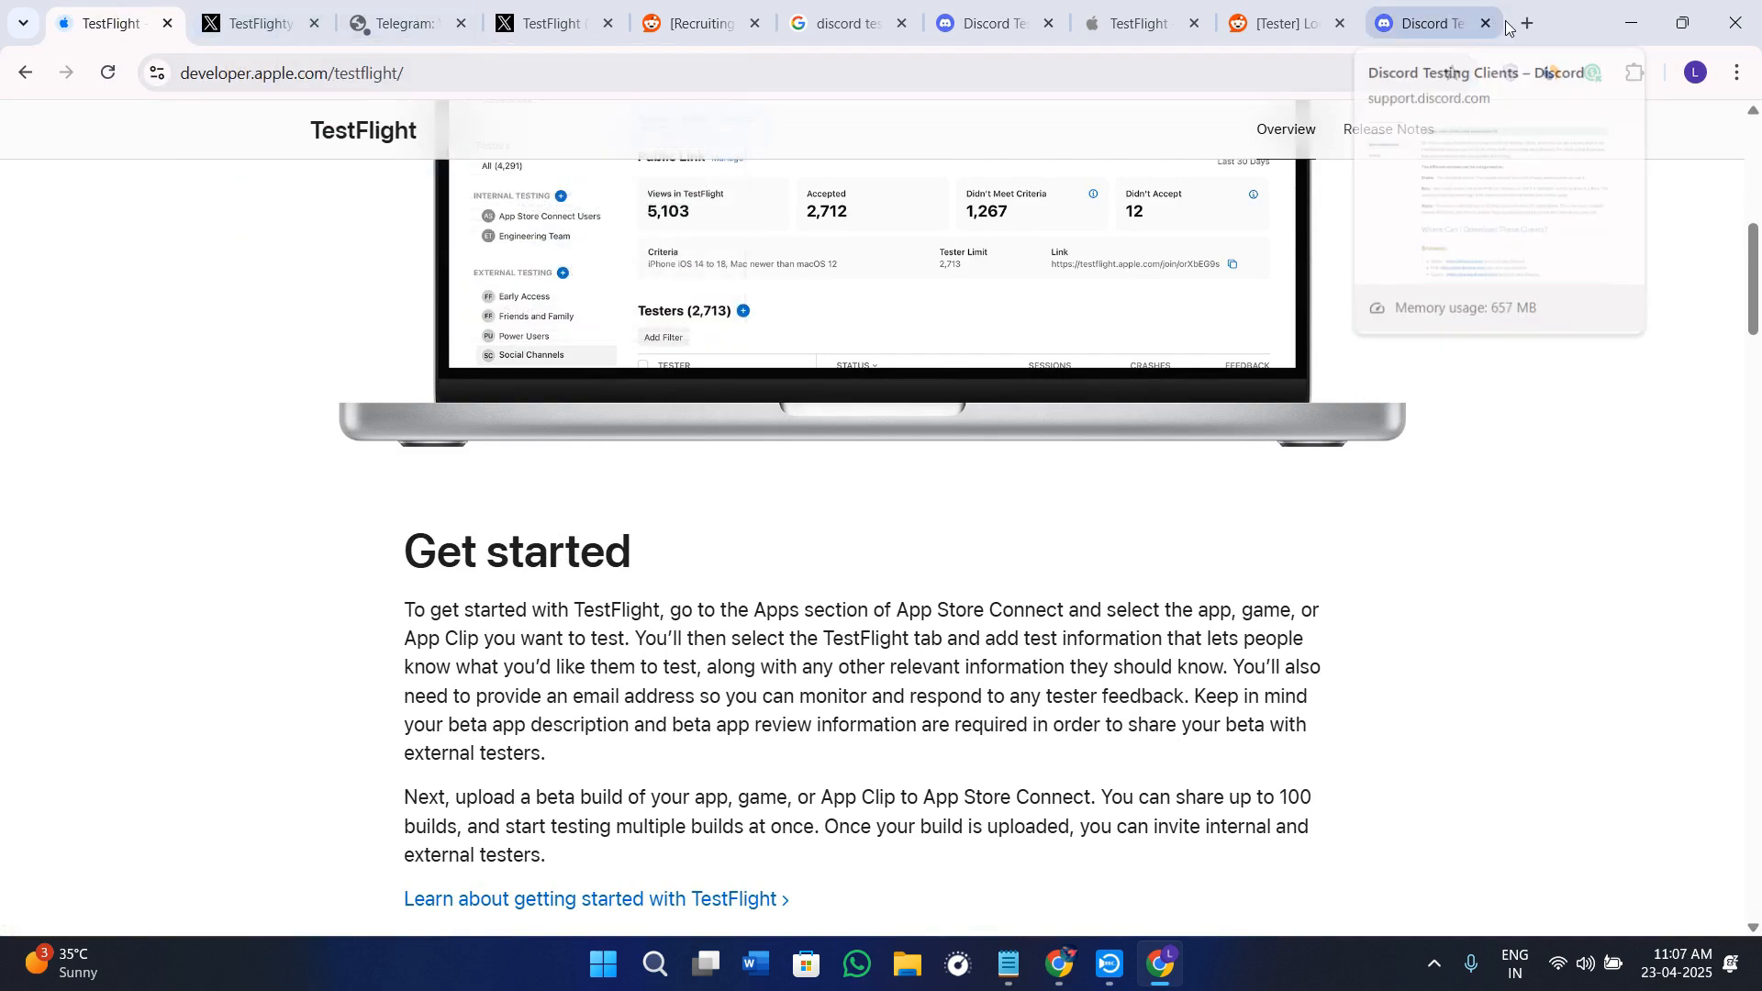
pyautogui.click(1529, 23)
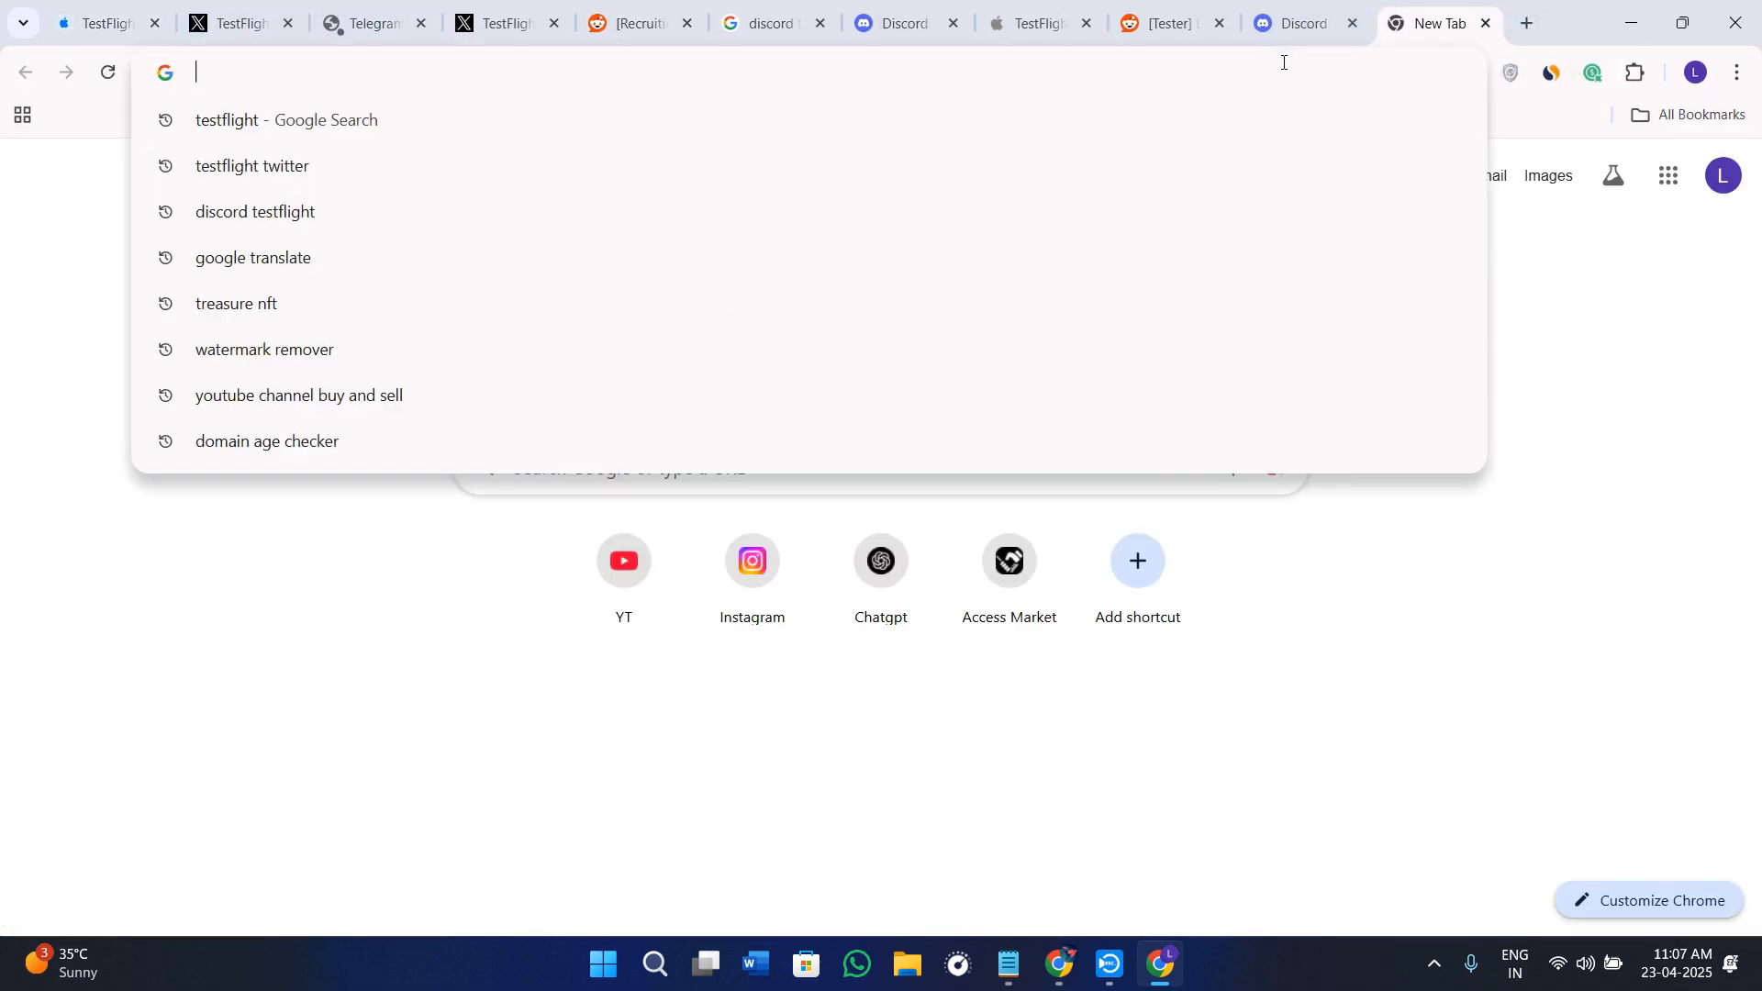
pyautogui.write('tw')
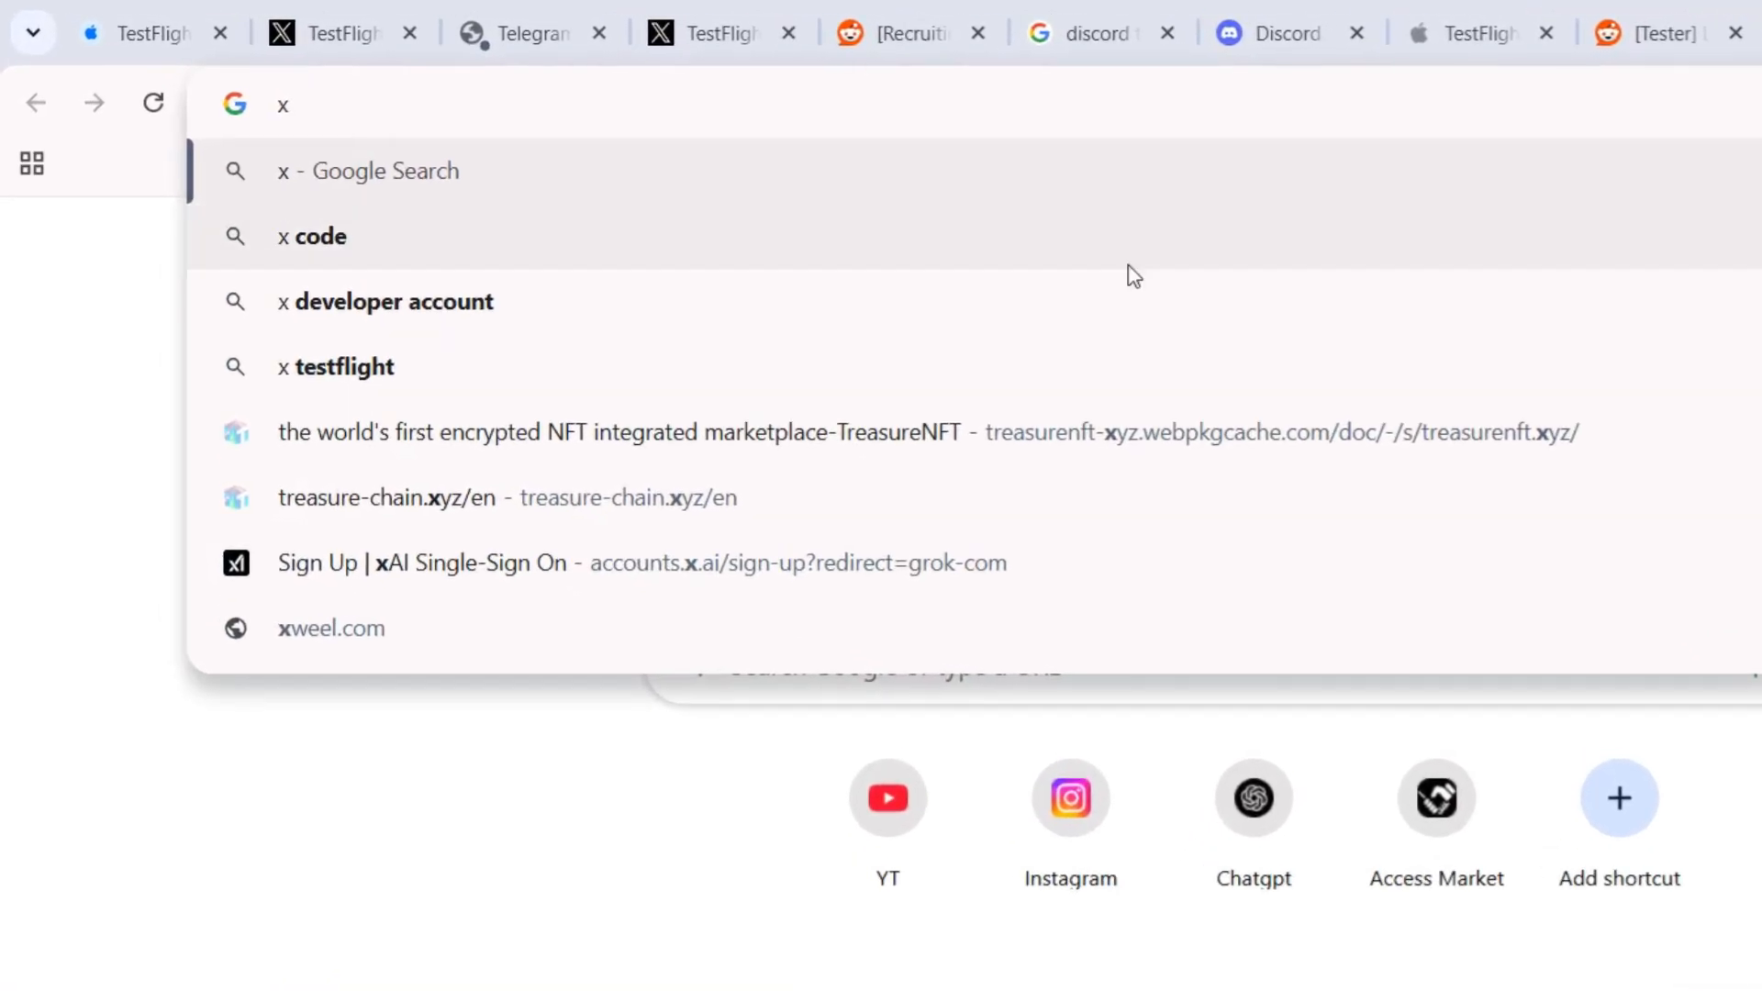
pyautogui.click(344, 367)
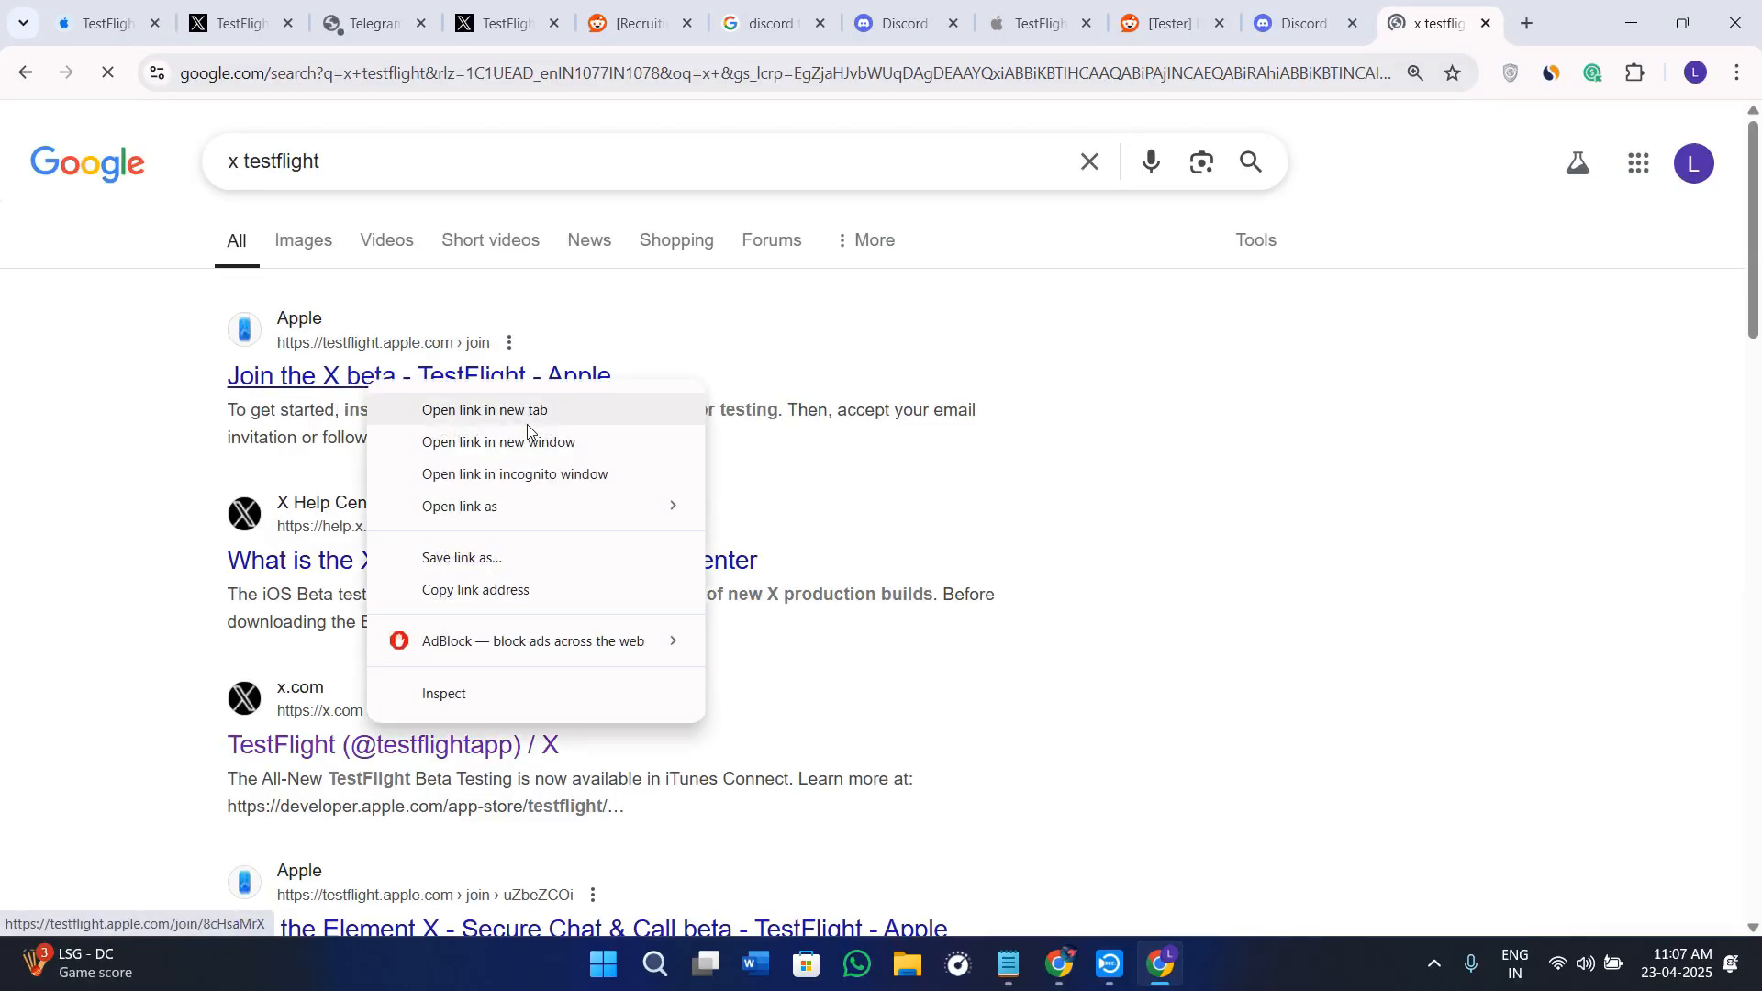
pyautogui.click(483, 409)
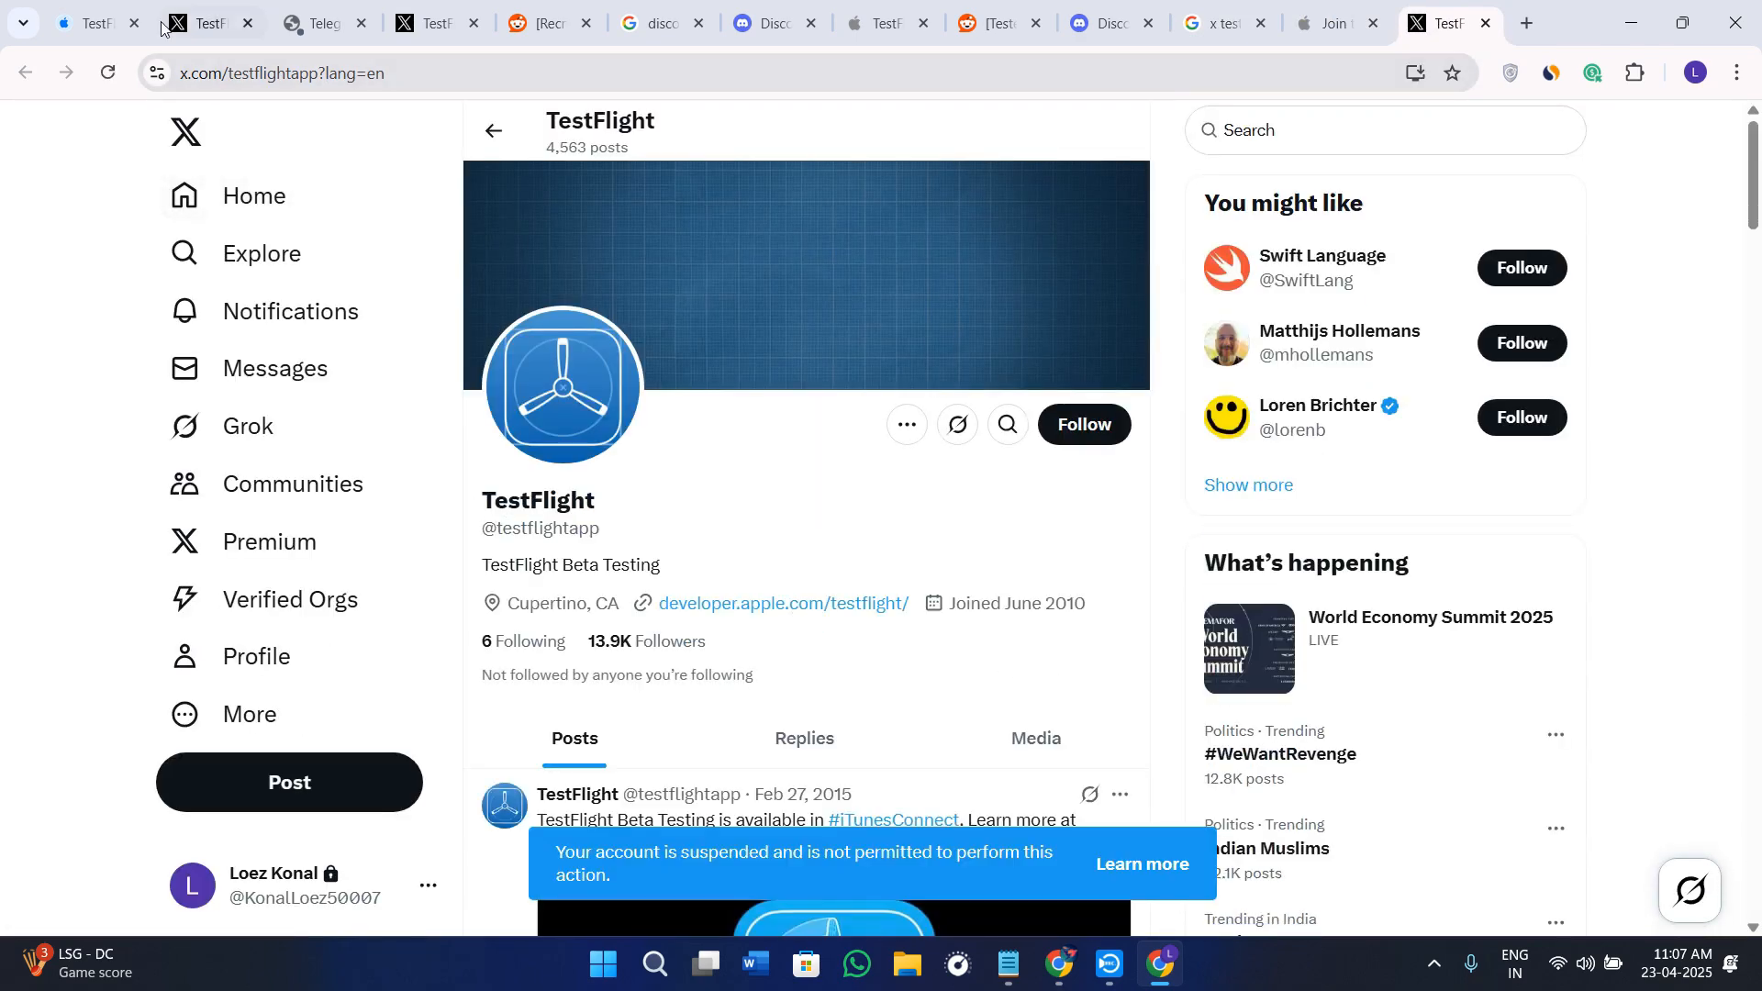
# Step: Return to TestFlighty on X, try following it, and scroll through the Mazii and Limber beta posts
pyautogui.click(204, 23)
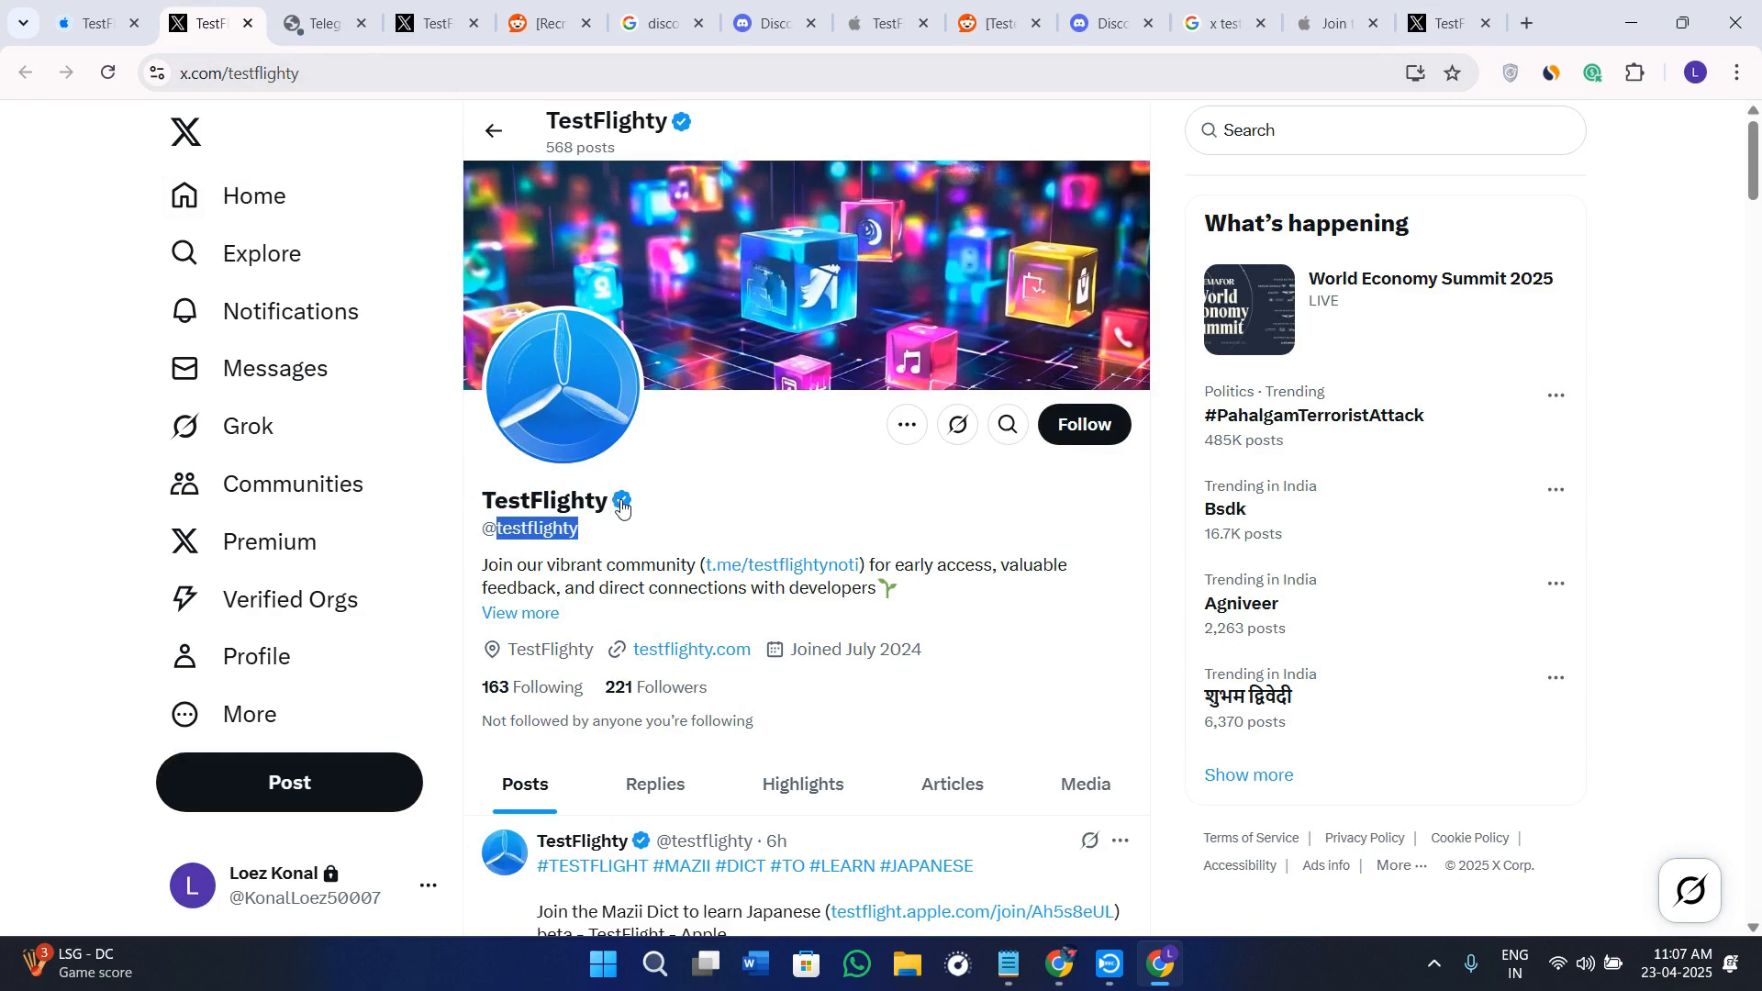
pyautogui.moveTo(988, 524)
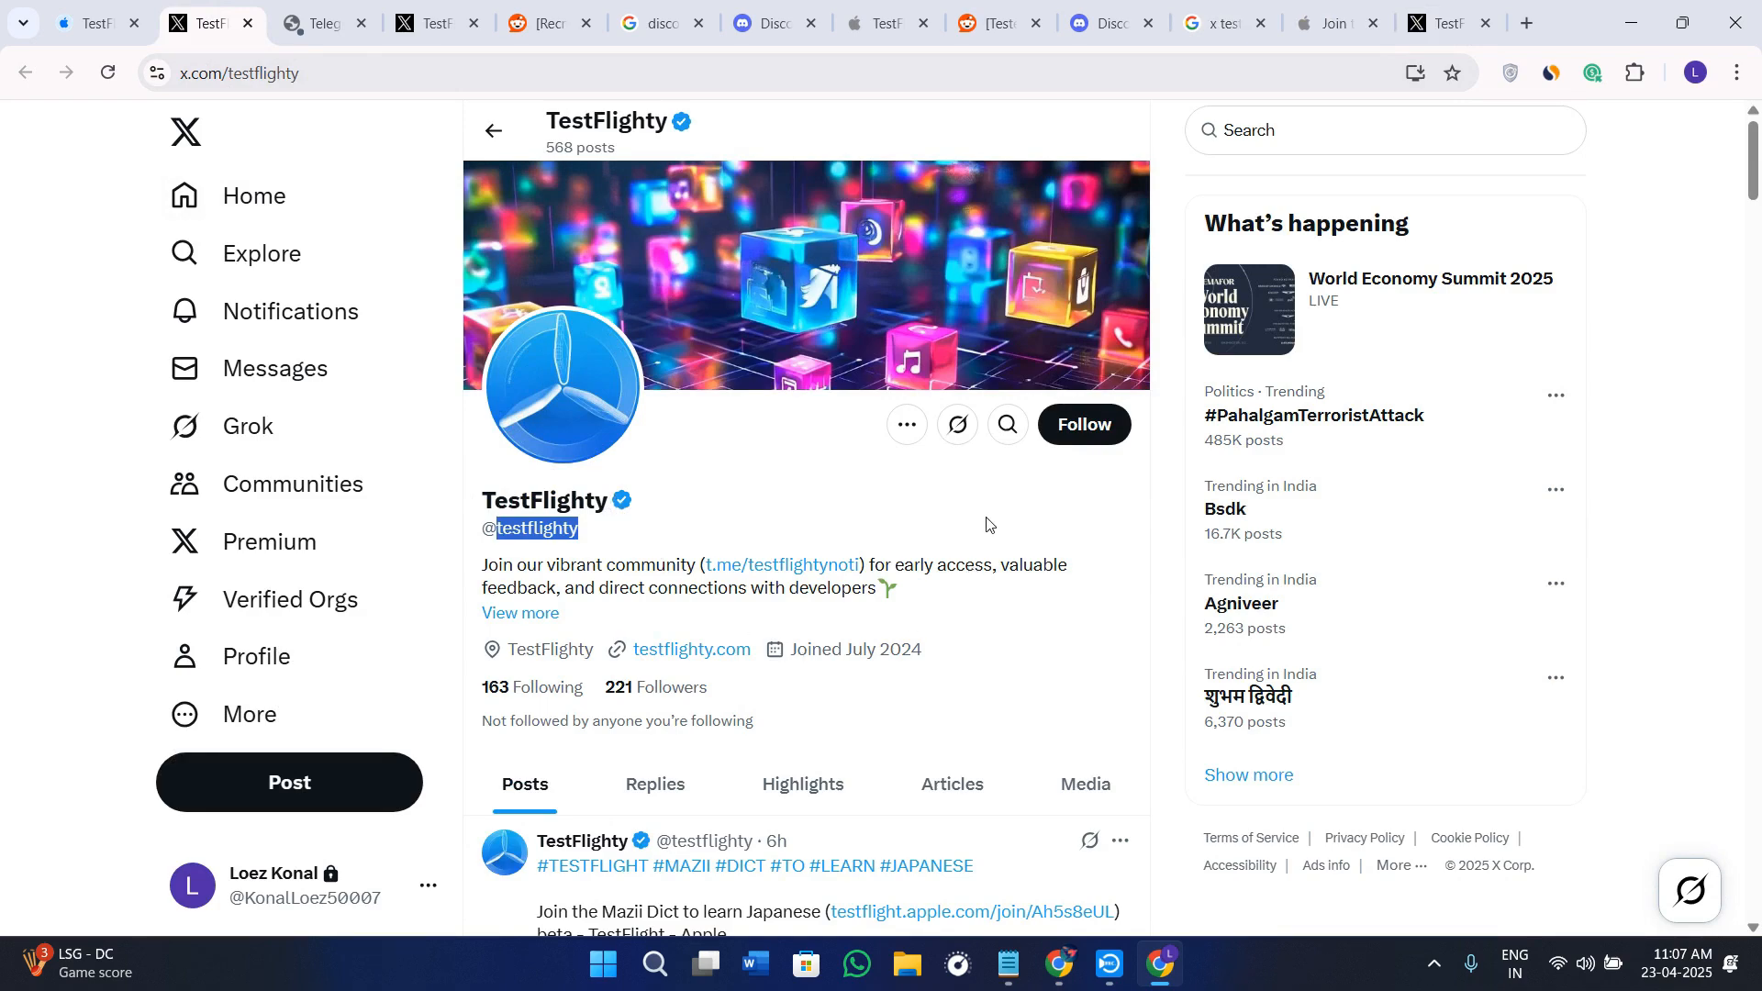
pyautogui.click(1084, 423)
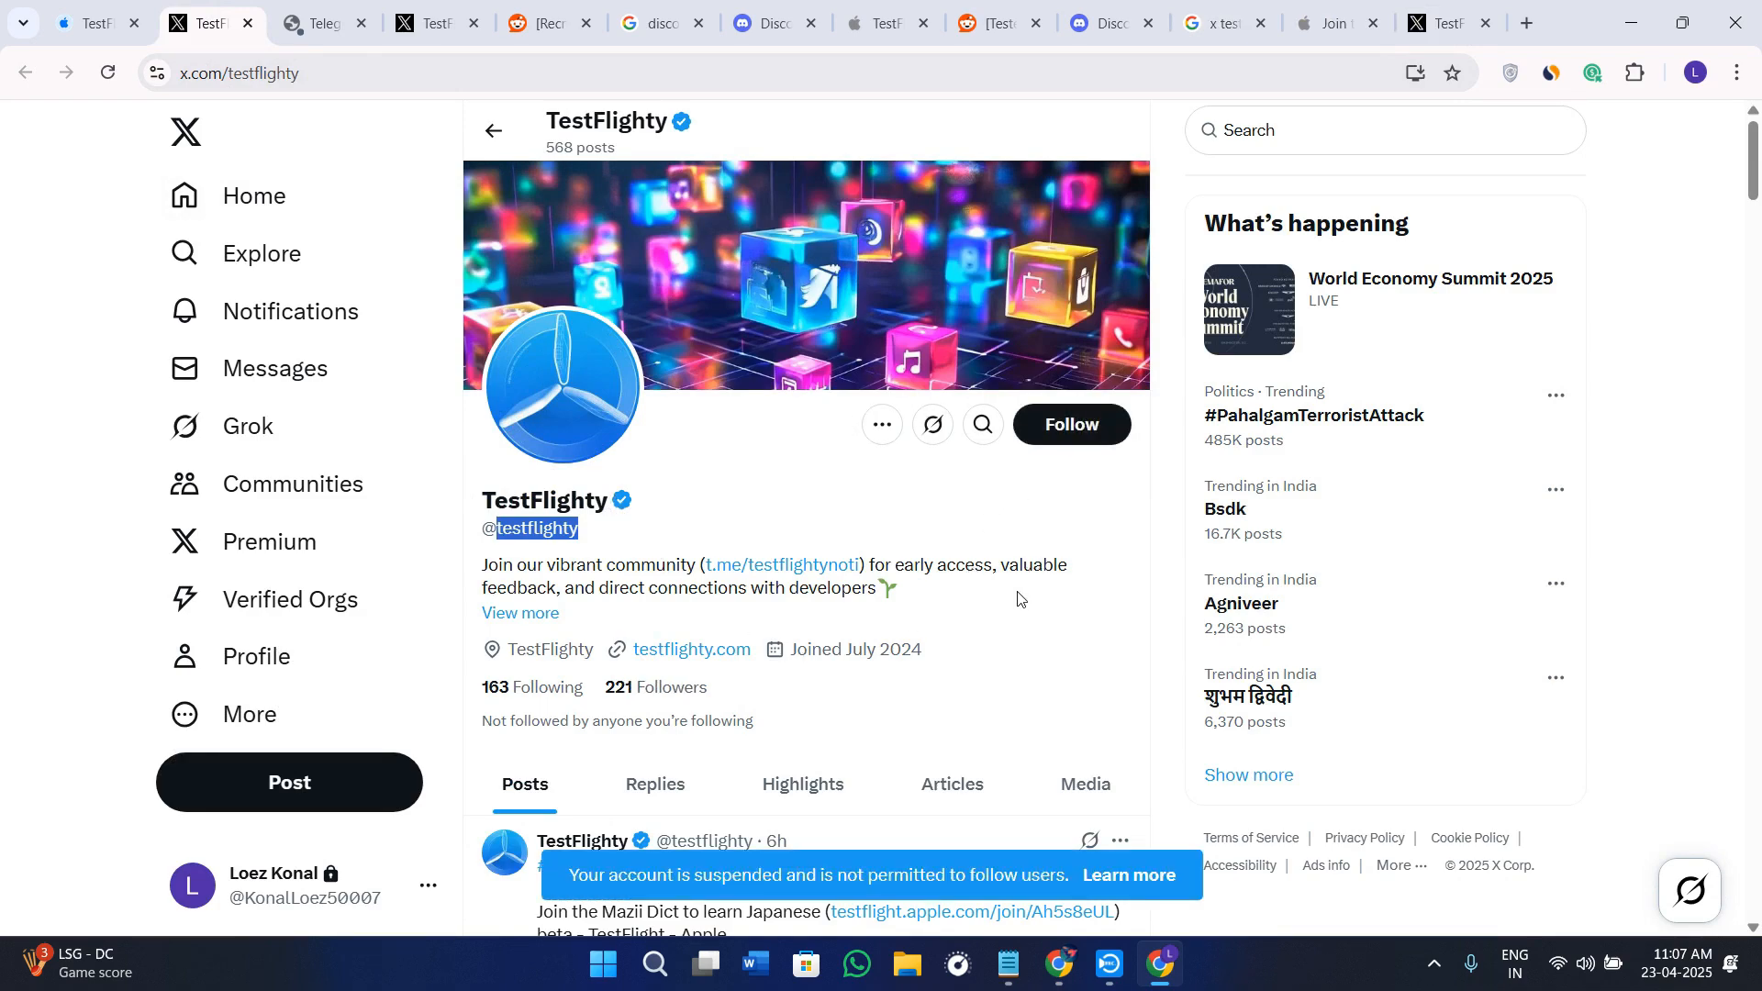
pyautogui.scroll(-3)
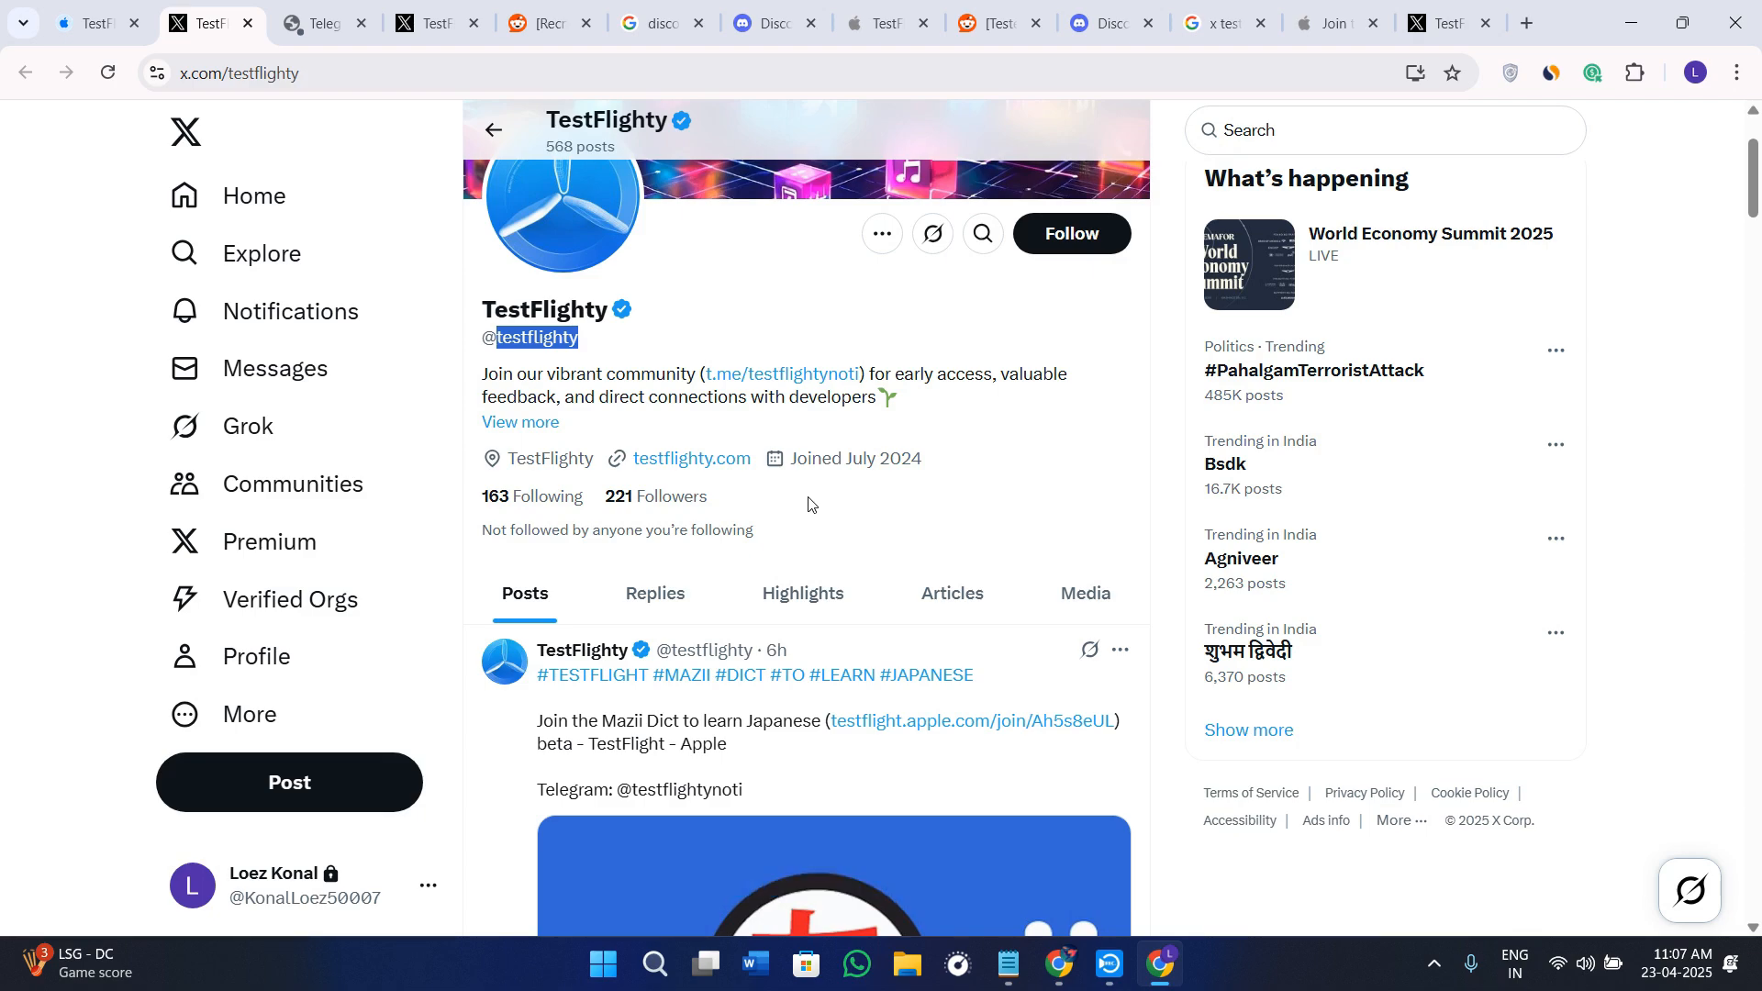
pyautogui.moveTo(800, 507)
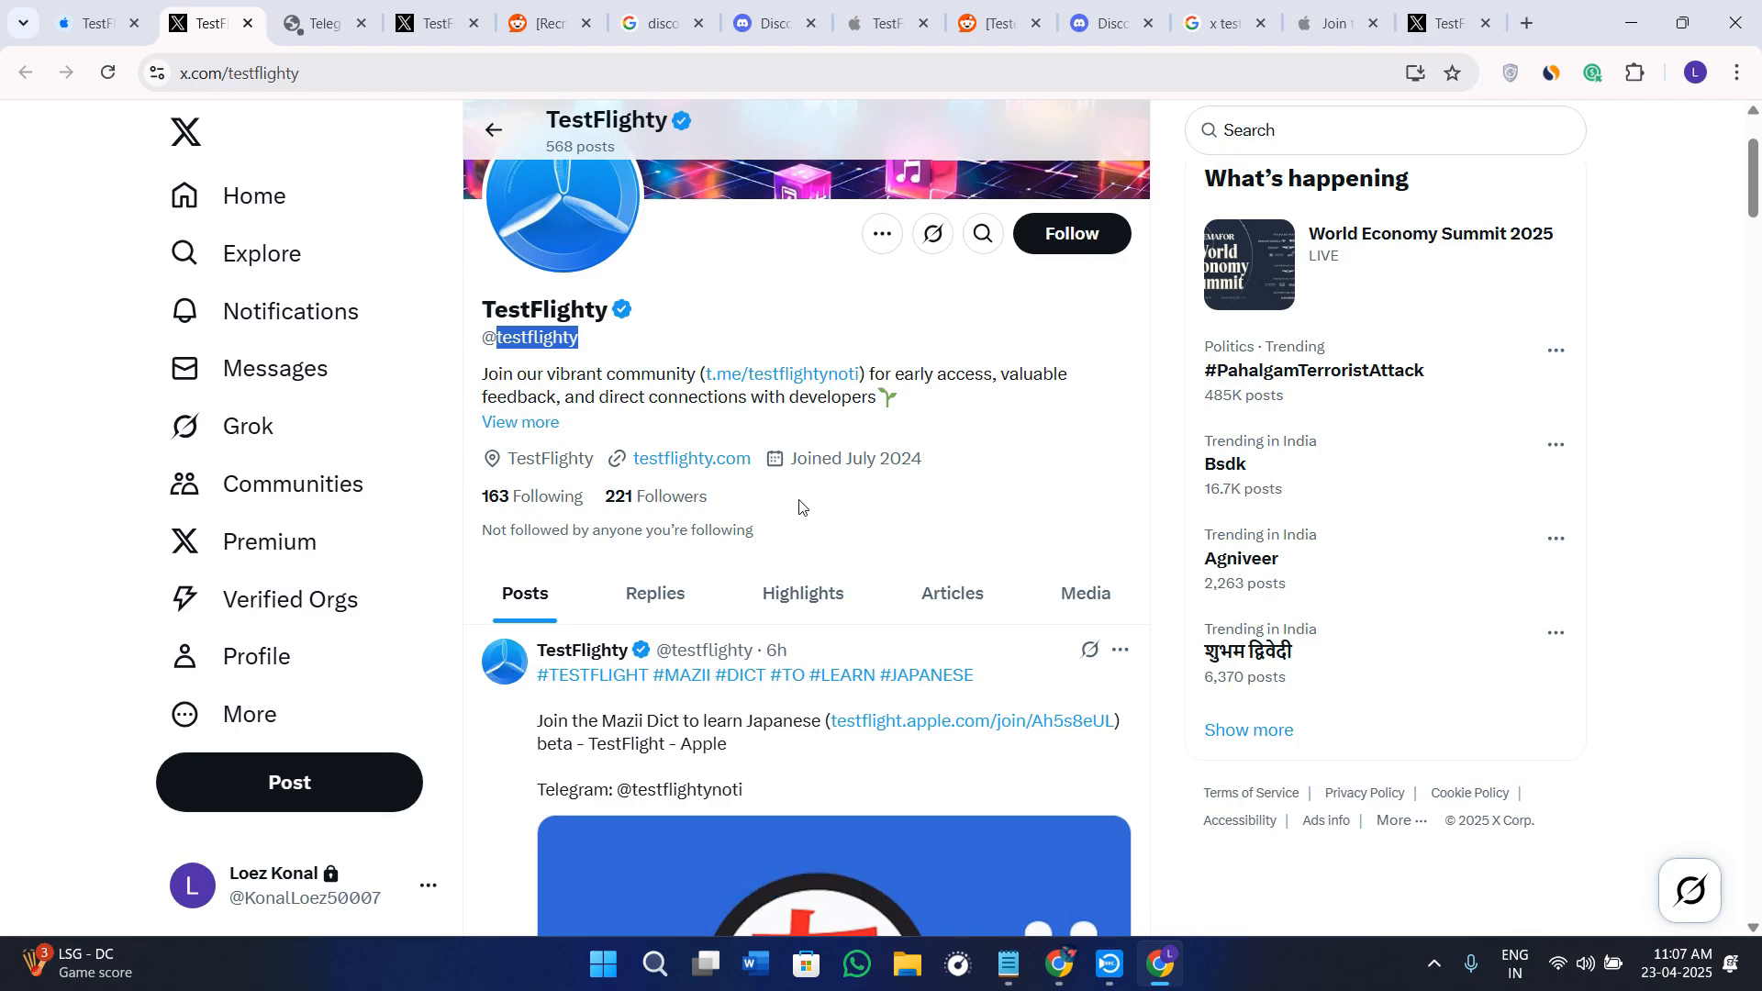
pyautogui.scroll(-3)
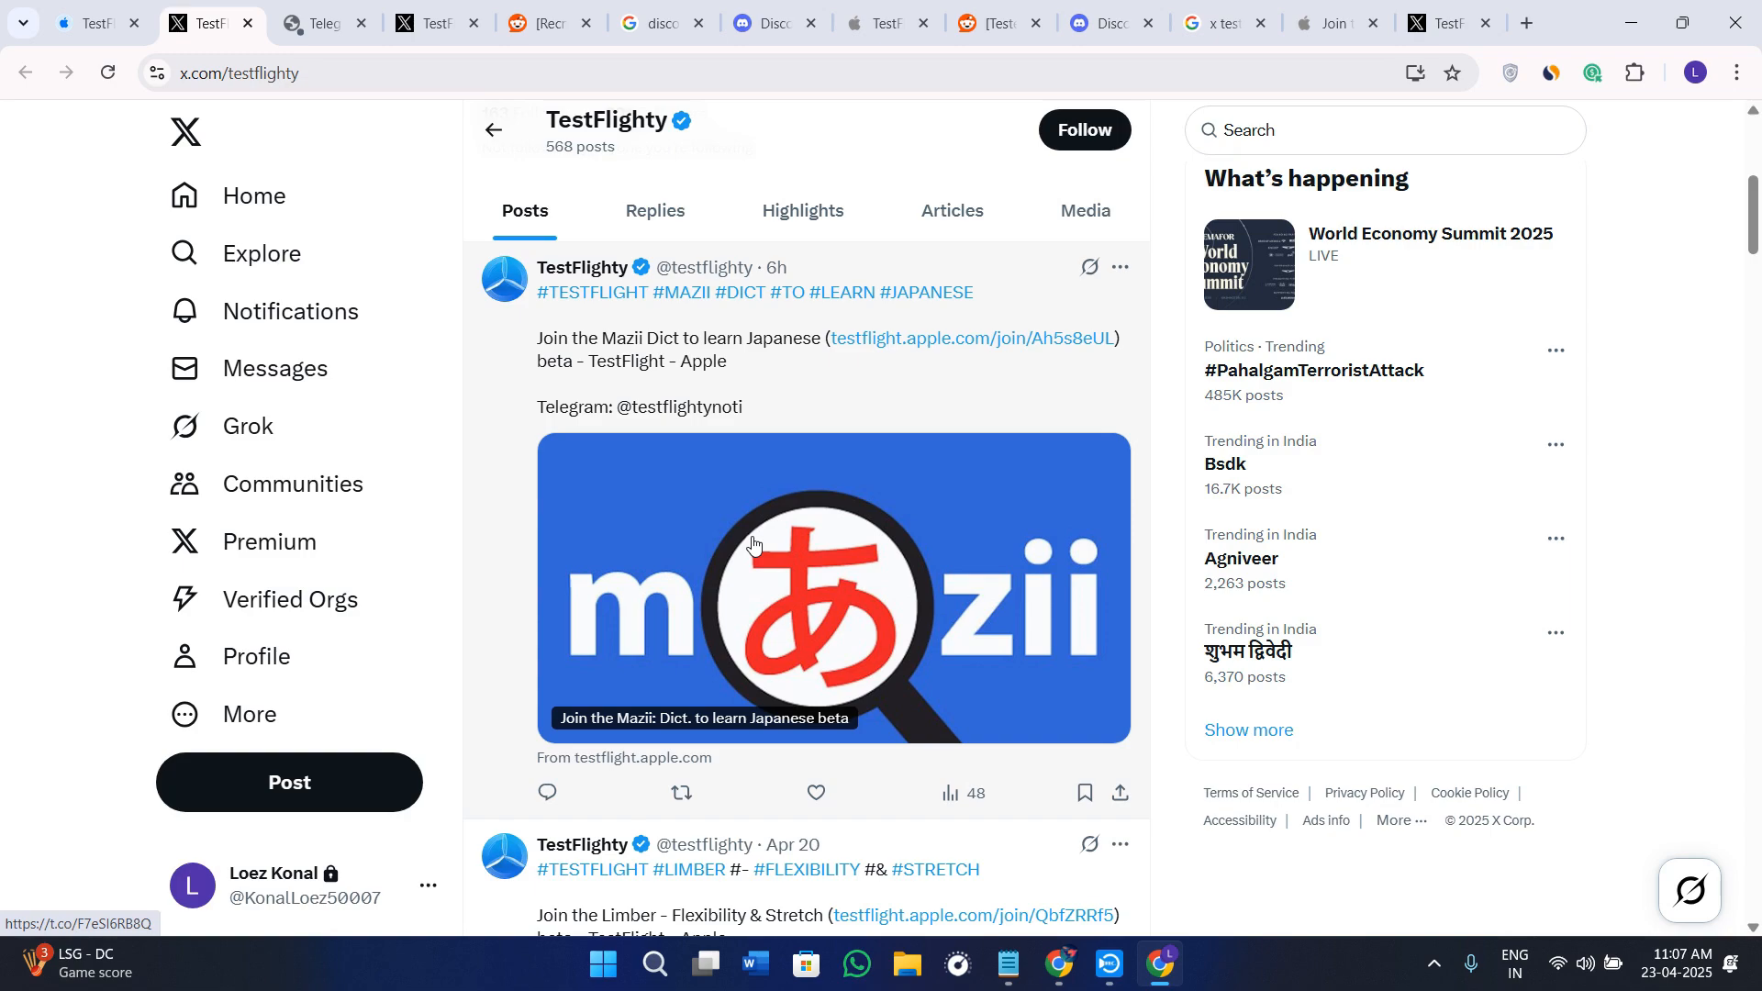
pyautogui.scroll(-3)
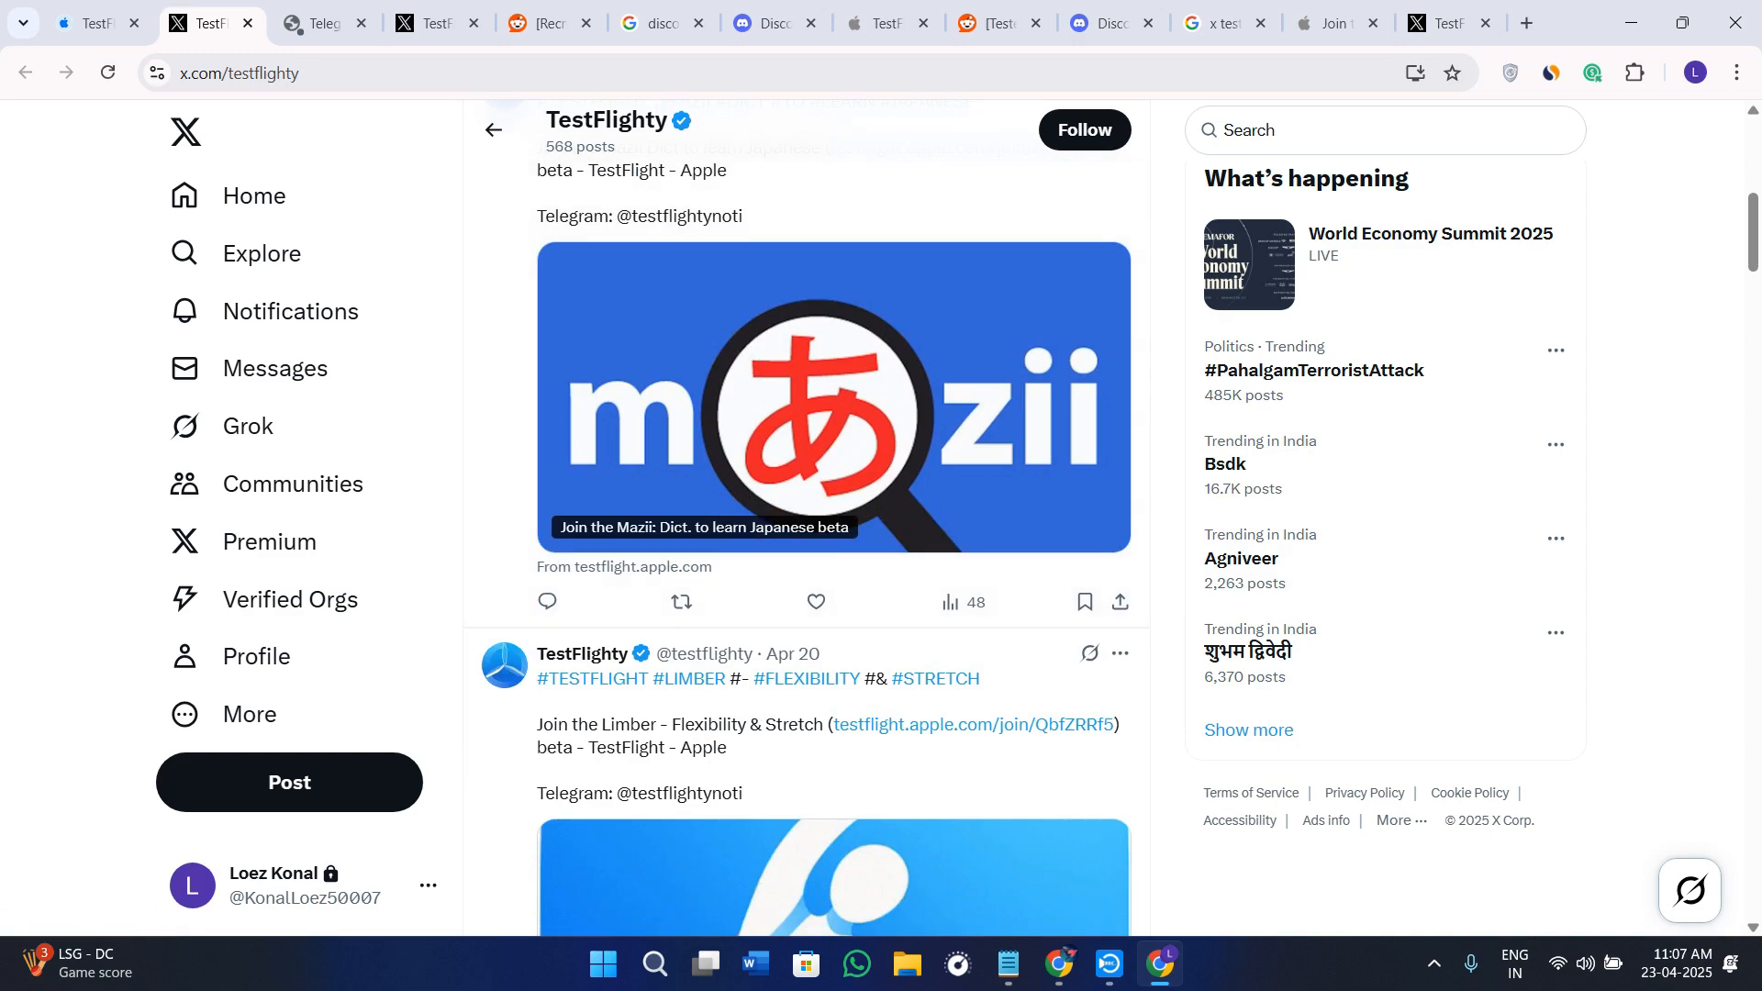
pyautogui.scroll(-3)
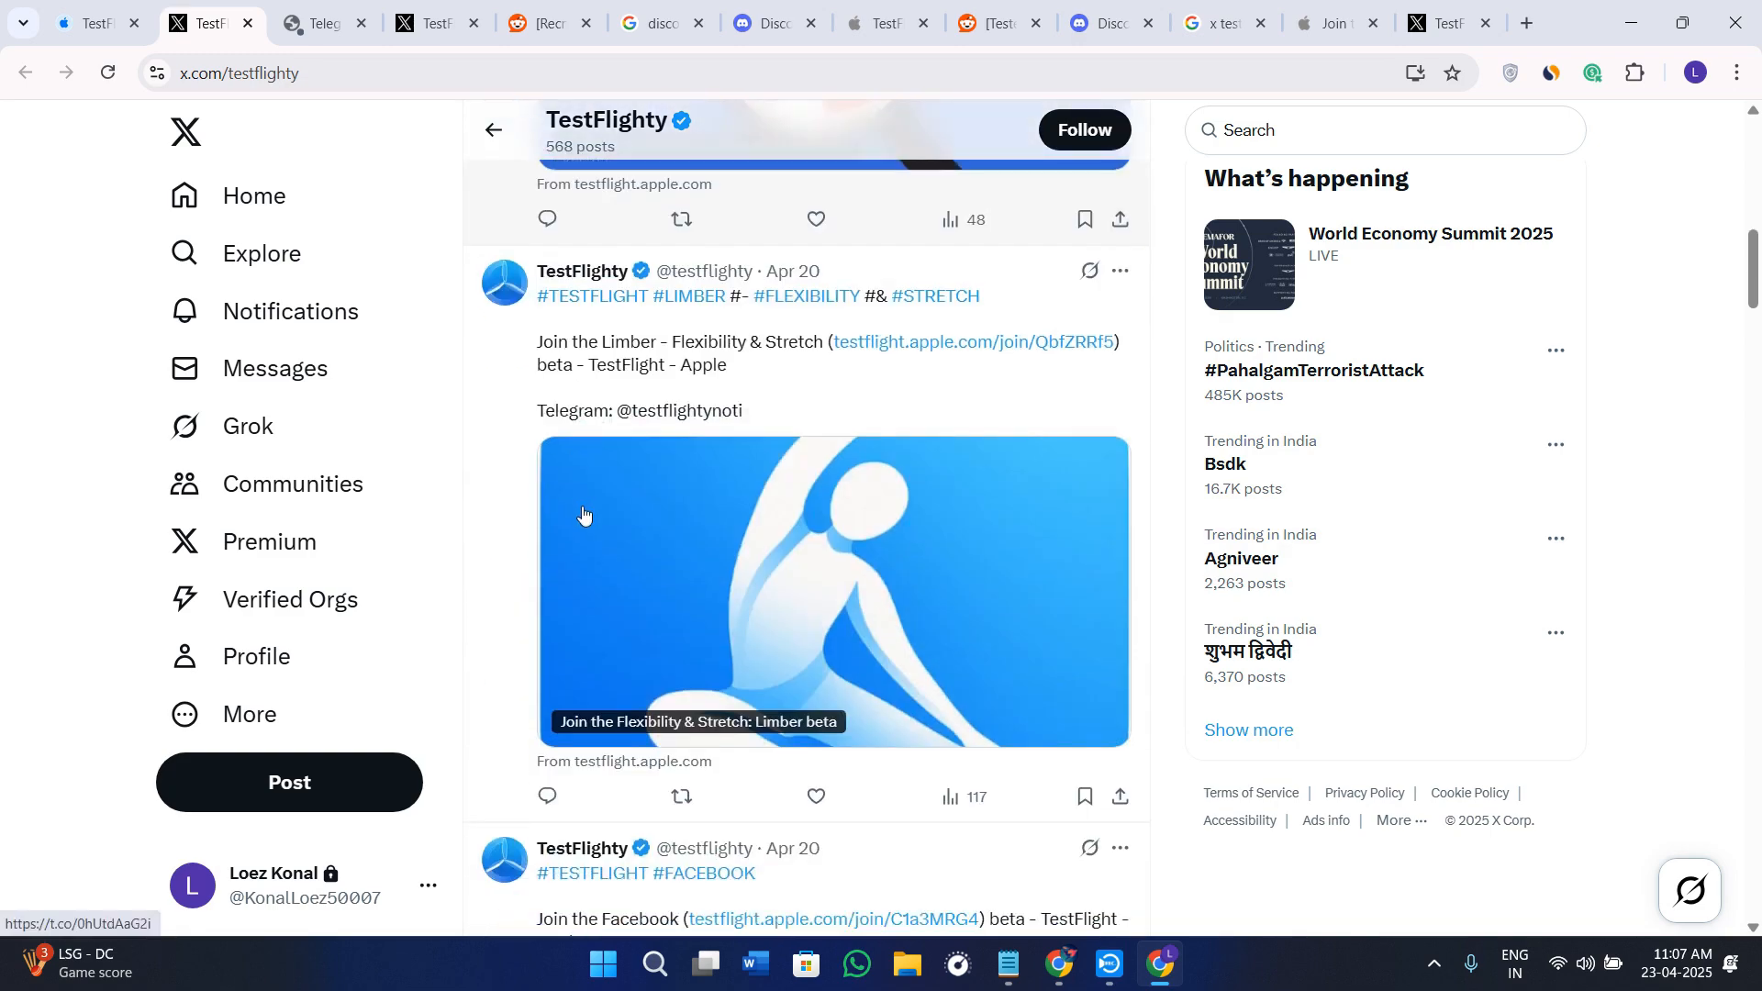
pyautogui.moveTo(1140, 590)
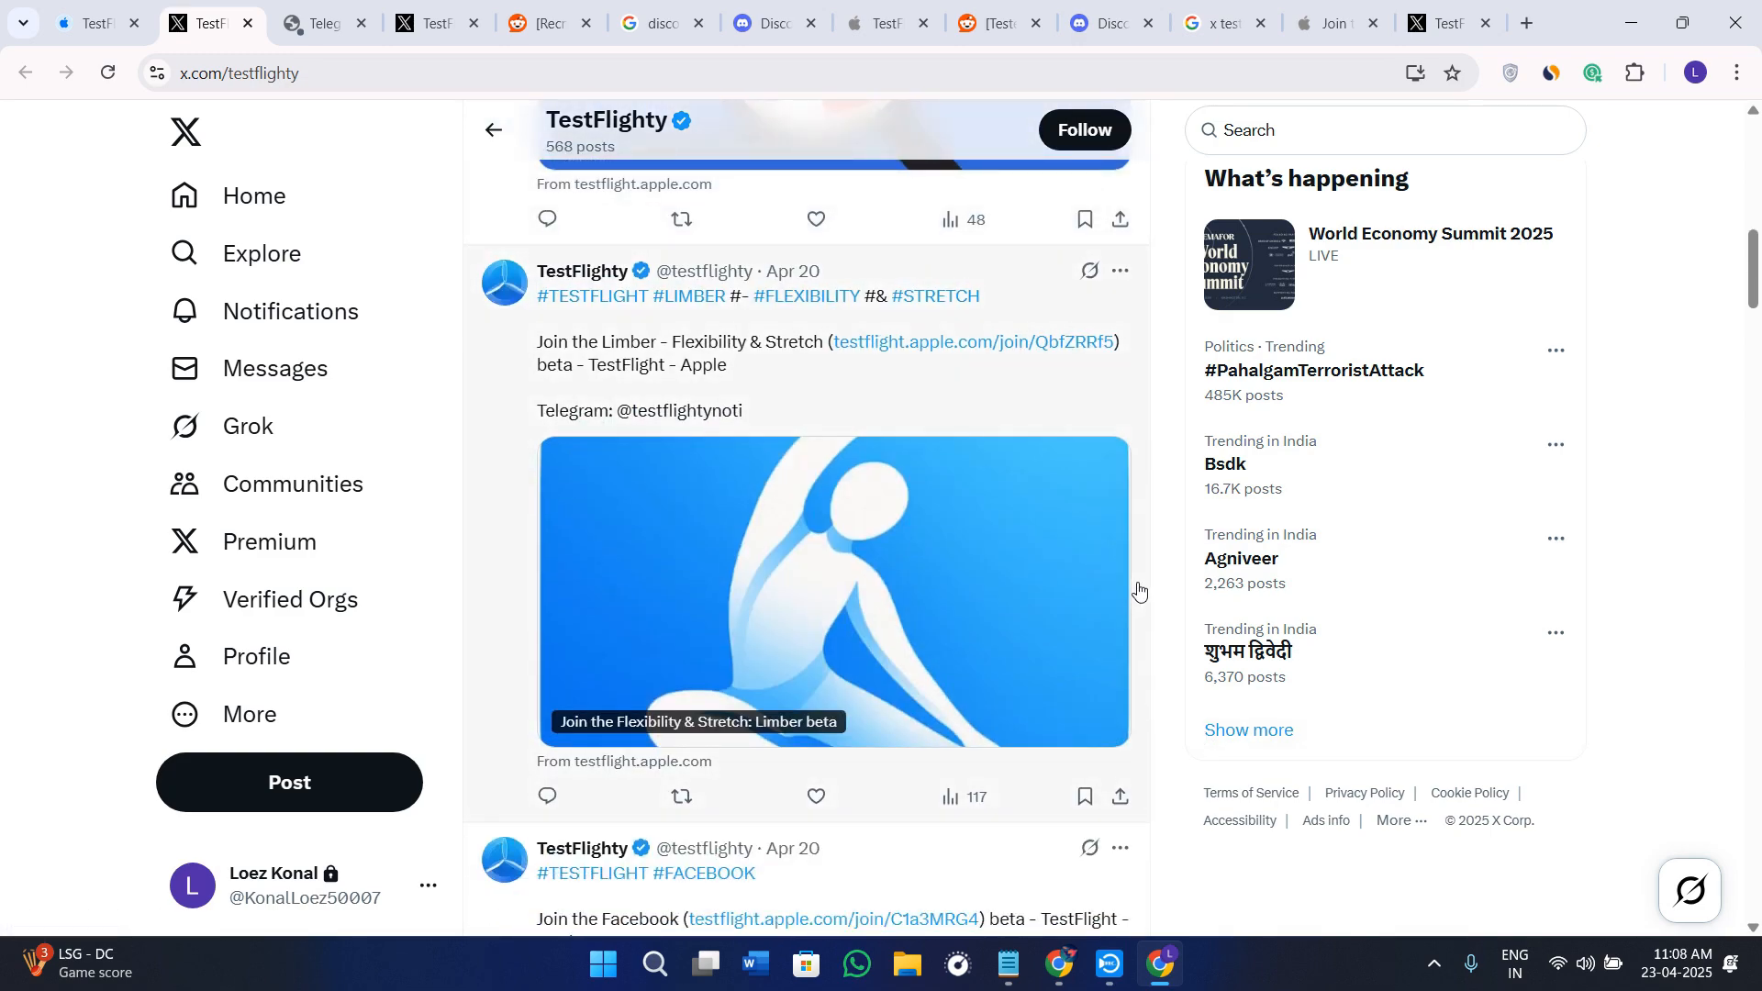